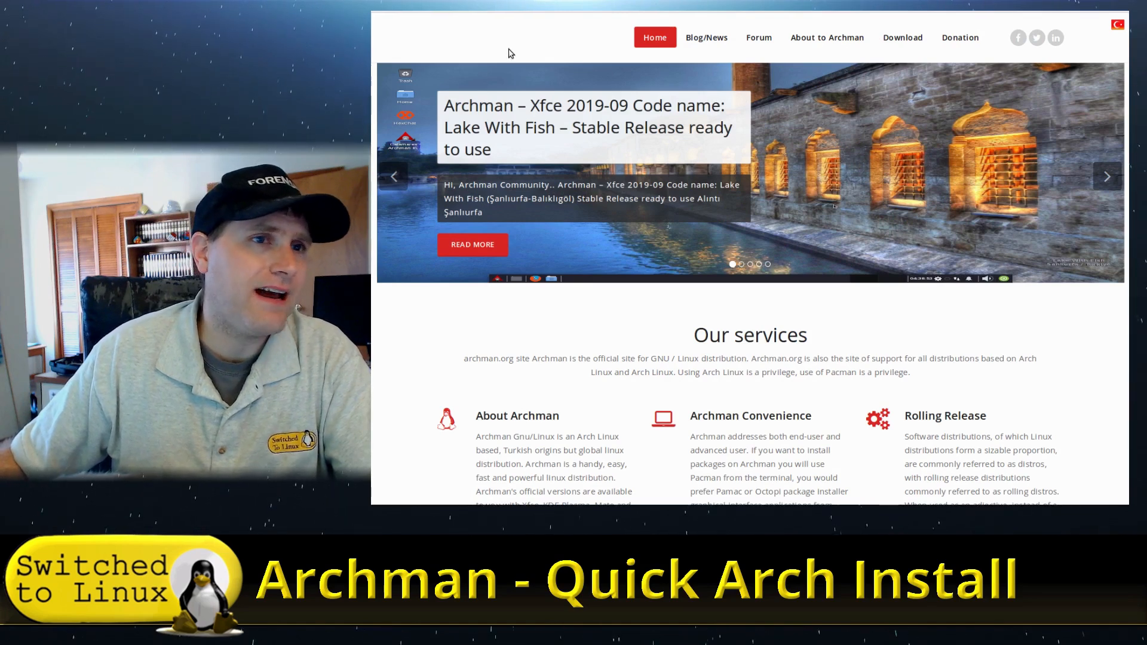
{"action": "mouse_move", "coordinate": [1029, 350]}
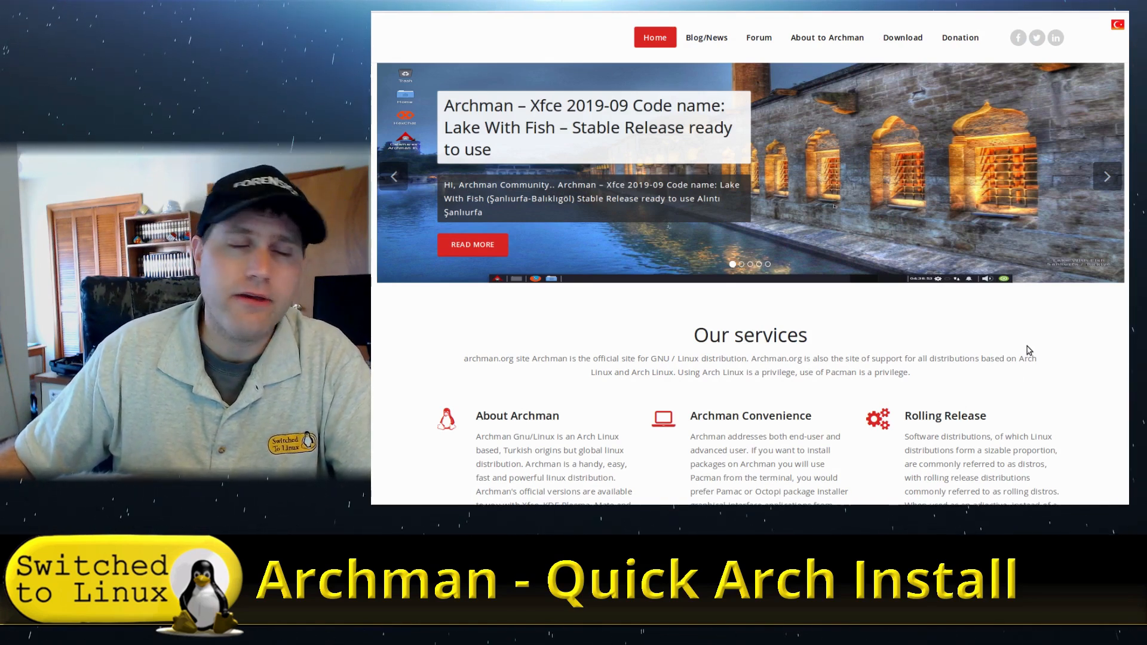
Step: Scroll the archman.org homepage and use the top-right page control
{"action": "scroll", "scroll_direction": "down", "scroll_amount": 3}
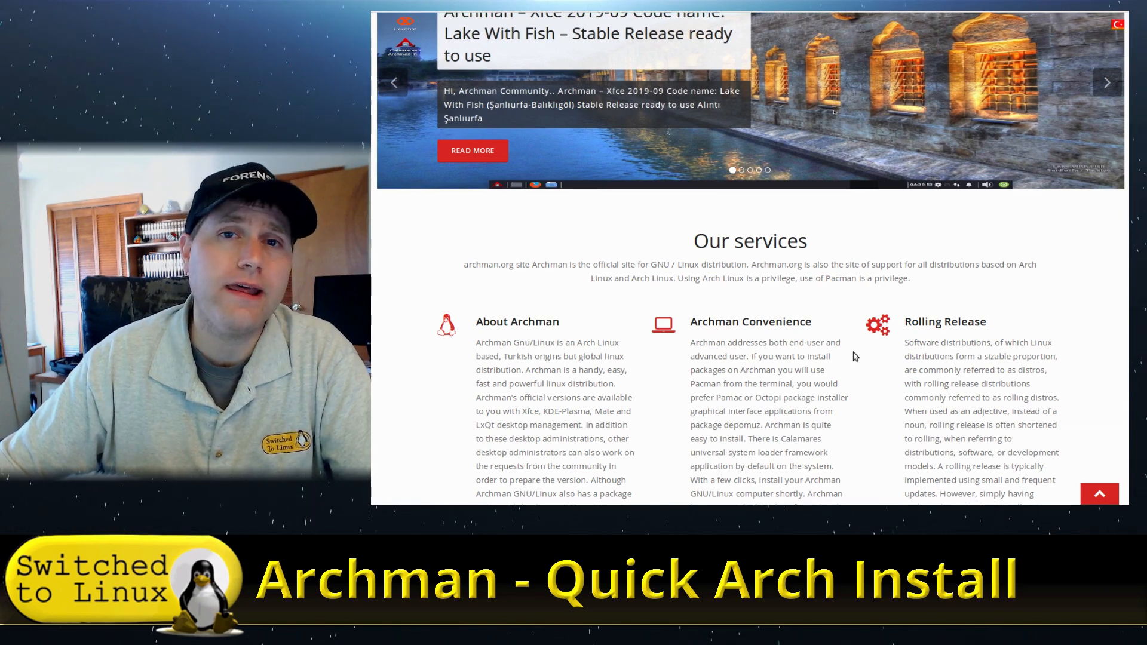
{"action": "left_click", "coordinate": [1107, 82]}
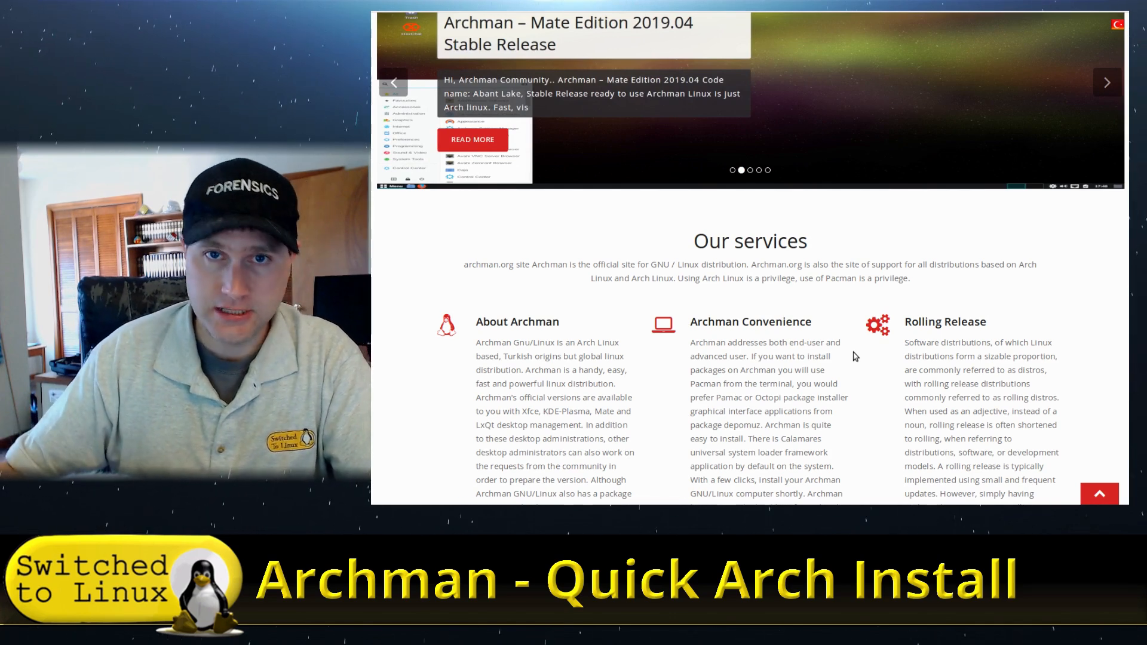
{"action": "left_click", "coordinate": [1106, 82]}
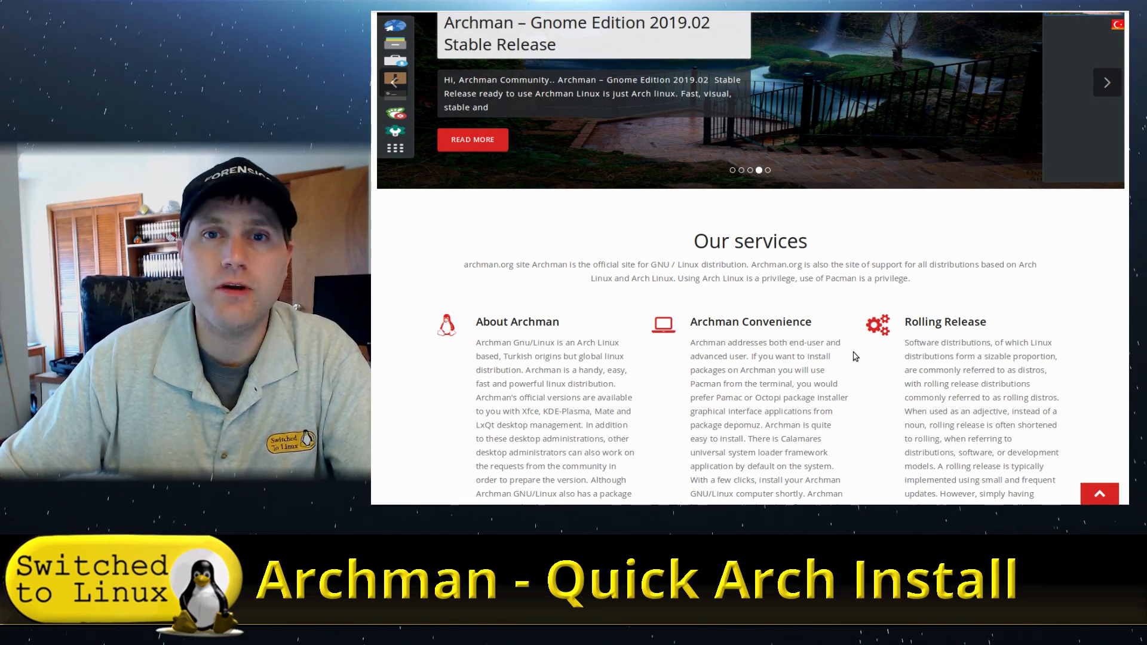
{"action": "left_click", "coordinate": [1106, 82]}
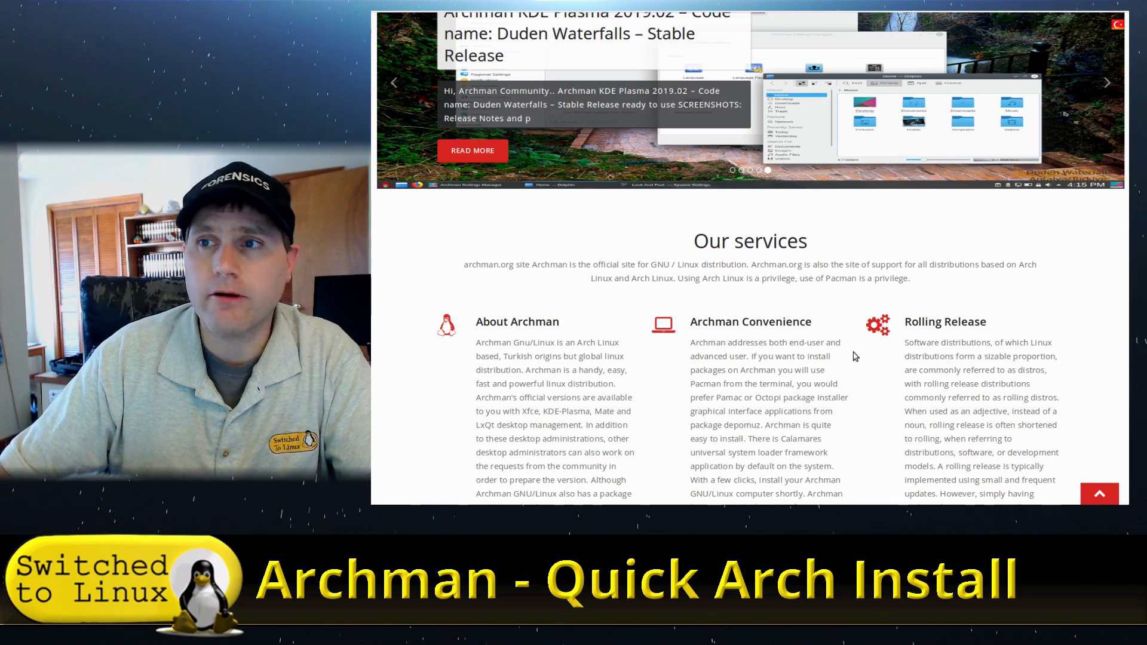
{"action": "scroll", "scroll_direction": "down", "scroll_amount": 3}
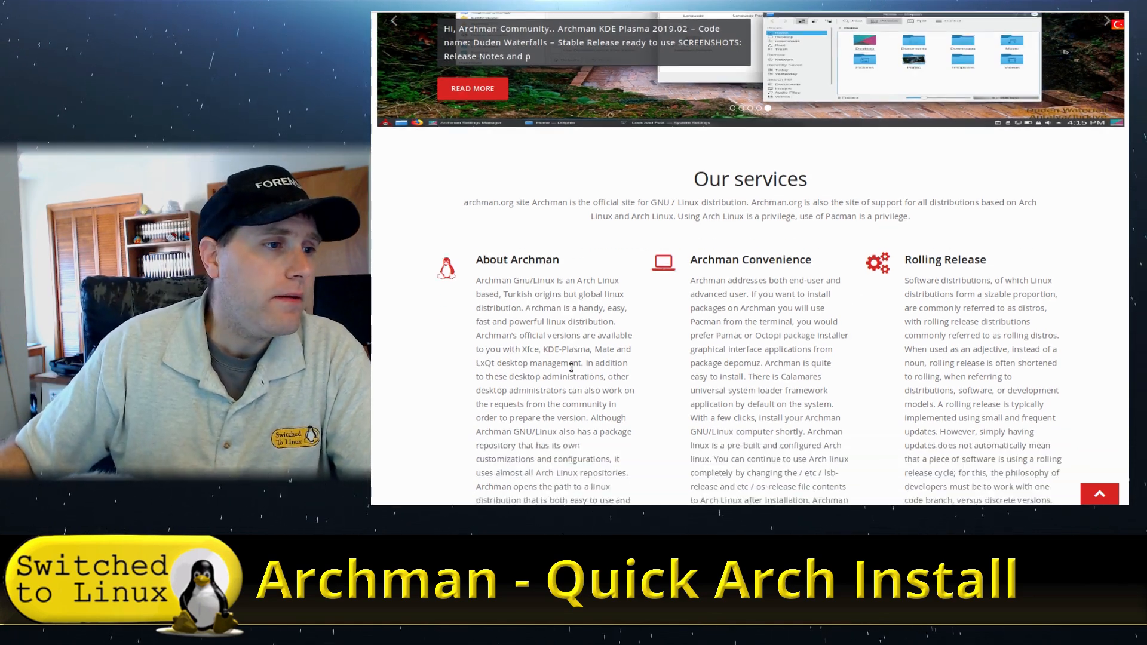
{"action": "scroll", "scroll_direction": "down", "scroll_amount": 3}
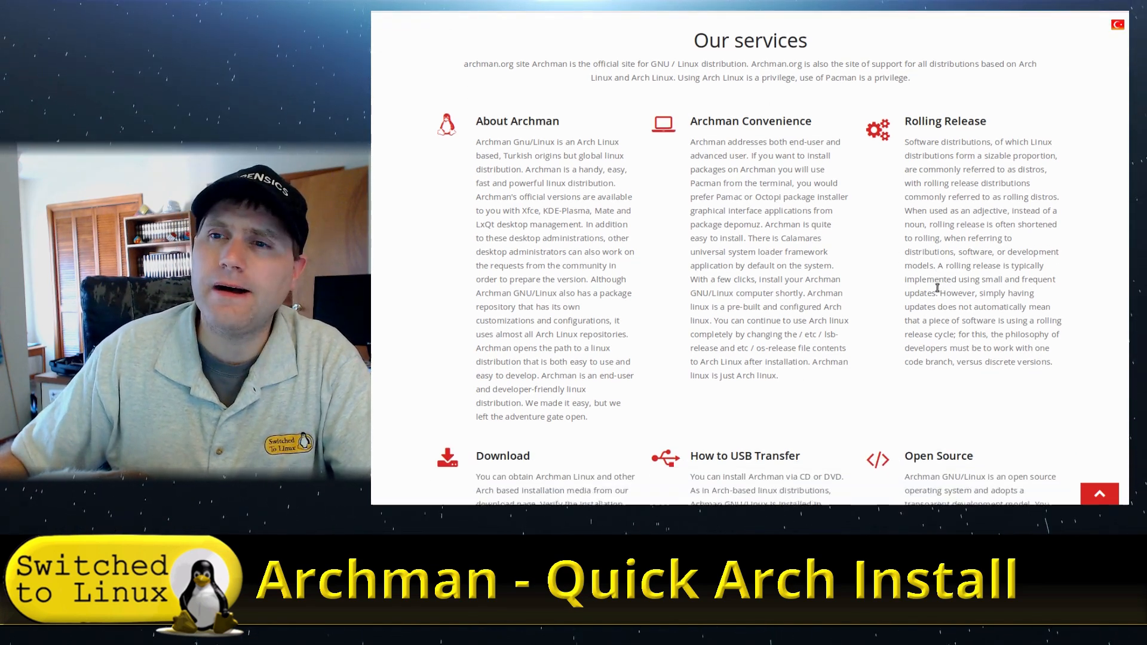
{"action": "scroll", "scroll_direction": "down", "scroll_amount": 3}
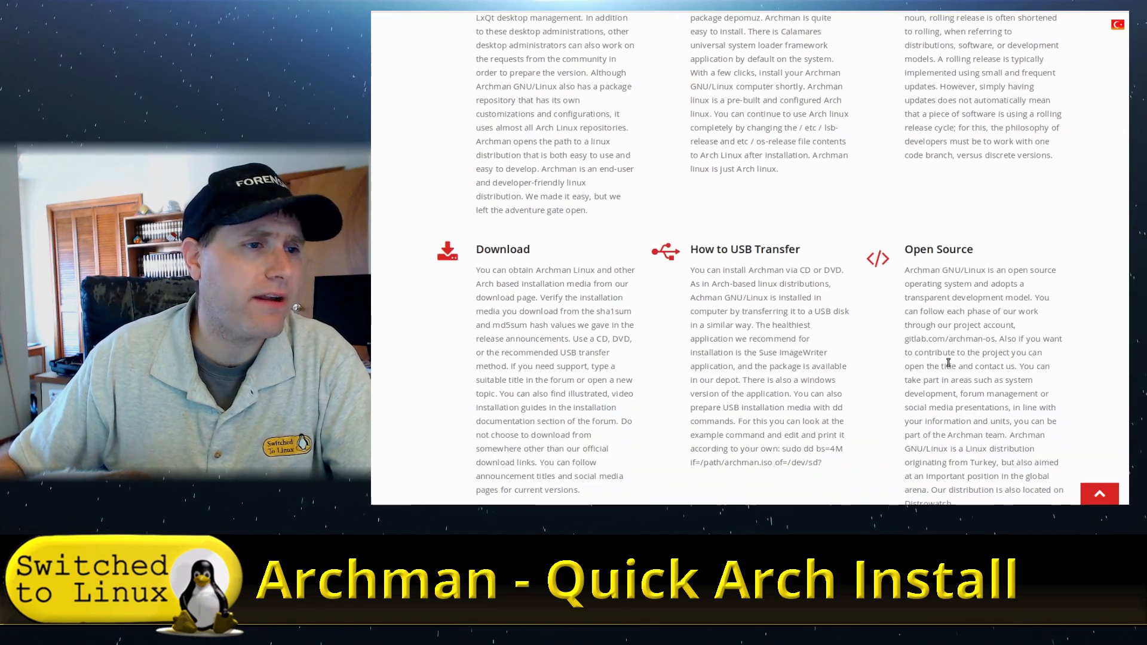
{"action": "scroll", "scroll_direction": "up", "scroll_amount": 3}
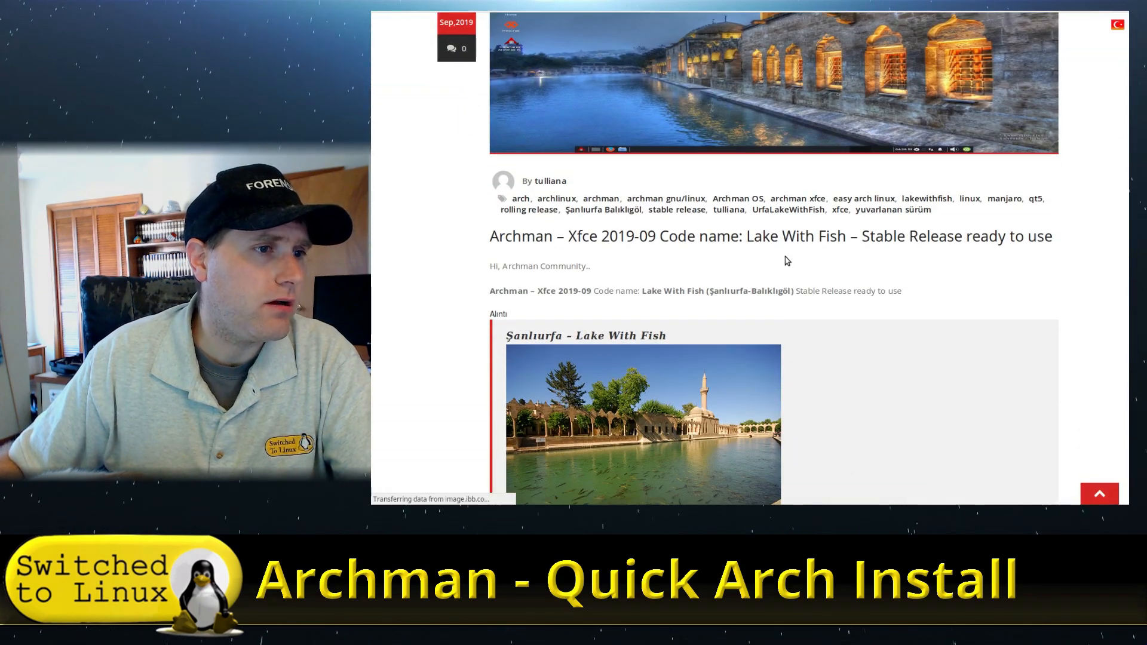
{"action": "scroll", "scroll_direction": "down", "scroll_amount": 3}
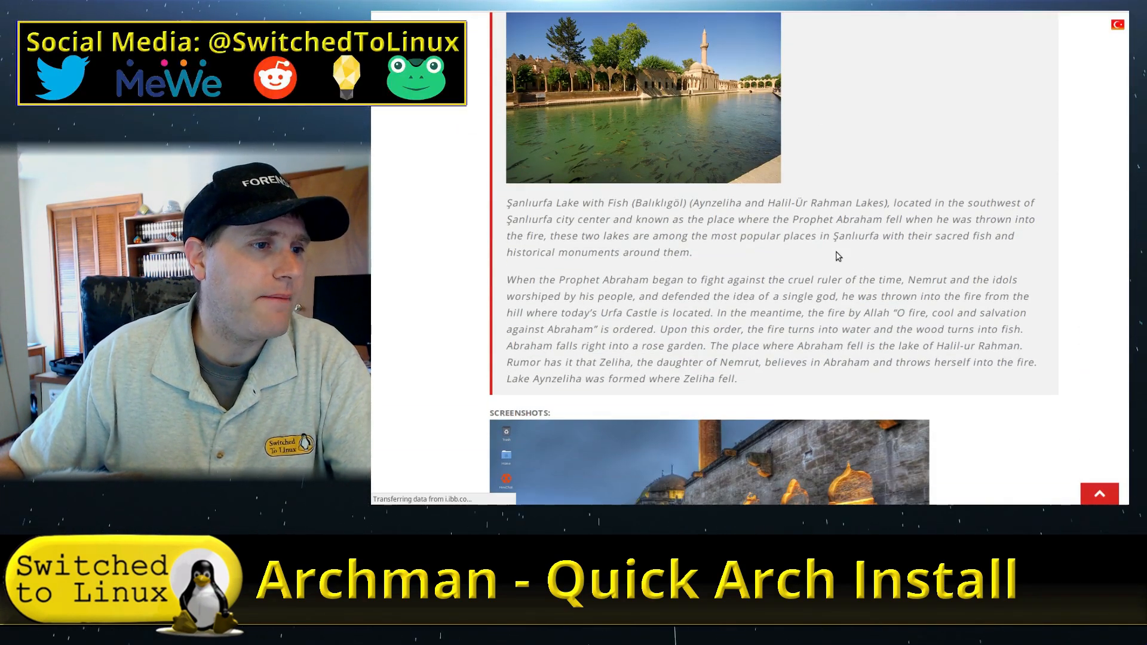
{"action": "scroll", "scroll_direction": "up", "scroll_amount": 3}
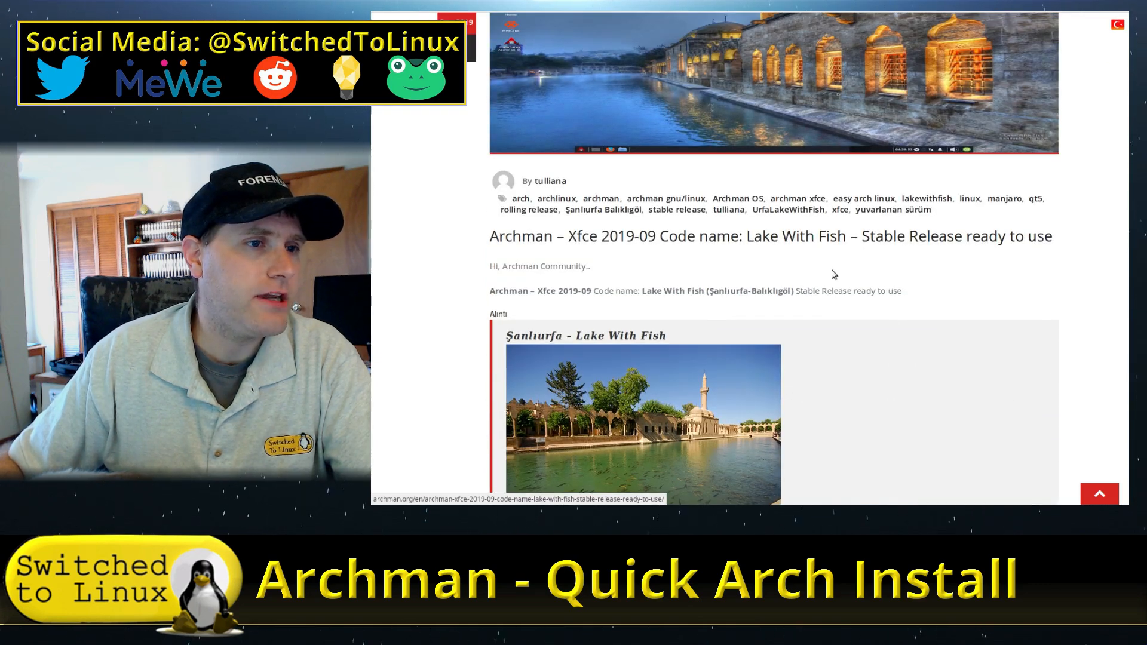
{"action": "scroll", "scroll_direction": "down", "scroll_amount": 3}
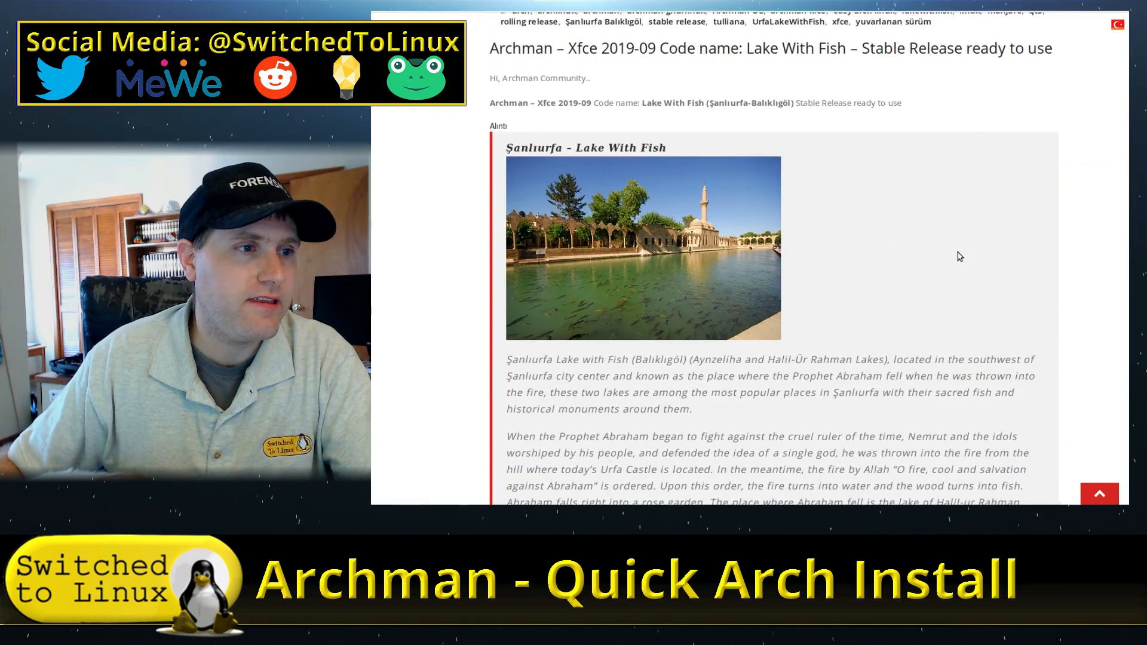
{"action": "scroll", "scroll_direction": "down", "scroll_amount": 3}
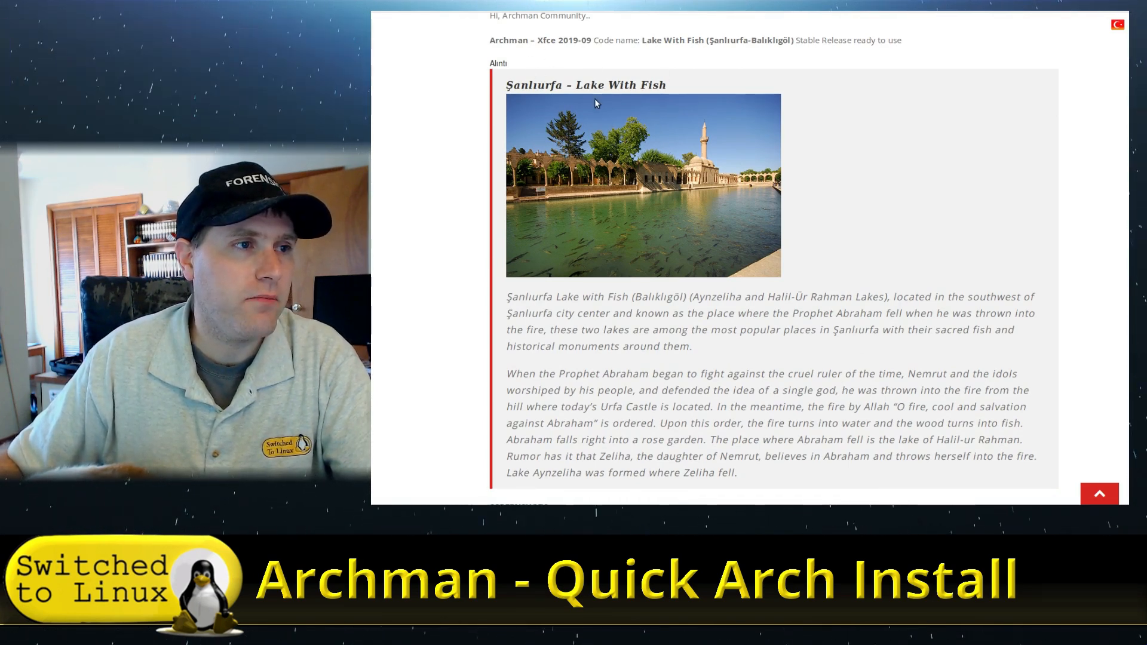
Step: Scroll further down the archman.org homepage and back up
{"action": "scroll", "scroll_direction": "down", "scroll_amount": 3}
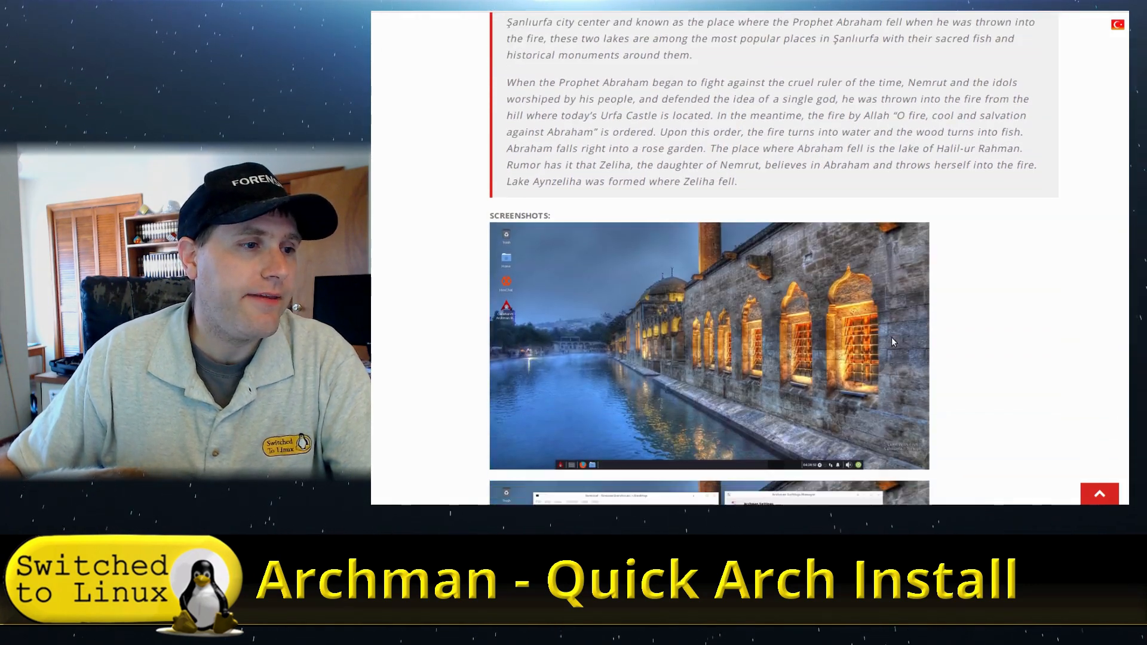
{"action": "scroll", "scroll_direction": "down", "scroll_amount": 3}
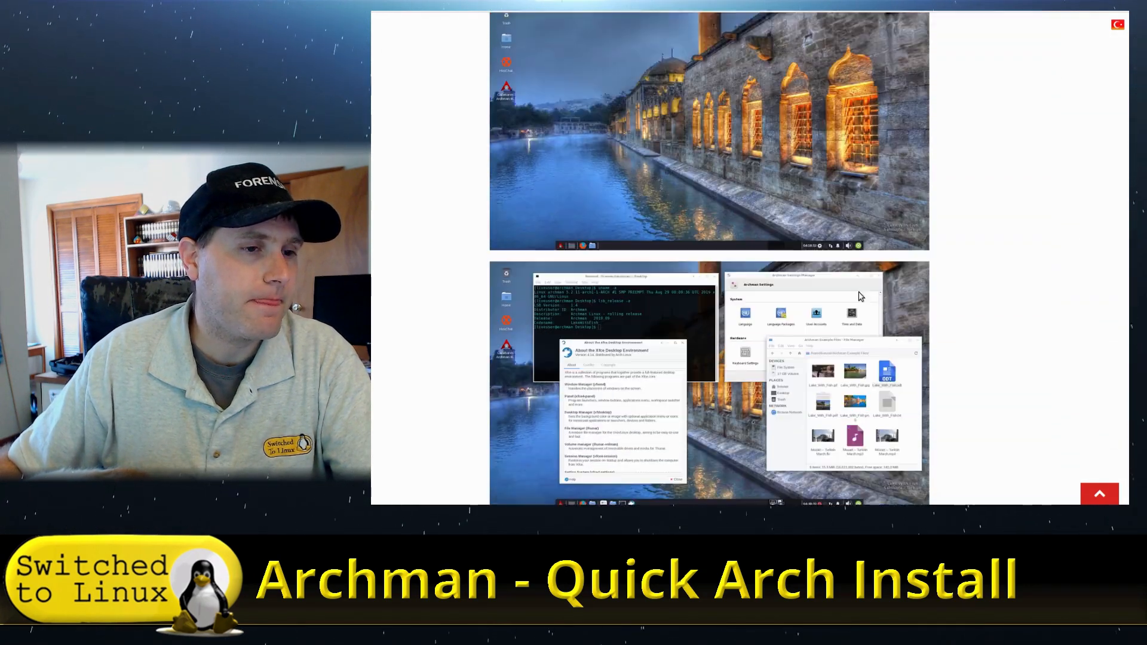
{"action": "scroll", "scroll_direction": "down", "scroll_amount": 3}
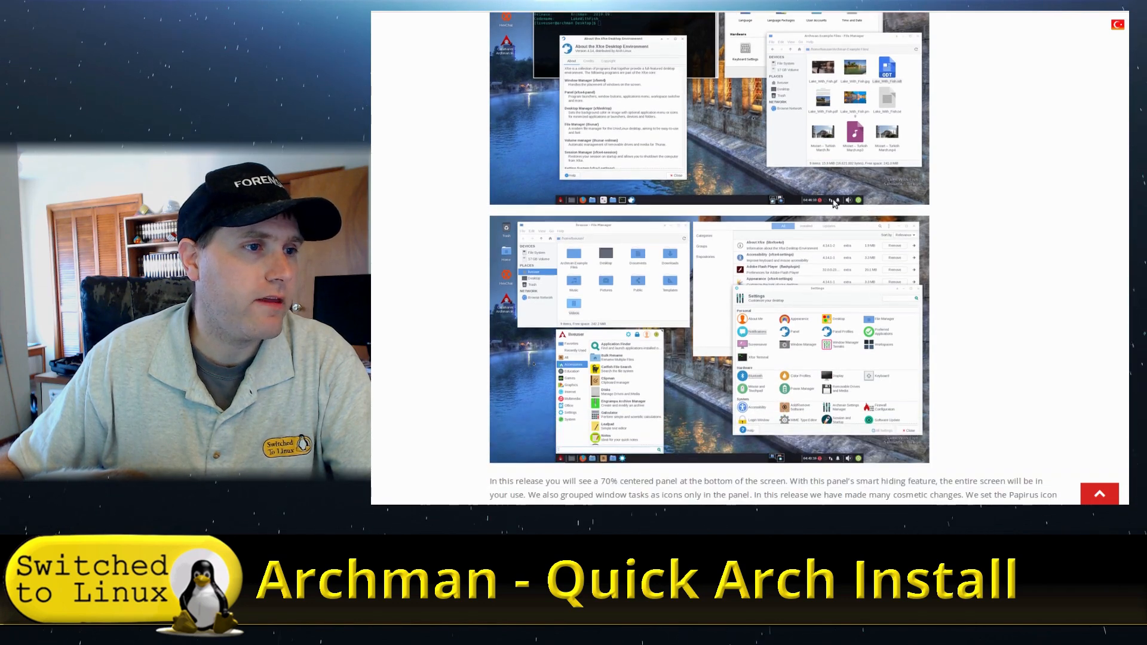
{"action": "scroll", "scroll_direction": "down", "scroll_amount": 3}
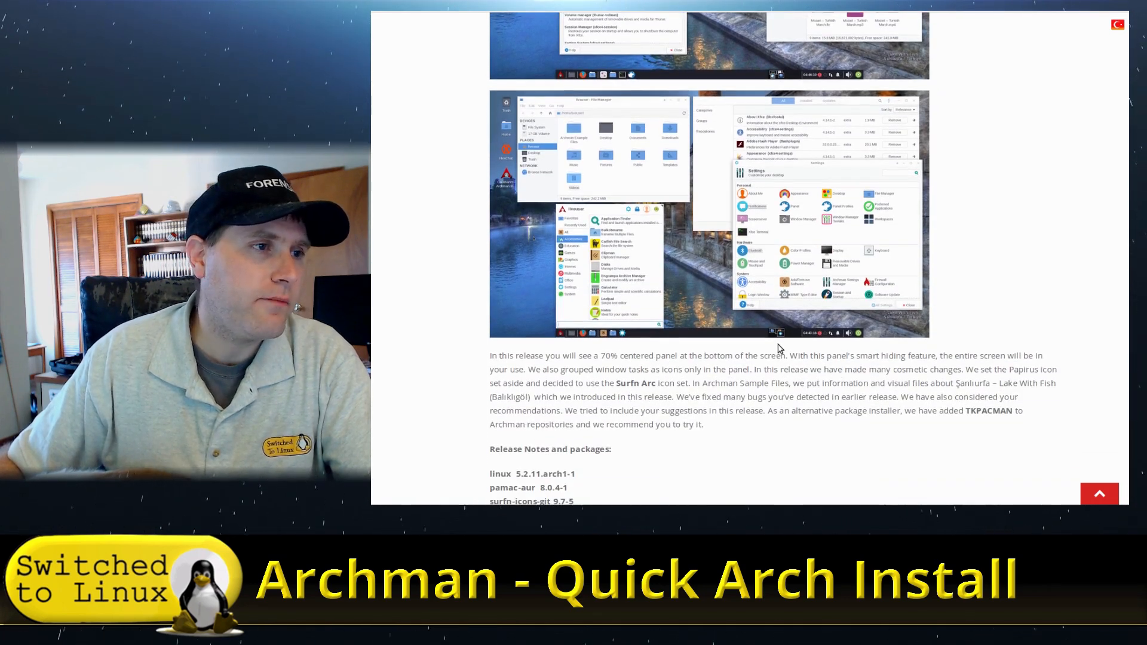
{"action": "scroll", "scroll_direction": "down", "scroll_amount": 3}
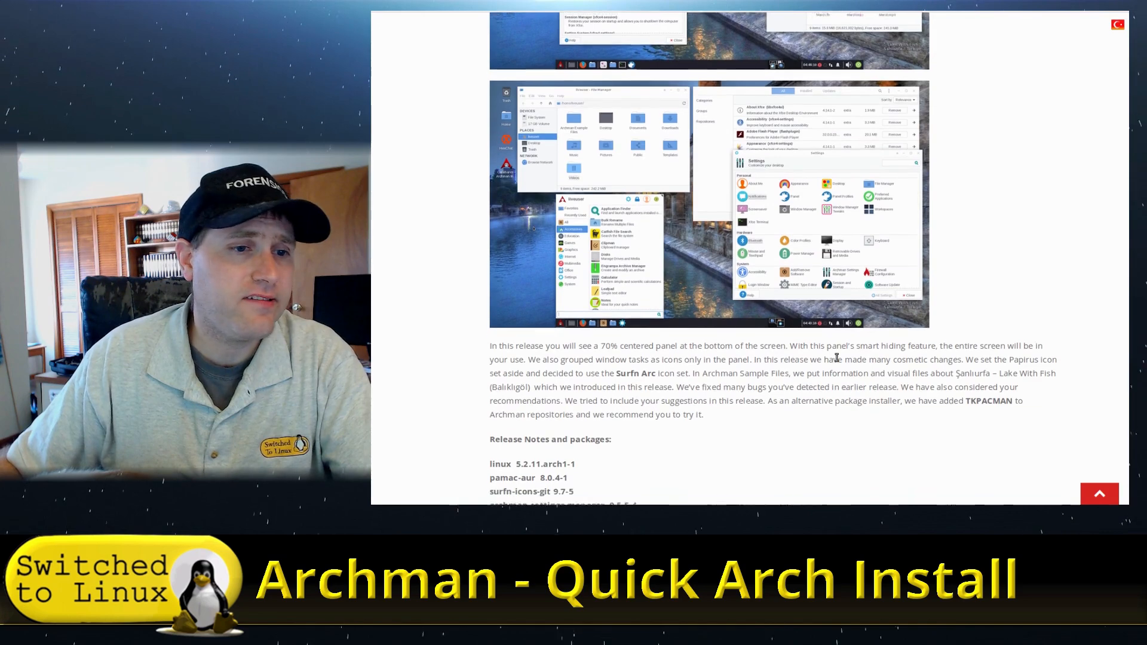
{"action": "scroll", "scroll_direction": "down", "scroll_amount": 3}
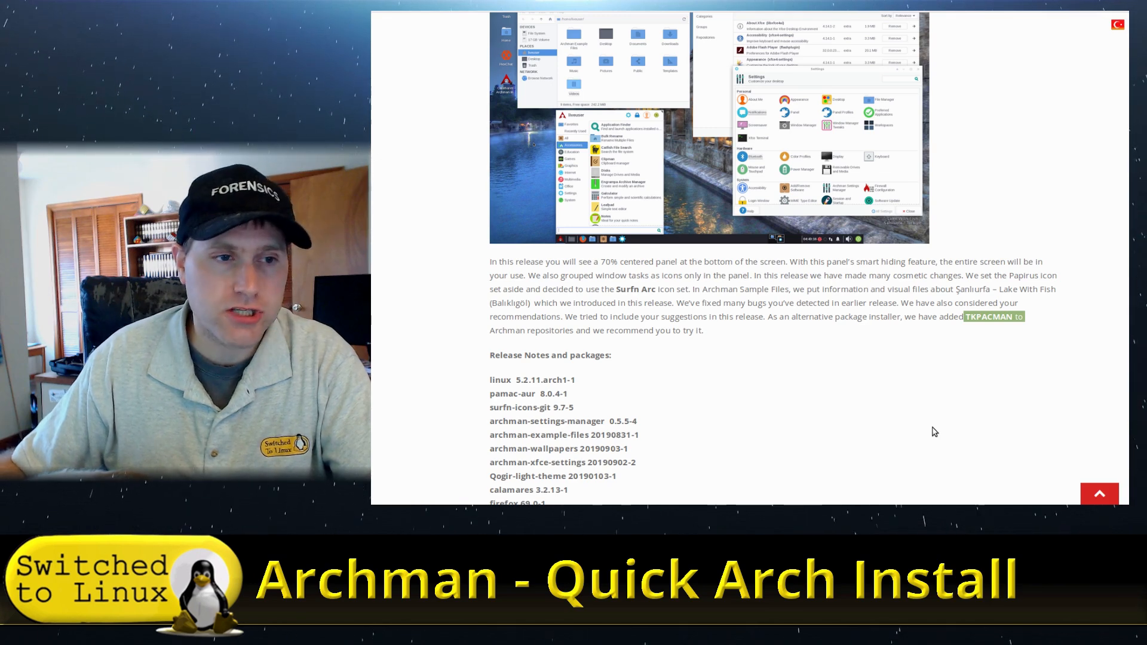
{"action": "mouse_move", "coordinate": [752, 392]}
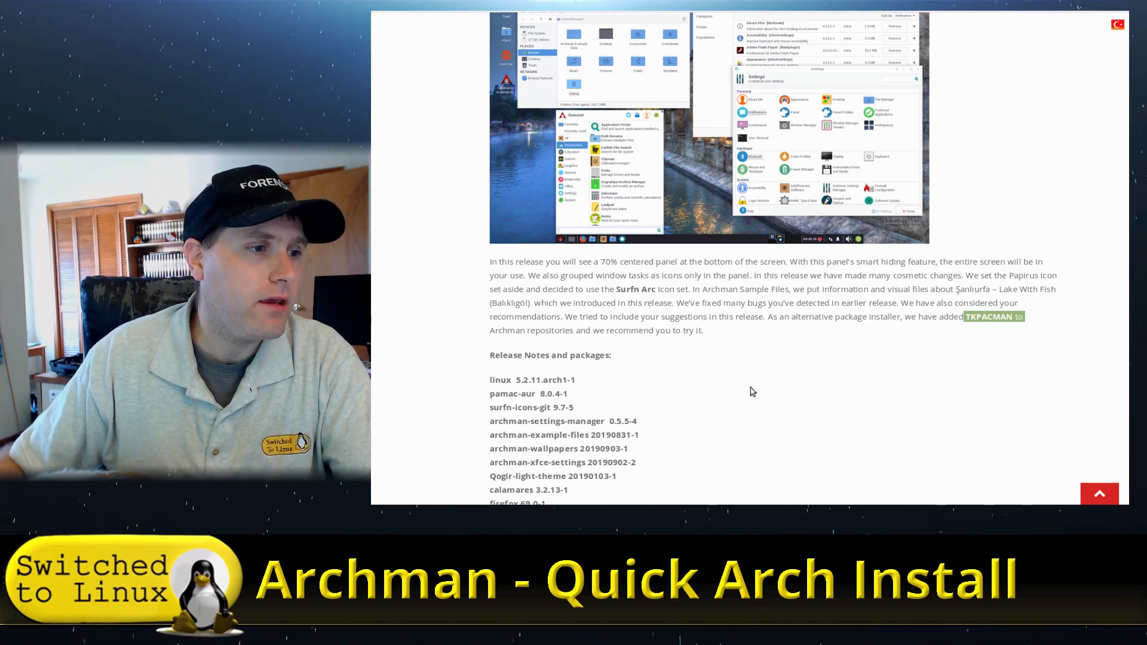
{"action": "scroll", "scroll_direction": "down", "scroll_amount": 3}
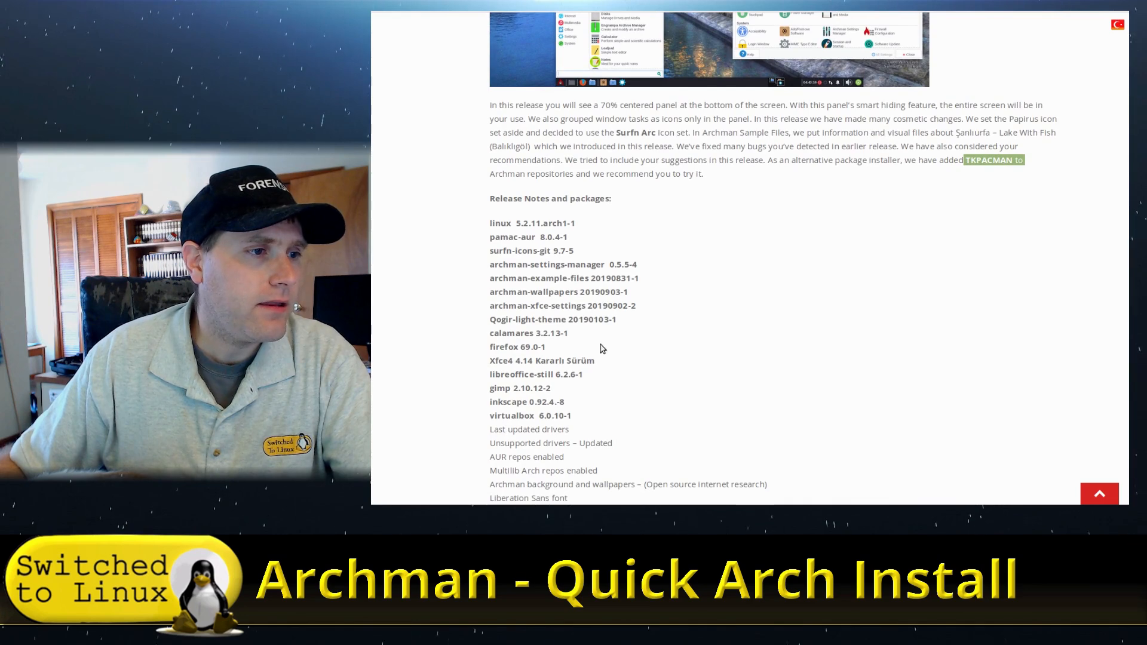
{"action": "scroll", "scroll_direction": "down", "scroll_amount": 3}
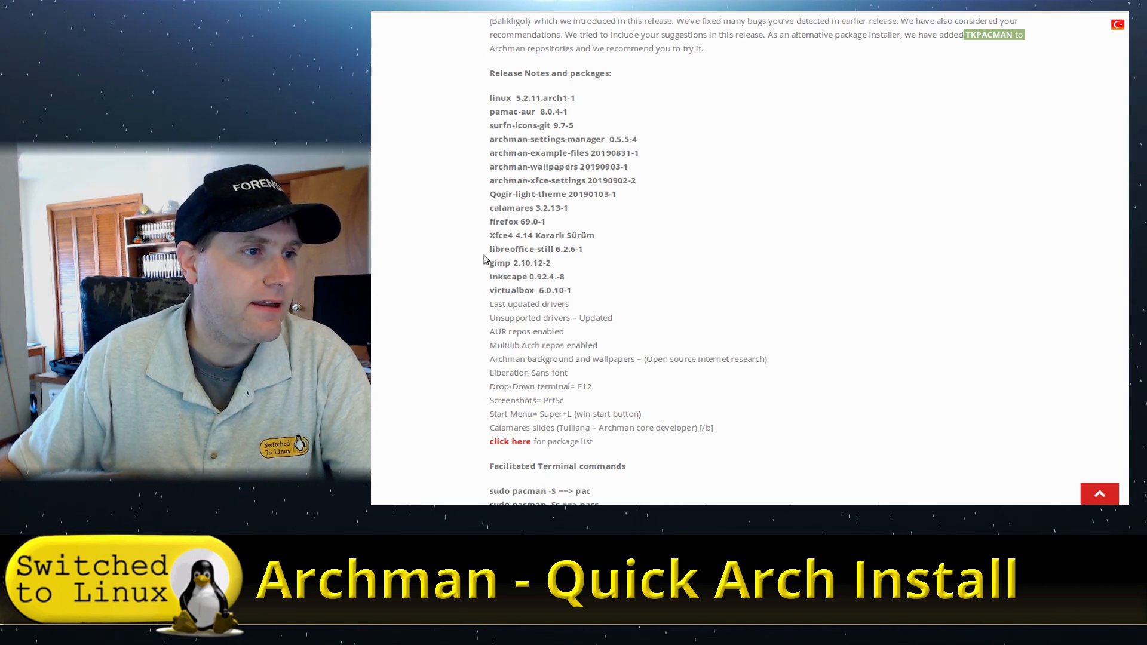
{"action": "scroll", "scroll_direction": "down", "scroll_amount": 3}
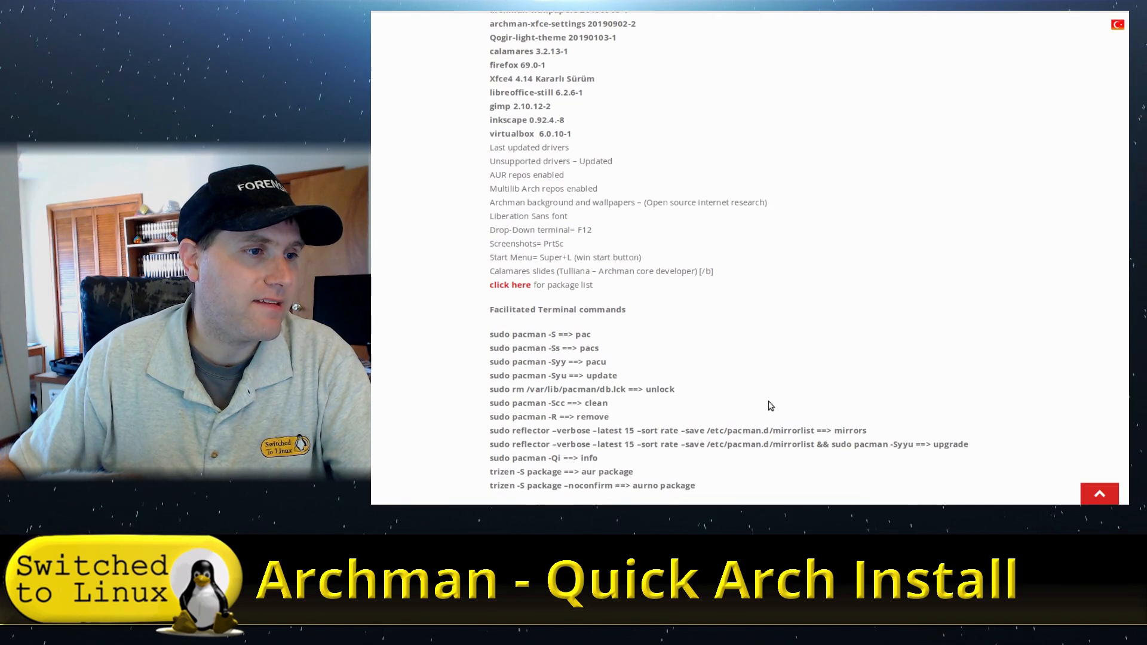
{"action": "scroll", "scroll_direction": "down", "scroll_amount": 3}
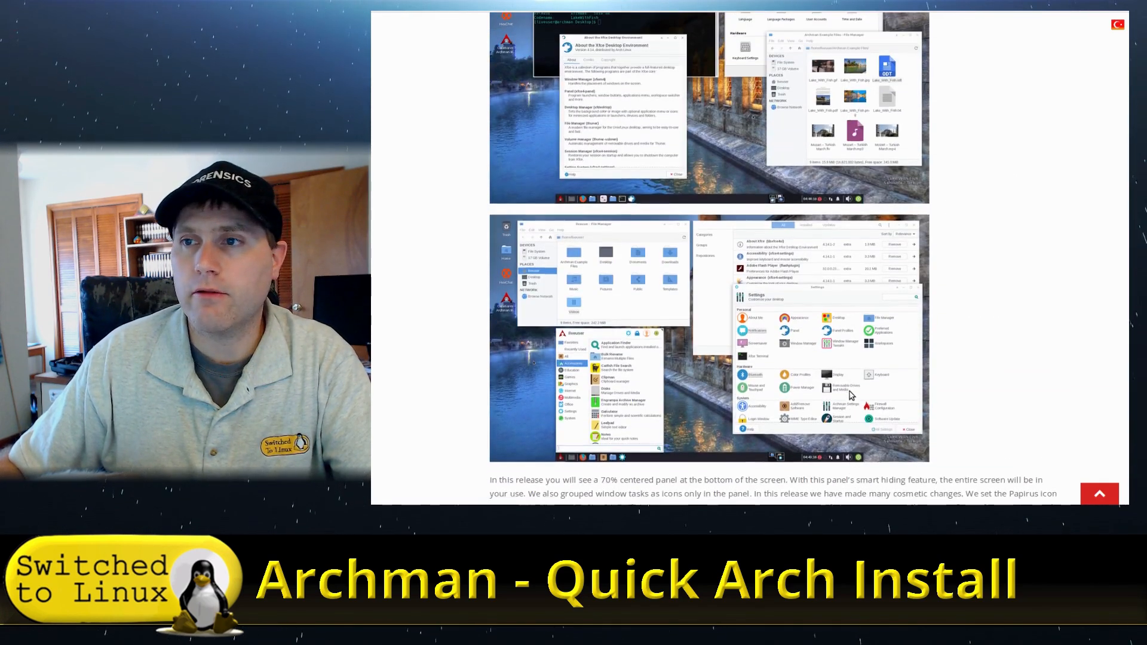
{"action": "scroll", "scroll_direction": "up", "scroll_amount": 3}
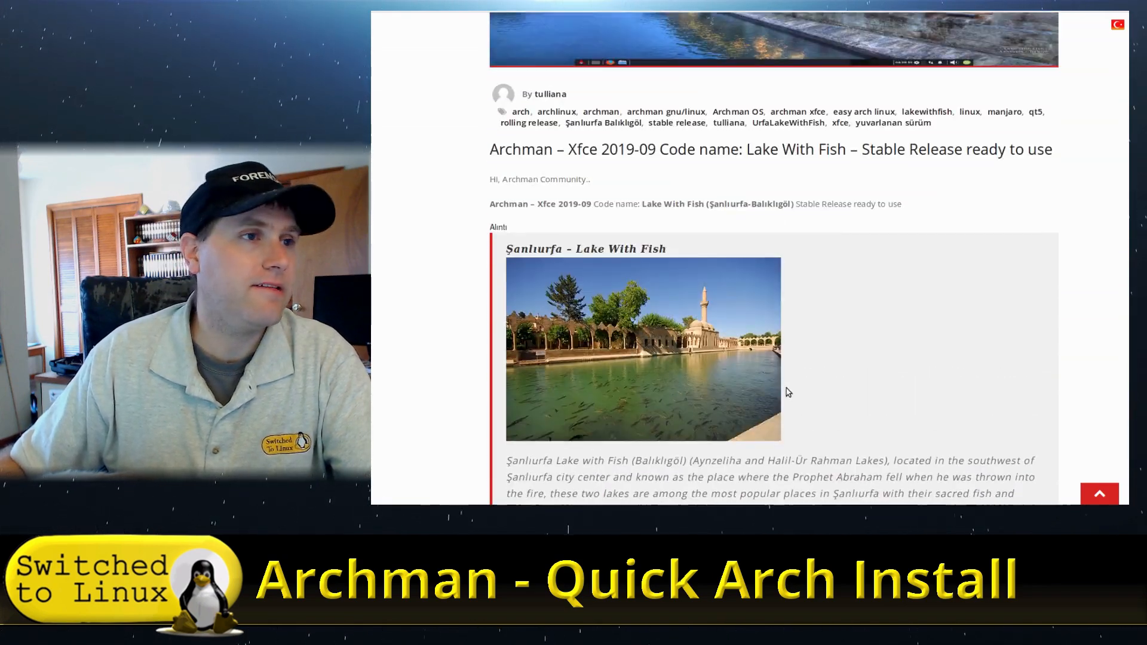
{"action": "scroll", "scroll_direction": "up", "scroll_amount": 3}
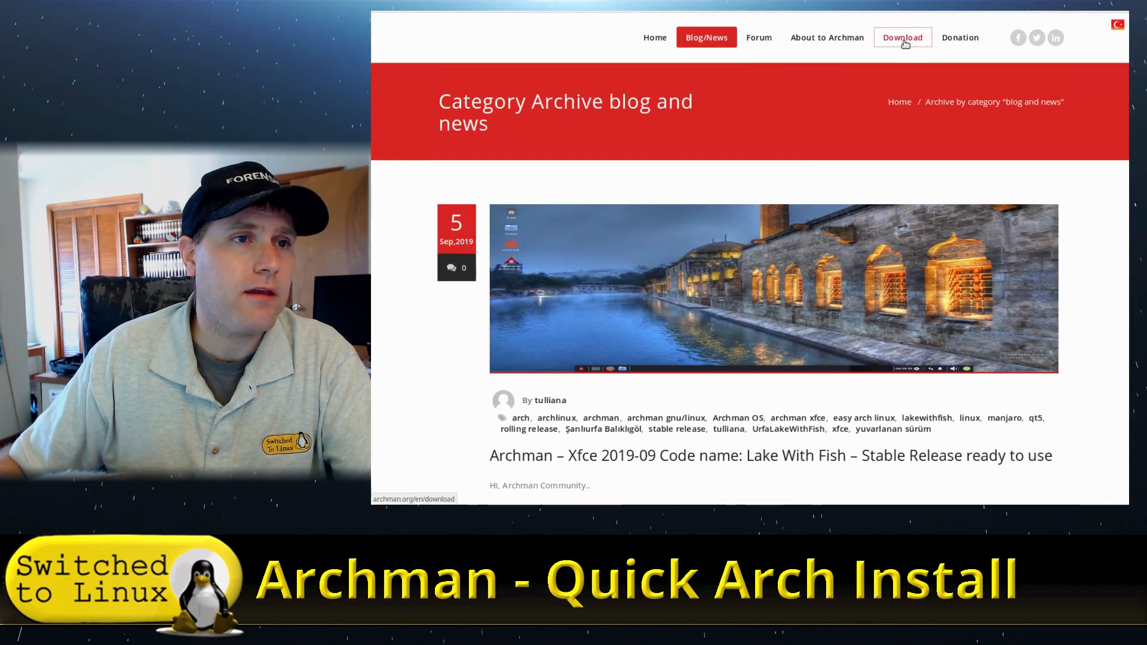
Step: Open the Download page listing Archman, Arch Linux and Manjaro Linux downloads
{"action": "left_click", "coordinate": [902, 37]}
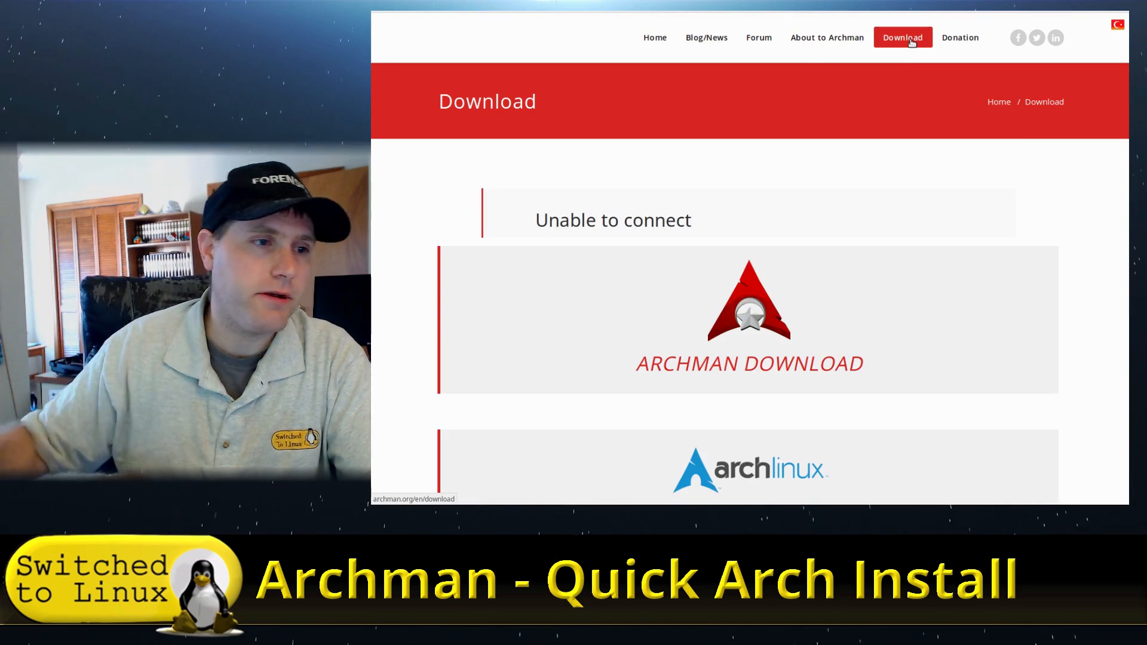
{"action": "scroll", "scroll_direction": "down", "scroll_amount": 3}
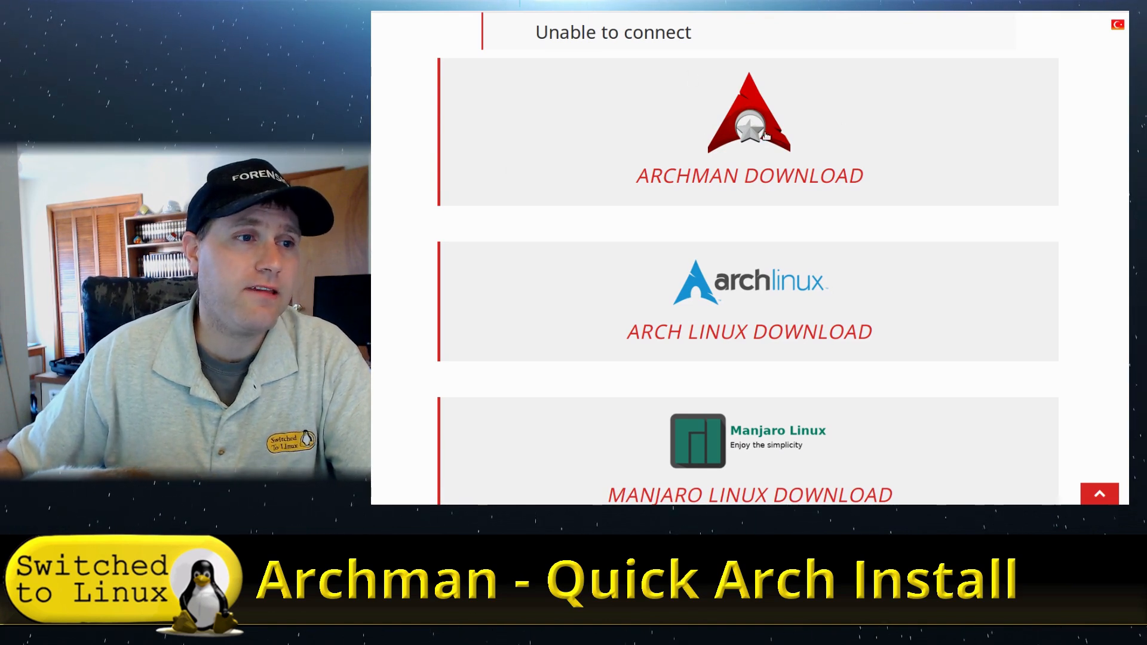
{"action": "mouse_move", "coordinate": [880, 481]}
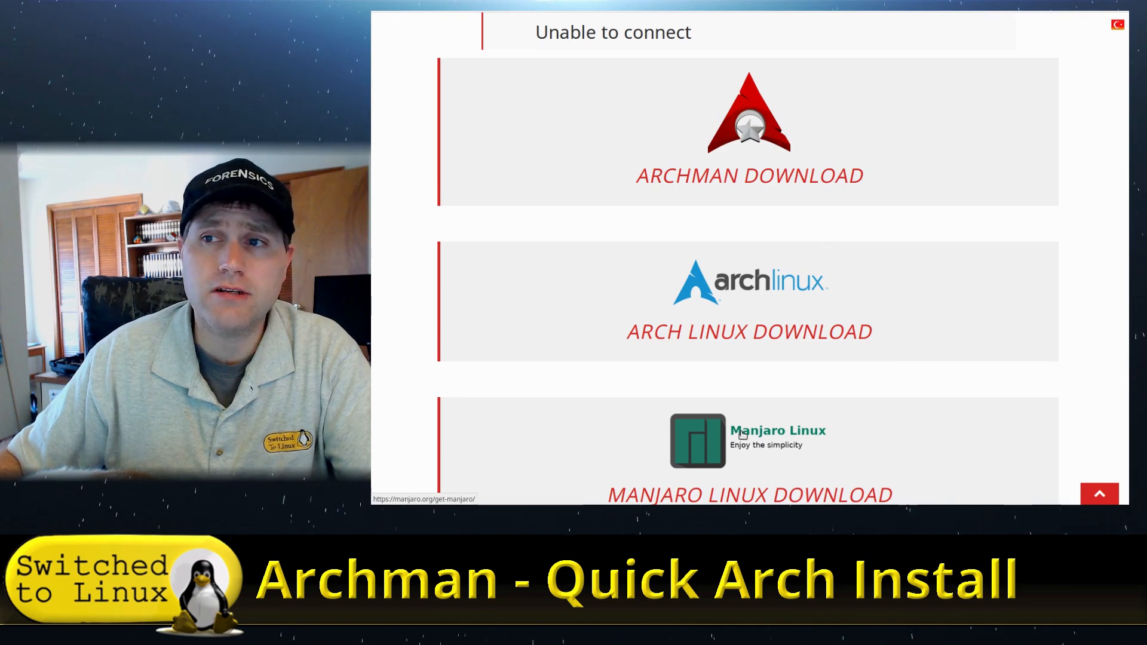
{"action": "scroll", "scroll_direction": "down", "scroll_amount": 3}
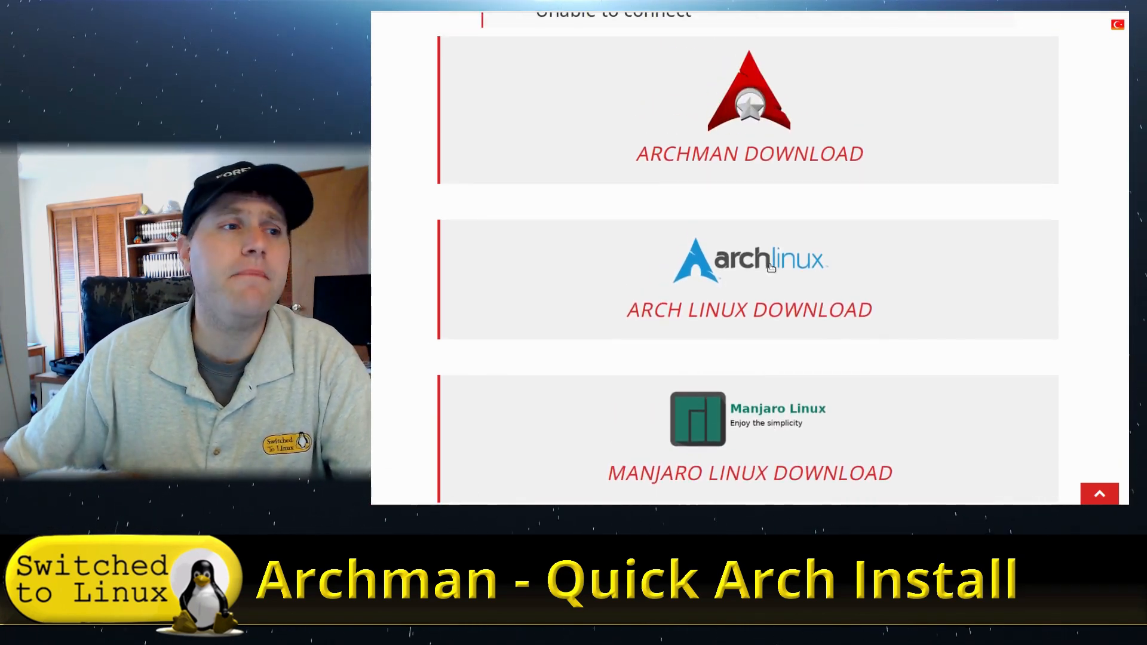
Step: Open Archman's SourceForge stable-iso files and view the 2019-09 xfce folder
{"action": "left_click", "coordinate": [748, 110]}
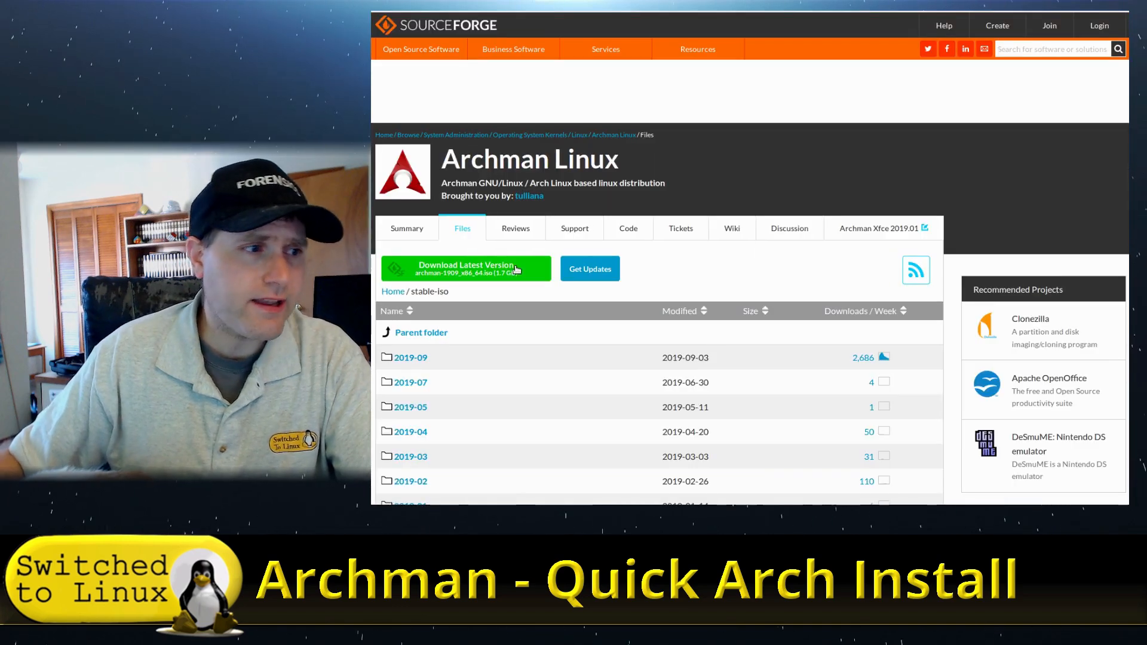
{"action": "scroll", "scroll_direction": "down", "scroll_amount": 3}
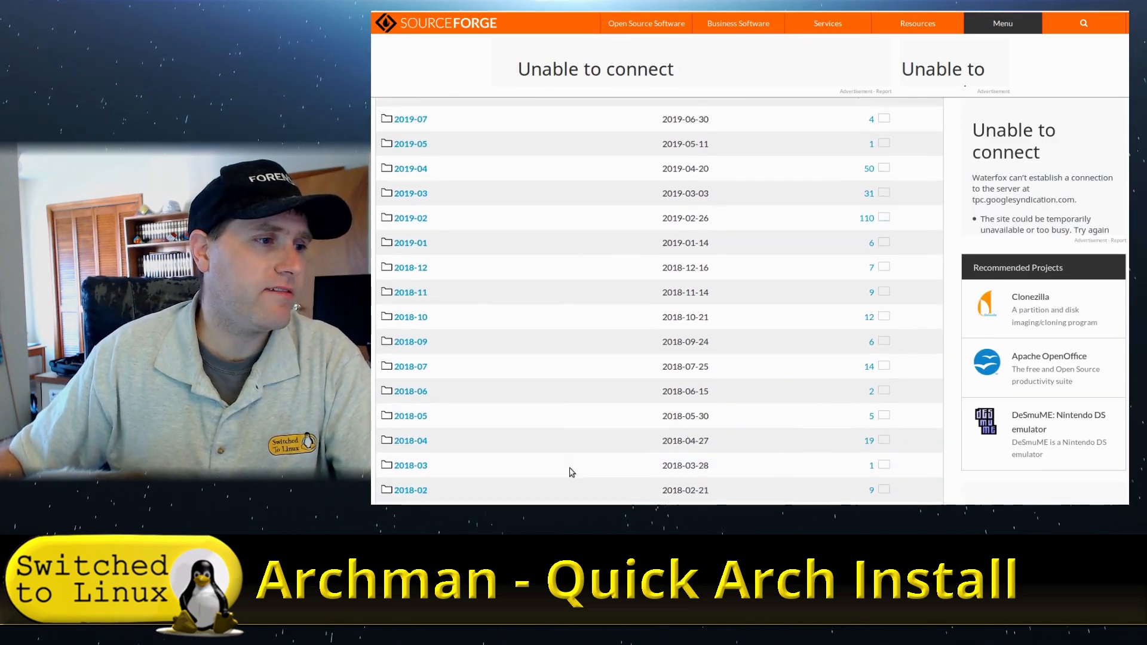
{"action": "scroll", "scroll_direction": "down", "scroll_amount": 3}
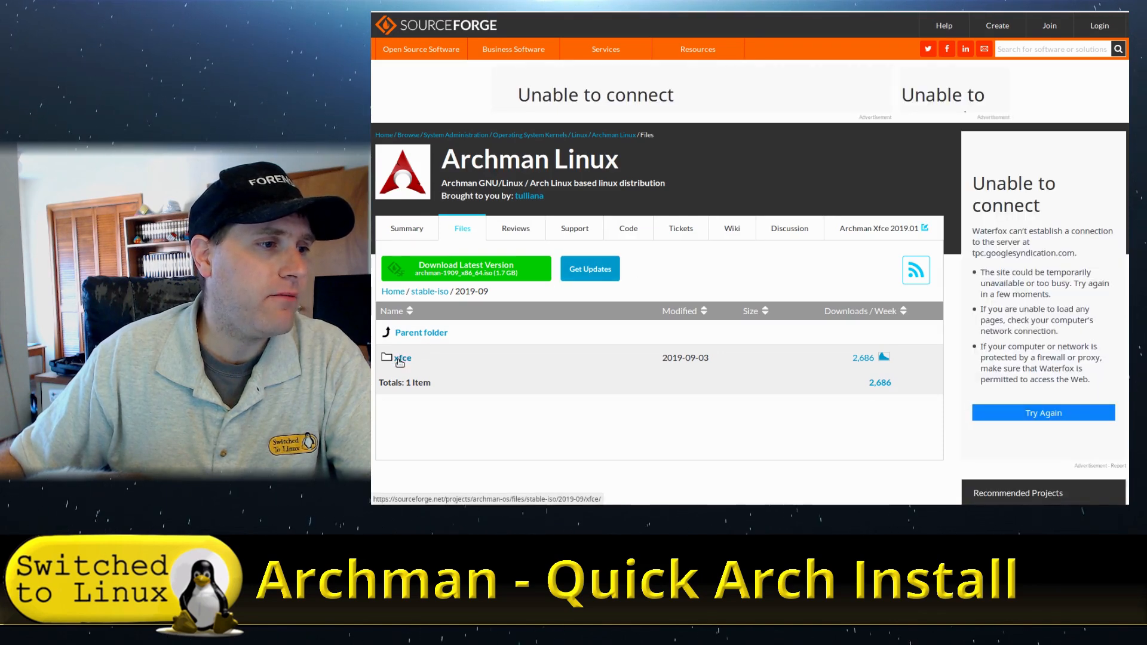
{"action": "left_click", "coordinate": [402, 358]}
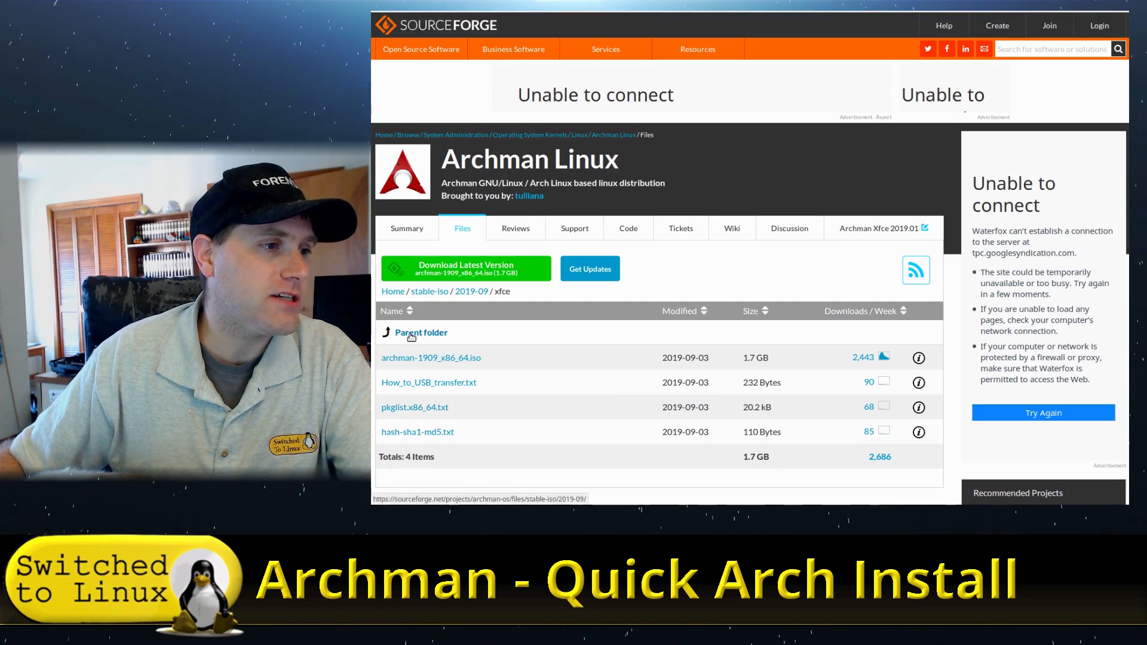
{"action": "left_click", "coordinate": [421, 332]}
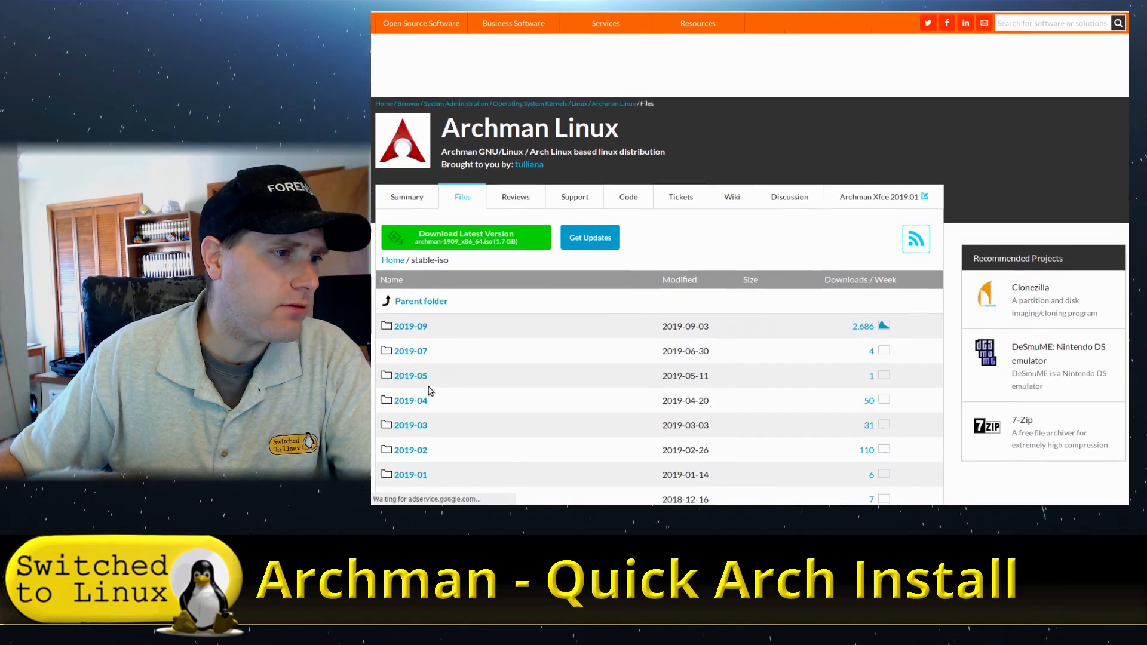
Step: Browse the 2019-04 release's community folder, then return to stable-iso
{"action": "left_click", "coordinate": [409, 400]}
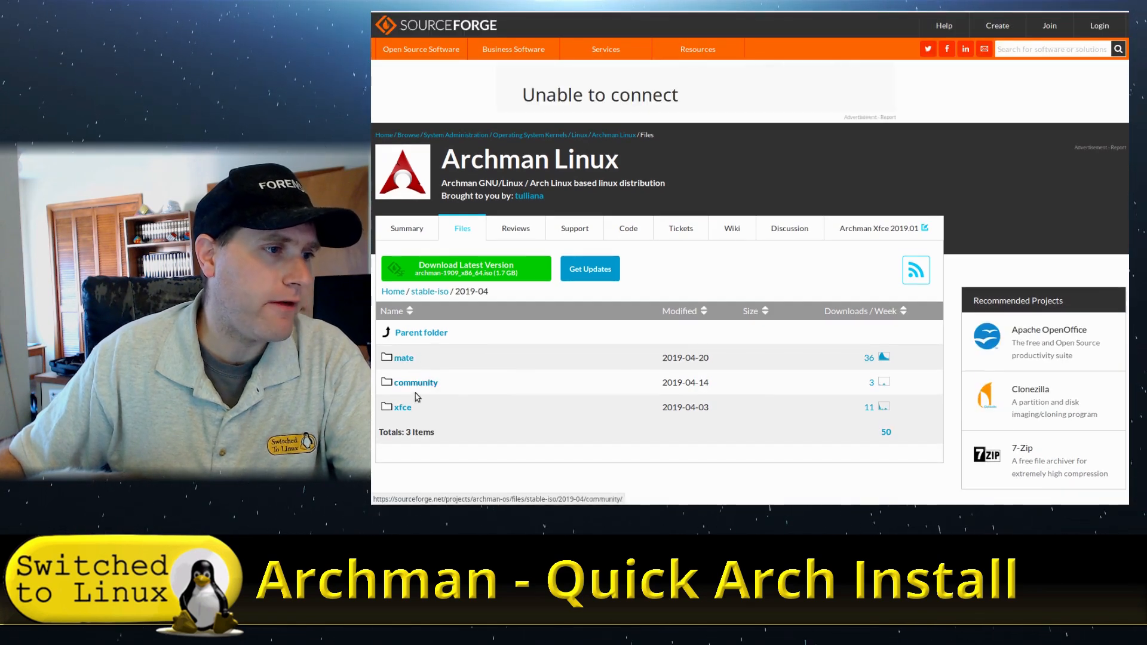
{"action": "left_click", "coordinate": [416, 382]}
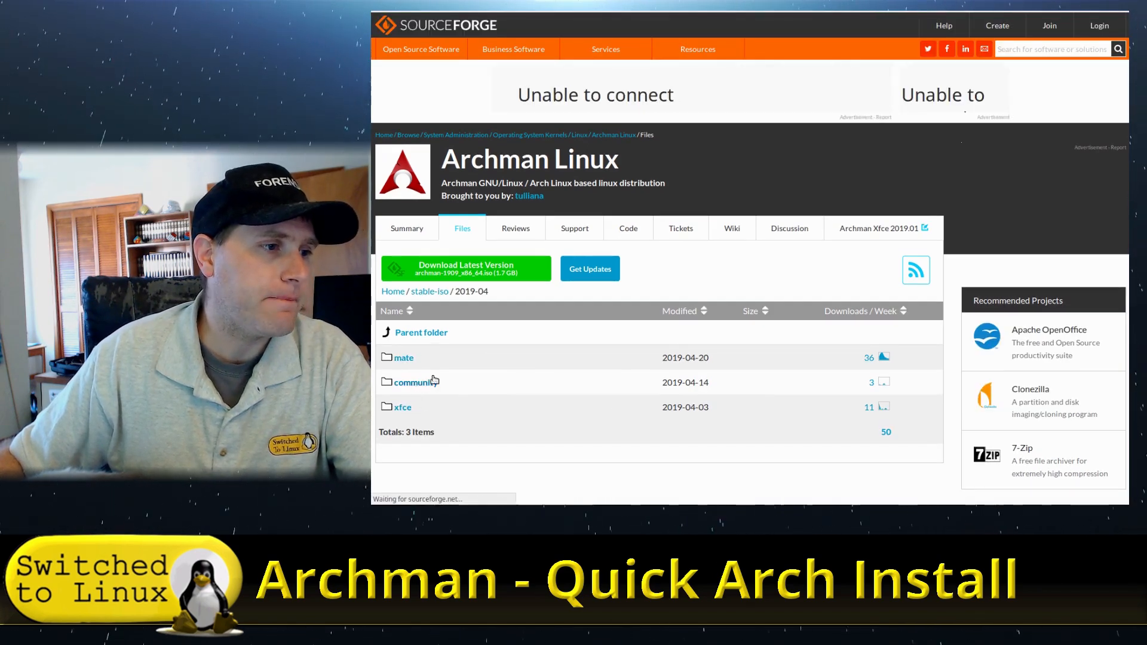
{"action": "left_click", "coordinate": [414, 382]}
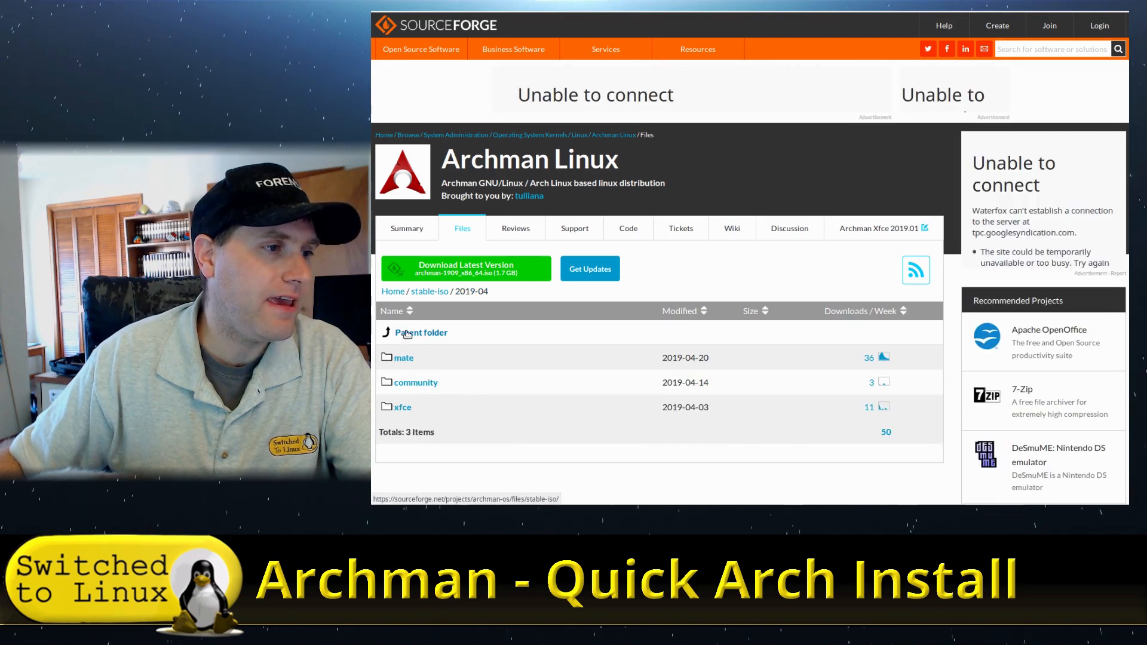
{"action": "left_click", "coordinate": [421, 333]}
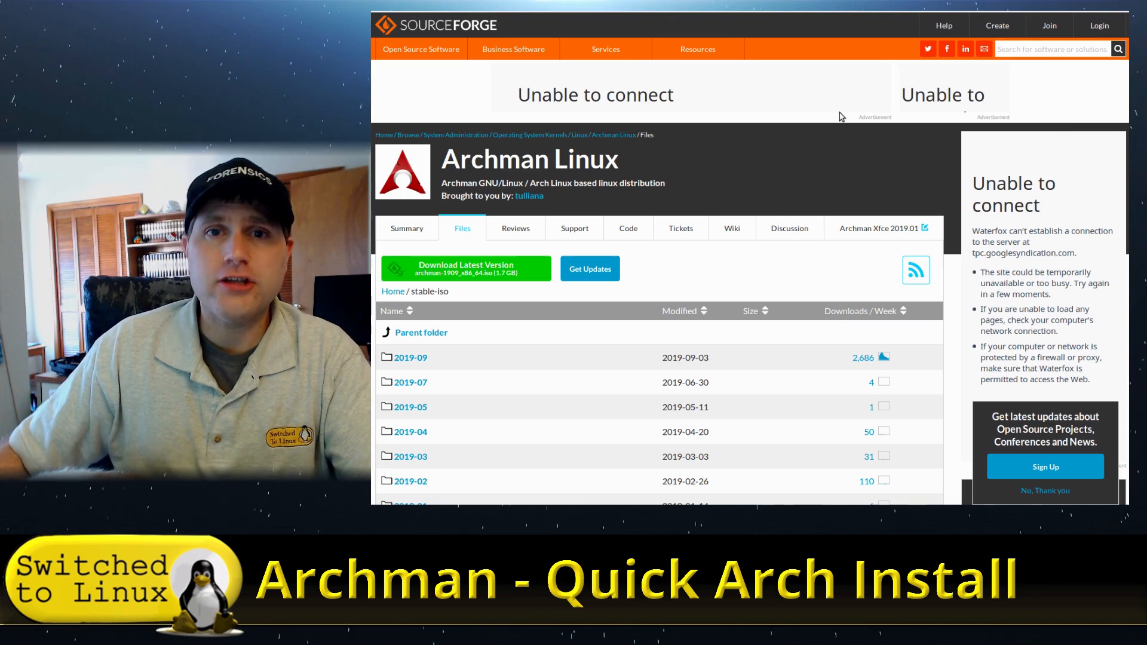
{"action": "mouse_move", "coordinate": [831, 115]}
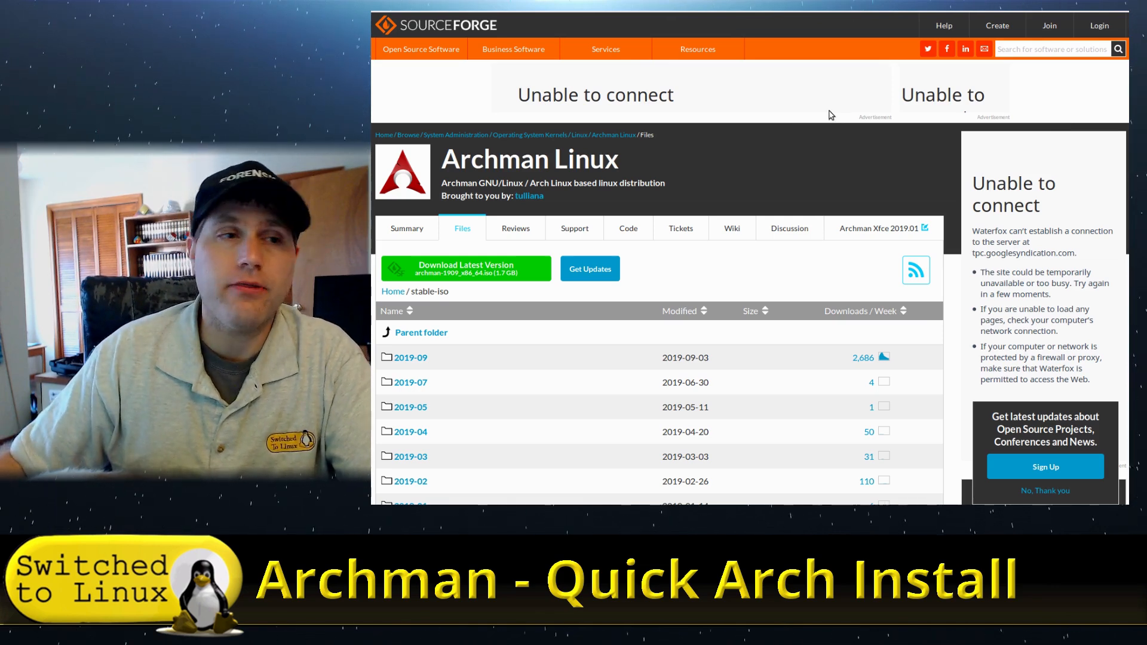
{"action": "mouse_move", "coordinate": [819, 121]}
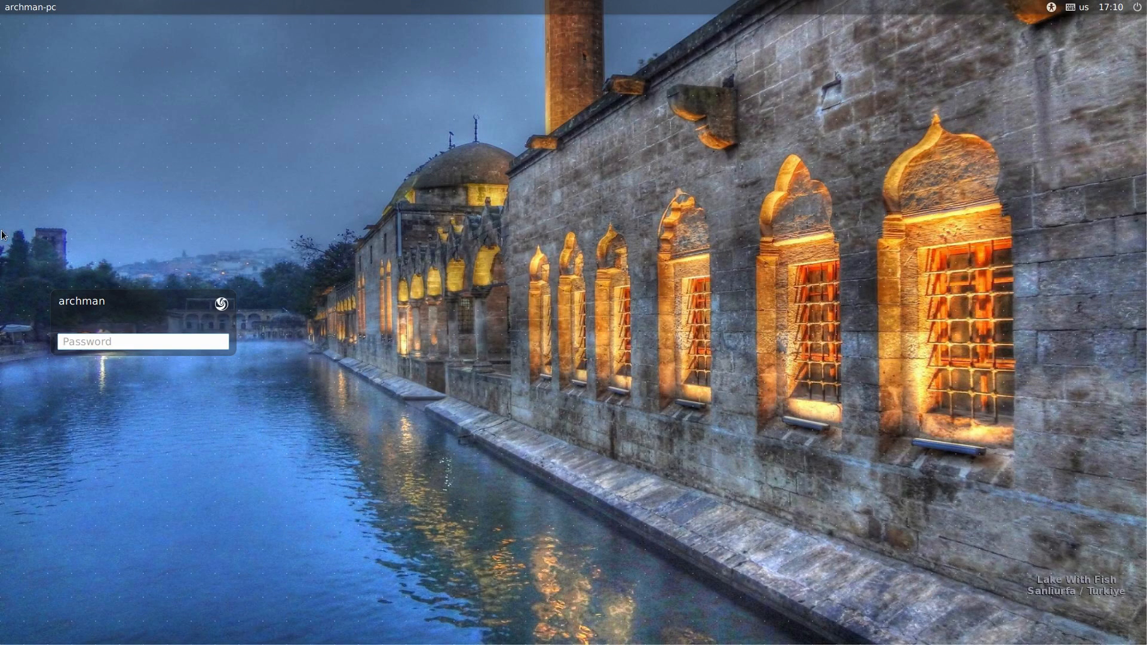
Step: Enter the password to log into Xfce, then right-click the desktop for its menu
{"action": "left_click", "coordinate": [221, 304]}
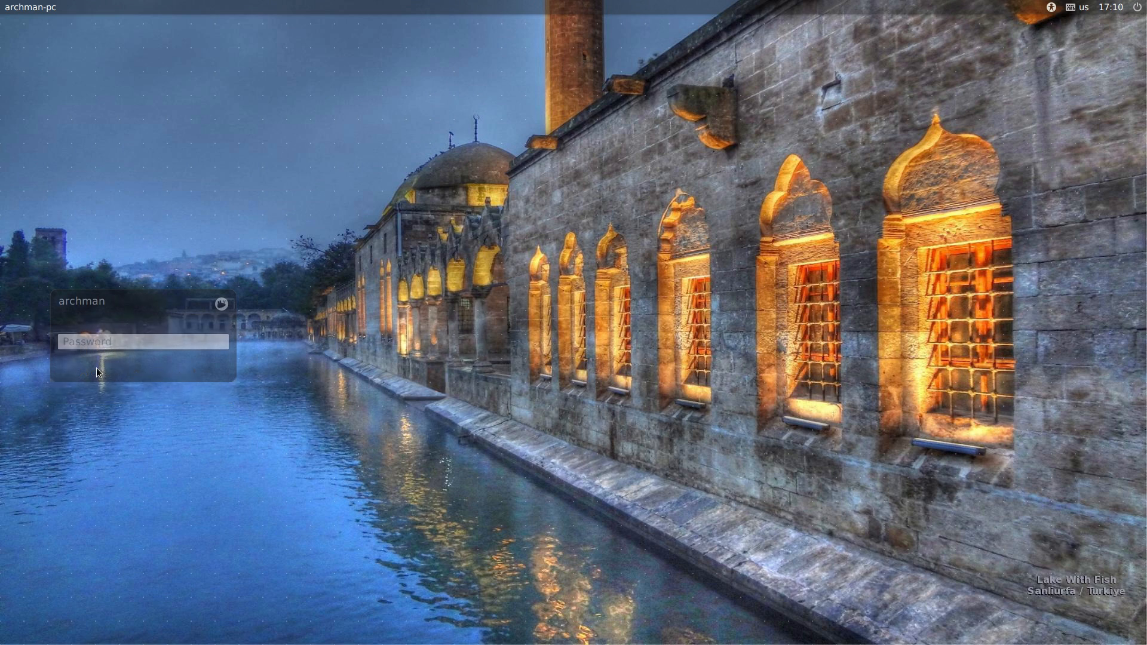
{"action": "left_click", "coordinate": [142, 341]}
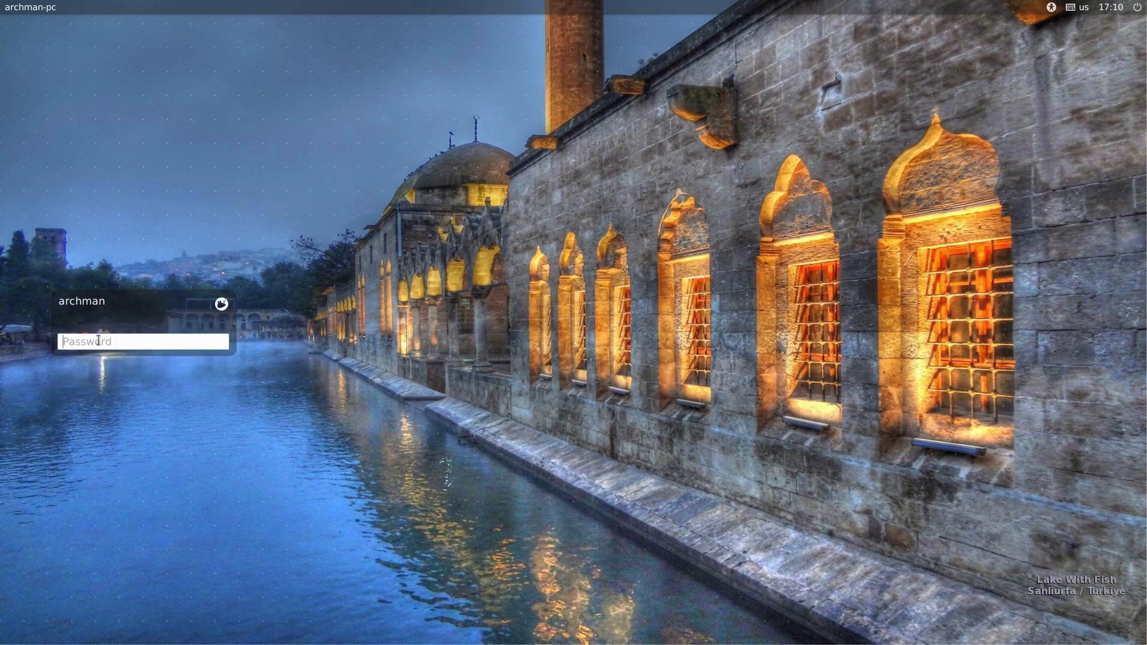
{"action": "key", "text": "Return"}
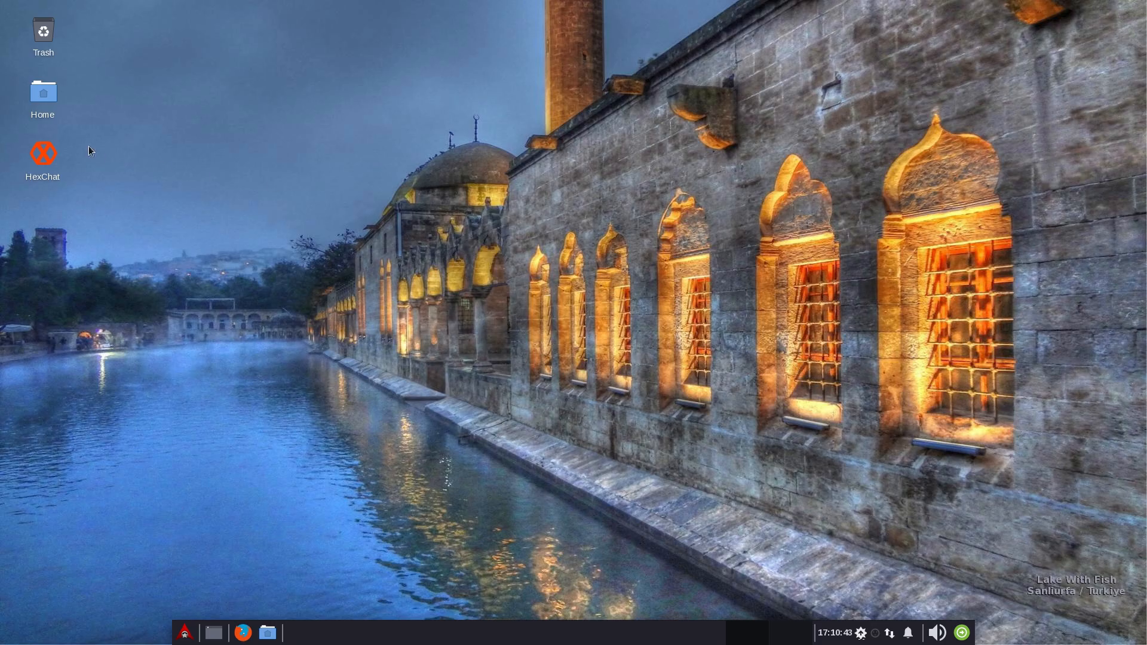
{"action": "mouse_move", "coordinate": [276, 550]}
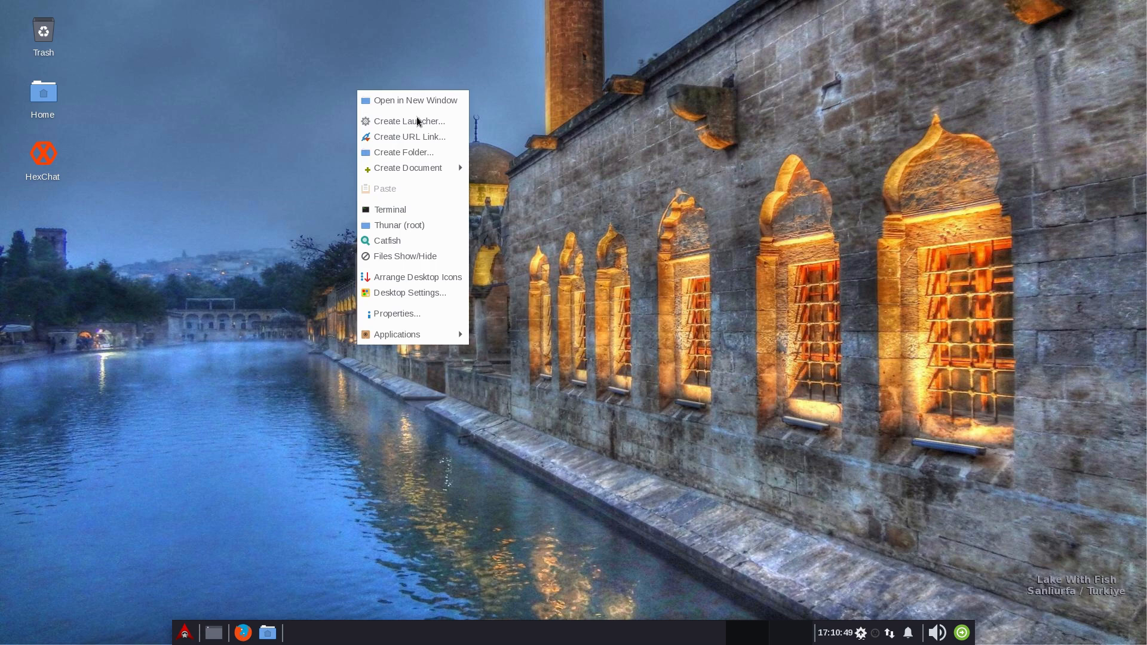
{"action": "left_click", "coordinate": [396, 334]}
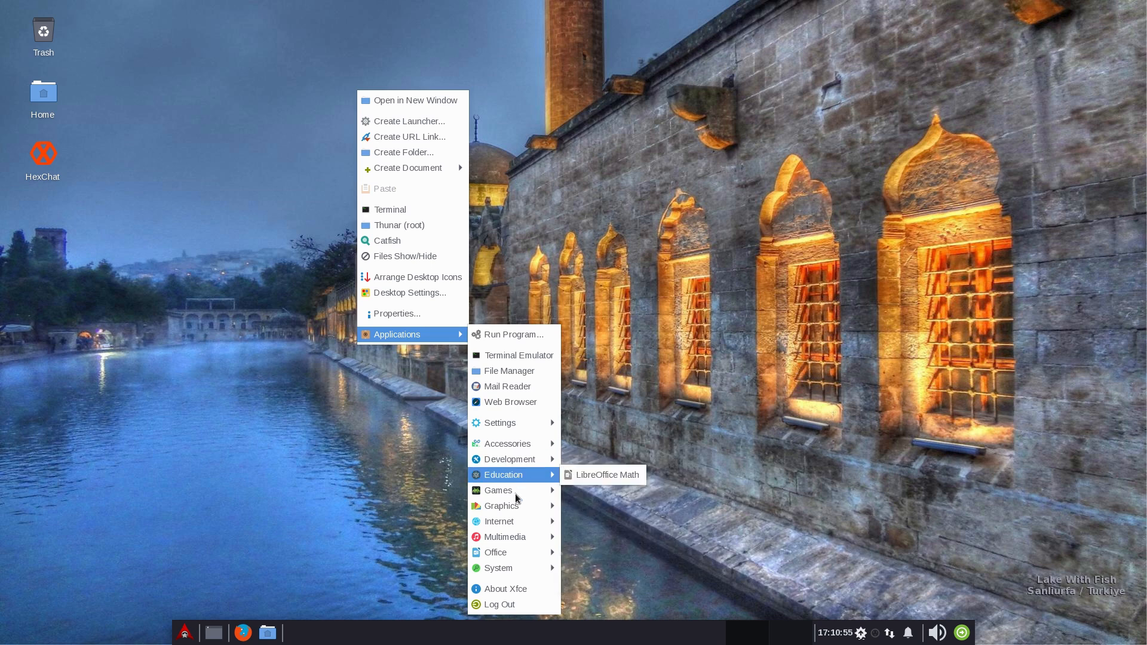
{"action": "mouse_move", "coordinate": [502, 506]}
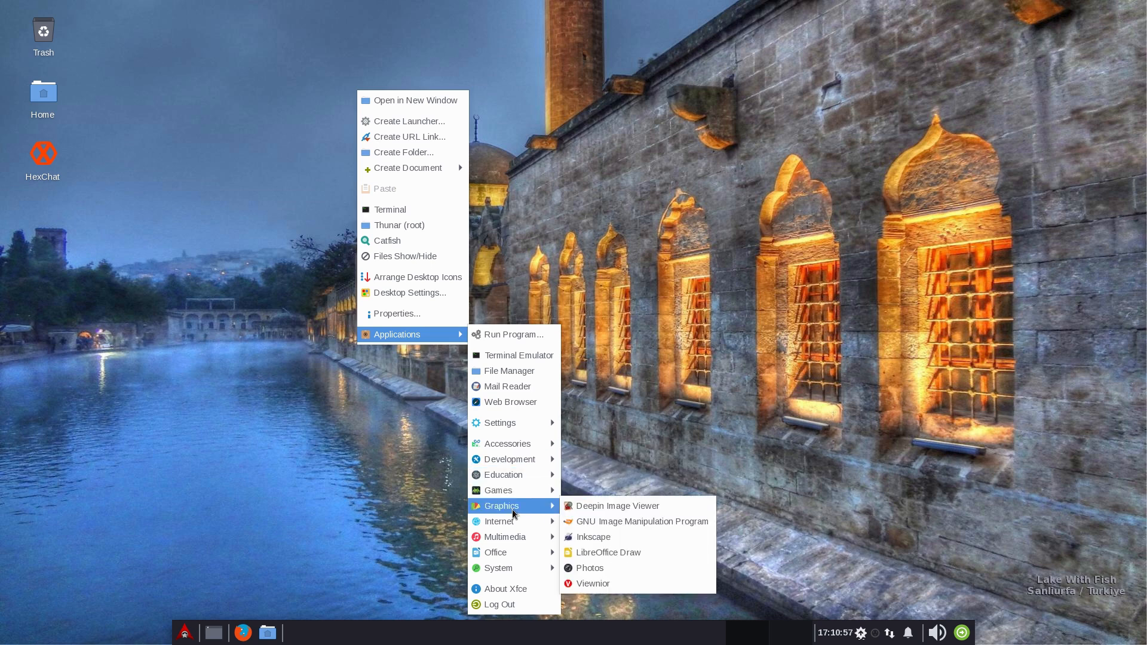
{"action": "mouse_move", "coordinate": [498, 521]}
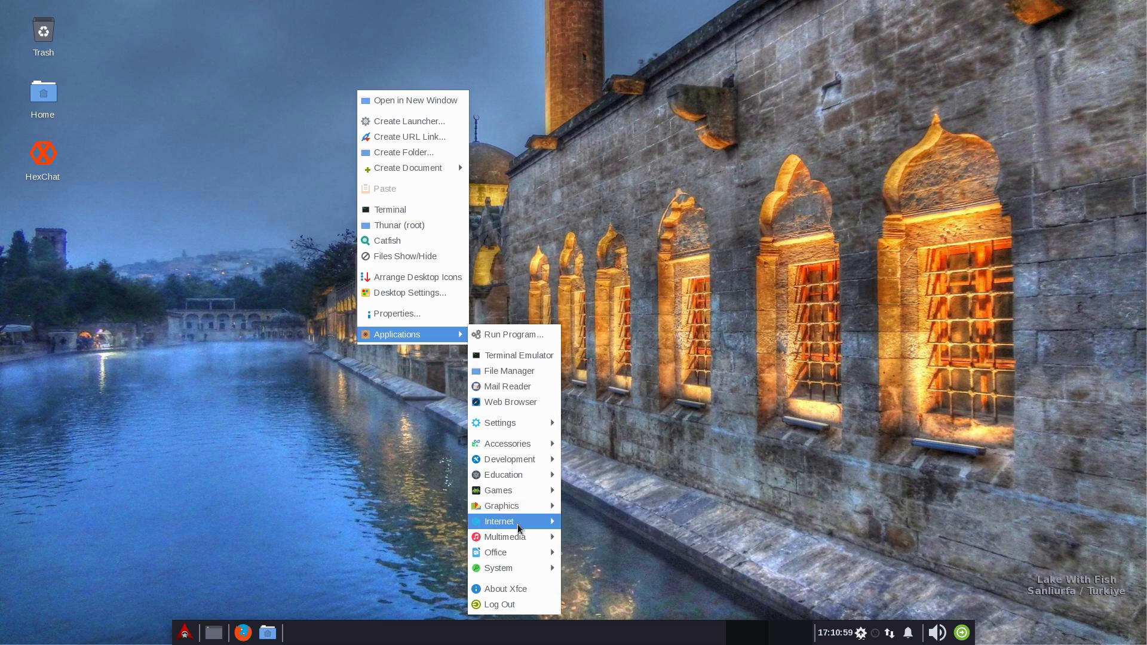
{"action": "mouse_move", "coordinate": [505, 537]}
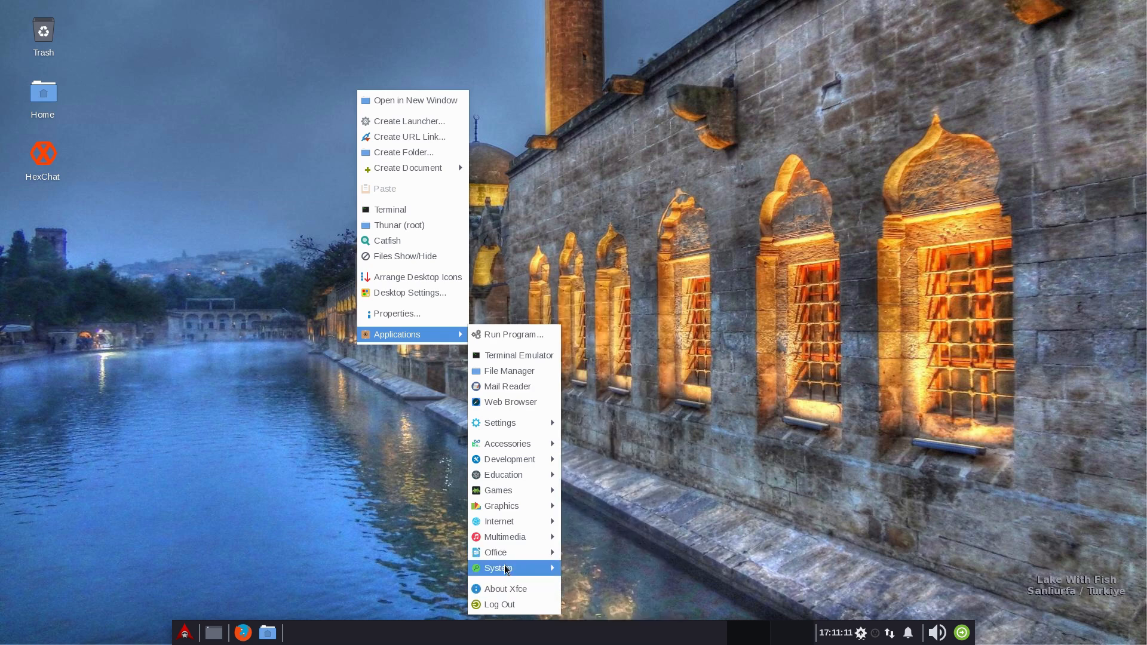
{"action": "mouse_move", "coordinate": [495, 552]}
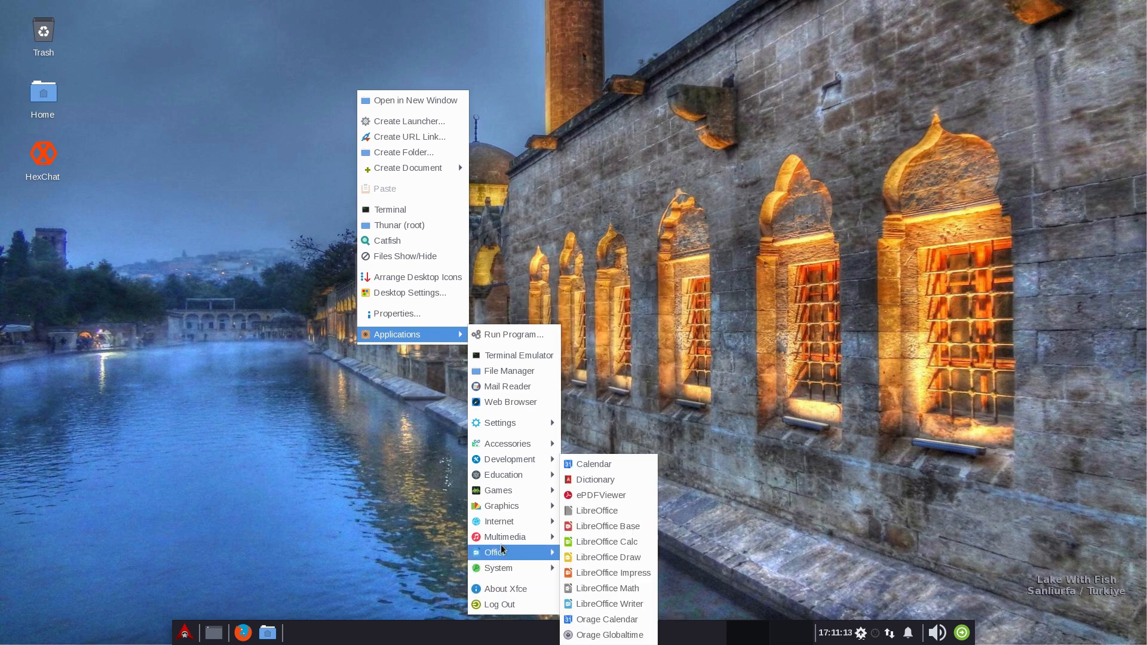
{"action": "mouse_move", "coordinate": [516, 571]}
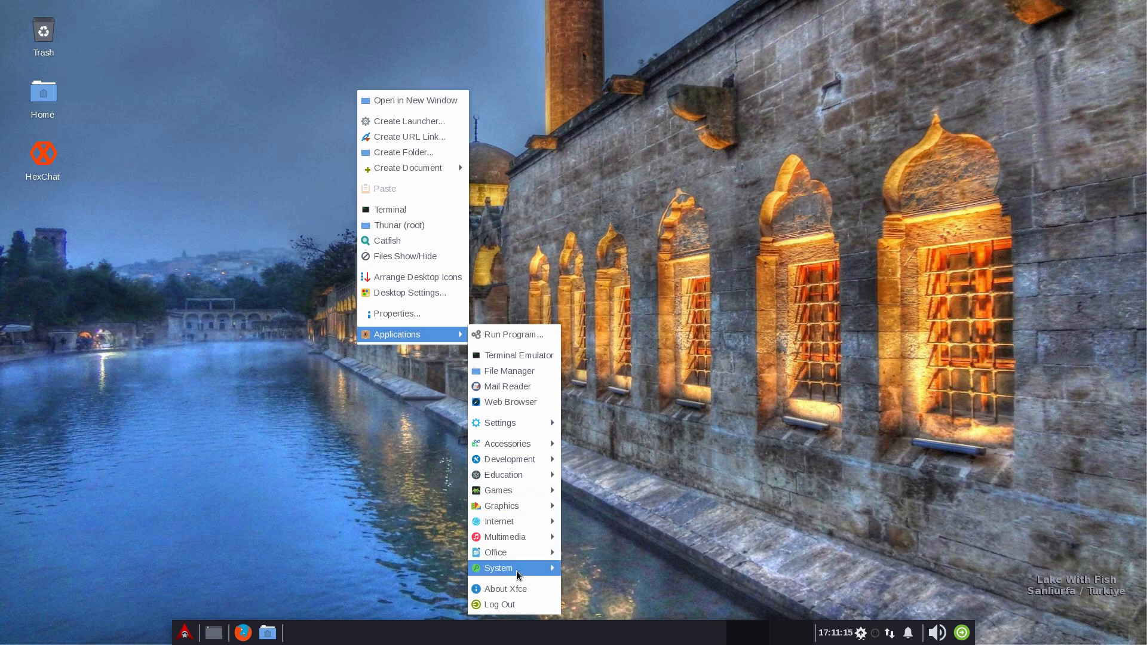
{"action": "mouse_move", "coordinate": [505, 589]}
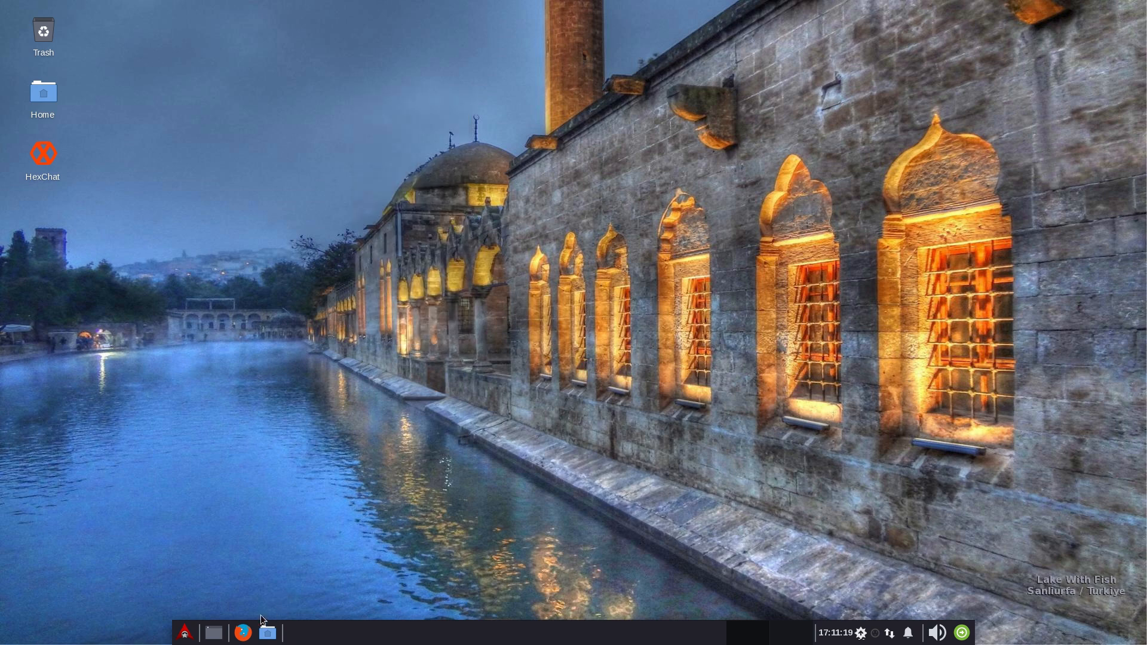
Step: Open and close the Archman menu, then launch a terminal running htop
{"action": "left_click", "coordinate": [184, 632]}
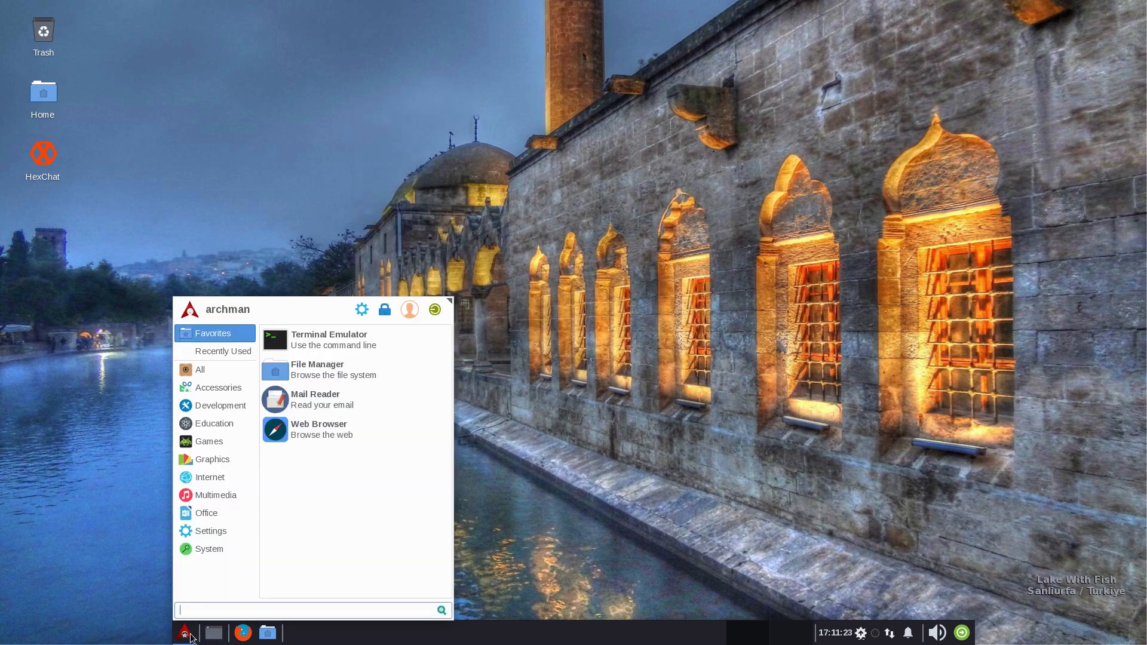
{"action": "left_click", "coordinate": [187, 632]}
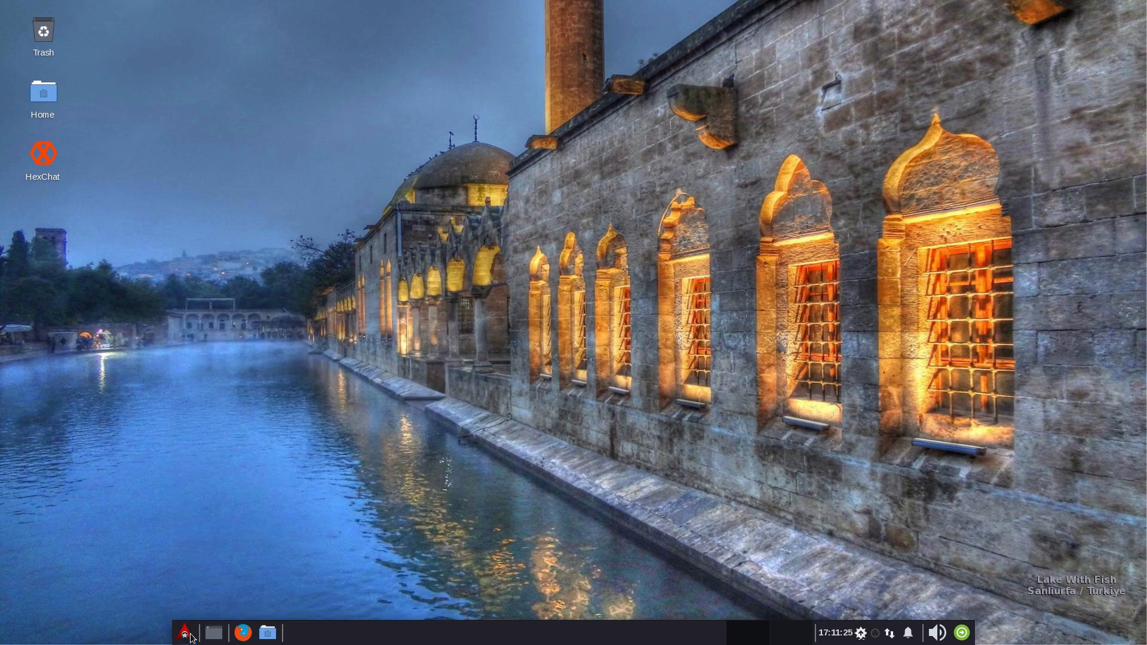
{"action": "left_click", "coordinate": [184, 632]}
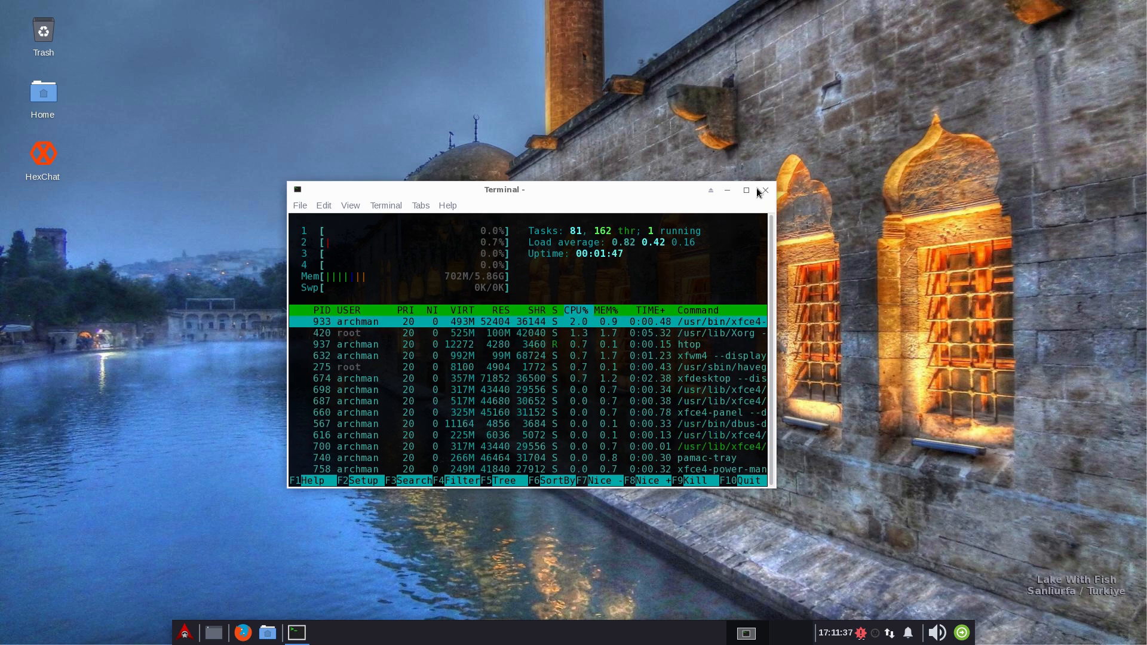
{"action": "left_click", "coordinate": [764, 190]}
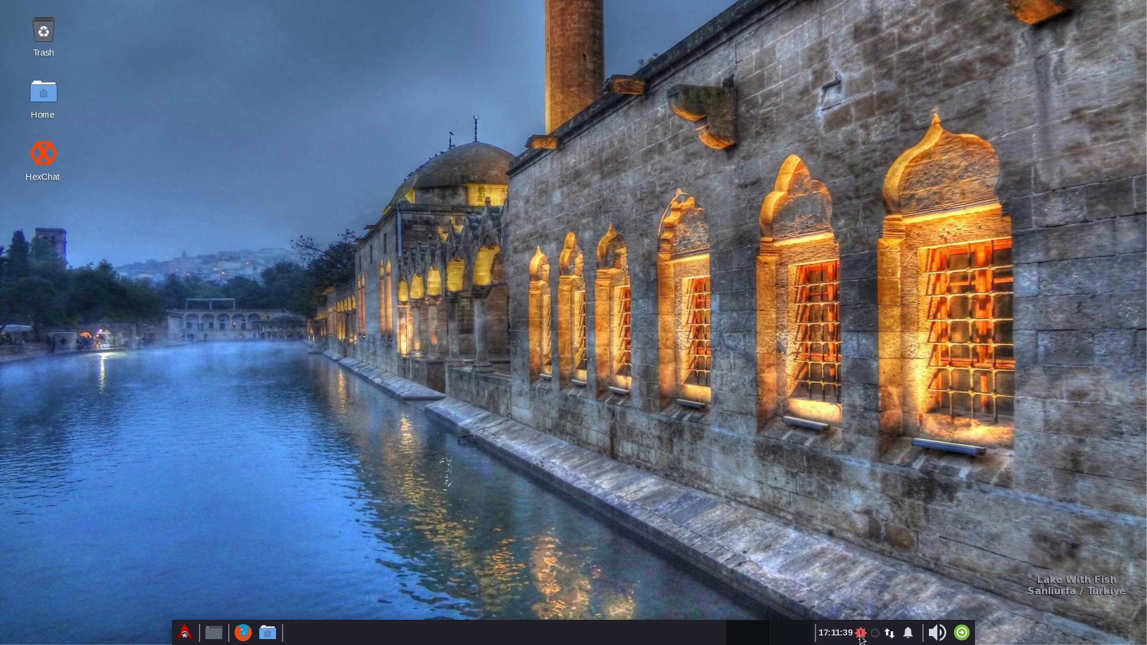
{"action": "mouse_move", "coordinate": [955, 355]}
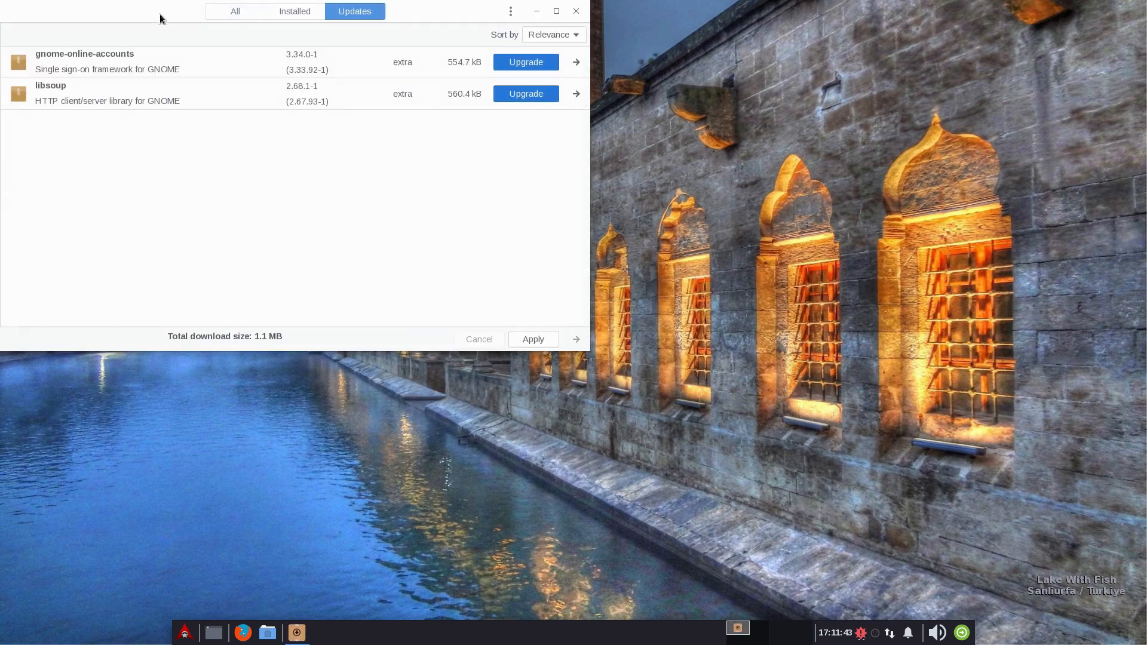
{"action": "mouse_move", "coordinate": [525, 191]}
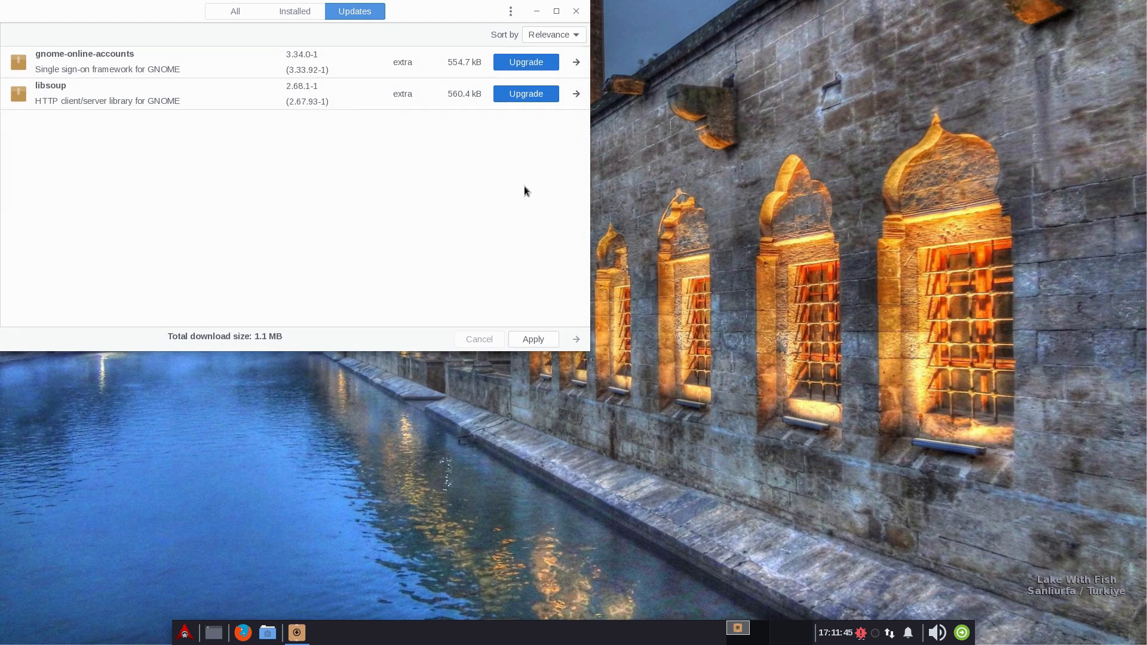
{"action": "mouse_move", "coordinate": [817, 272]}
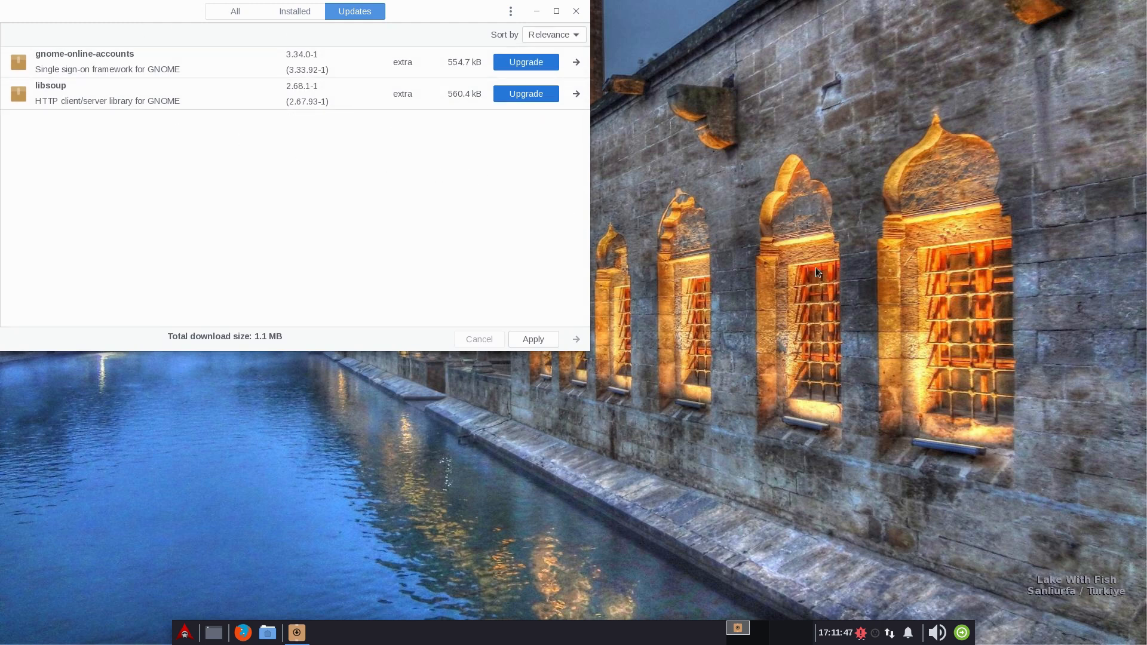
{"action": "mouse_move", "coordinate": [577, 11]}
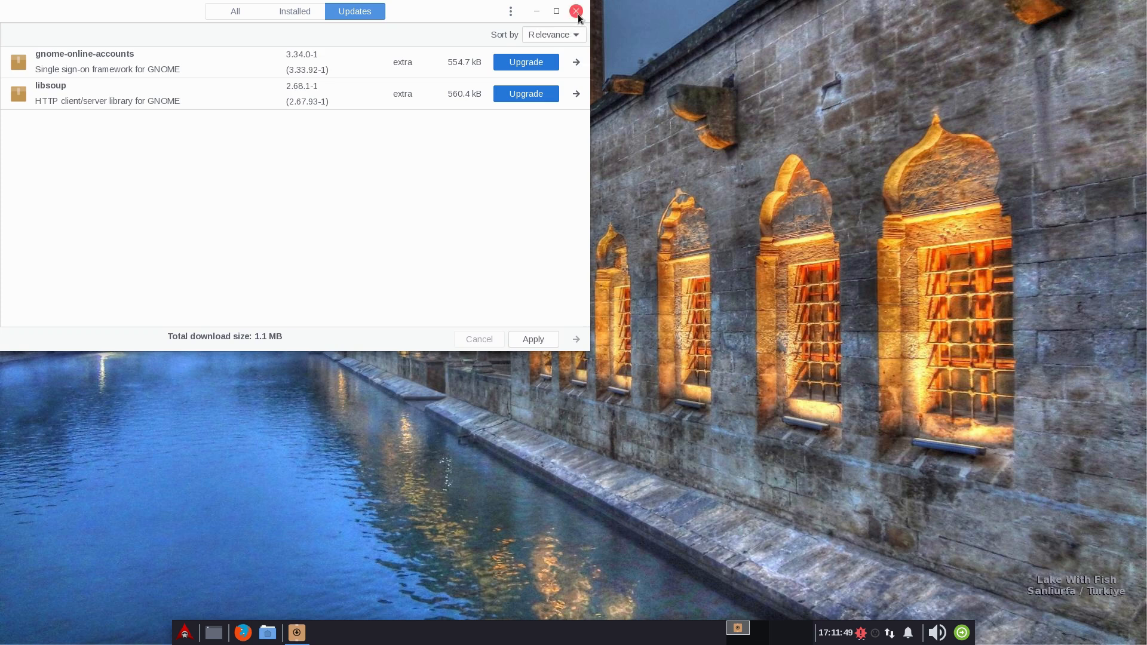
{"action": "mouse_move", "coordinate": [341, 131]}
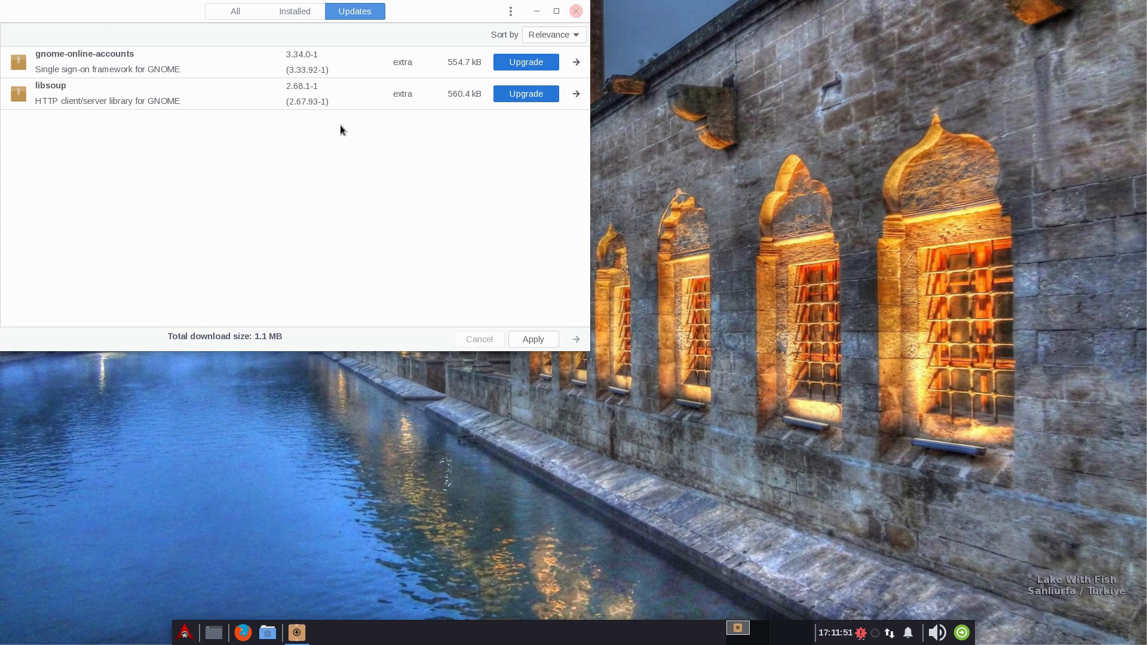
{"action": "mouse_move", "coordinate": [111, 123]}
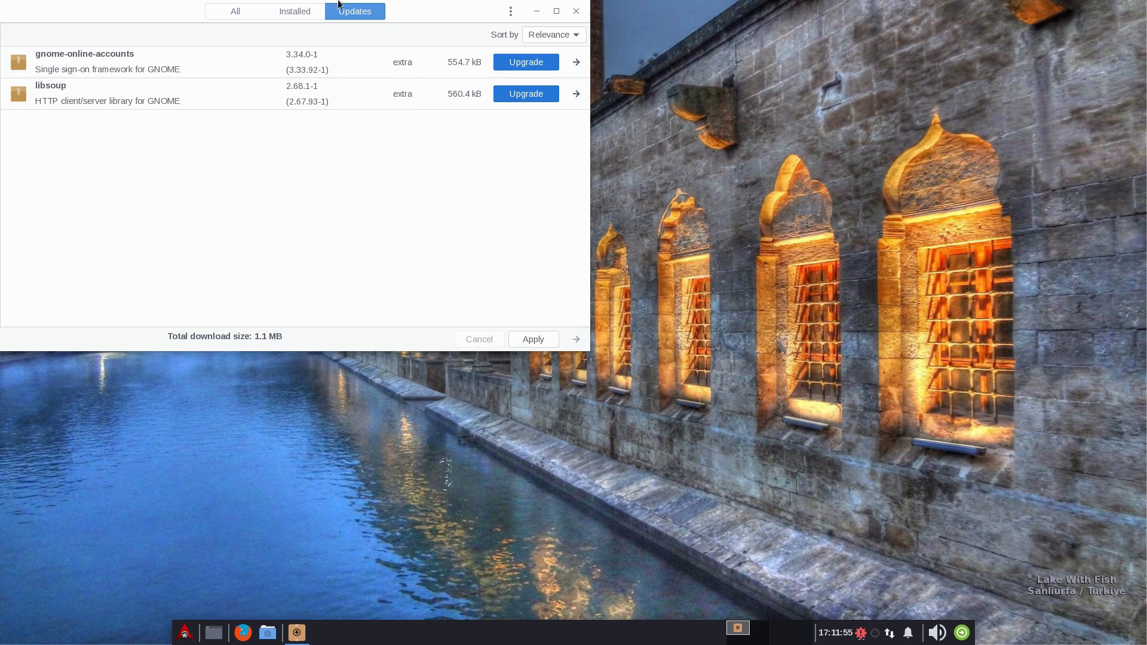
{"action": "left_click", "coordinate": [576, 10]}
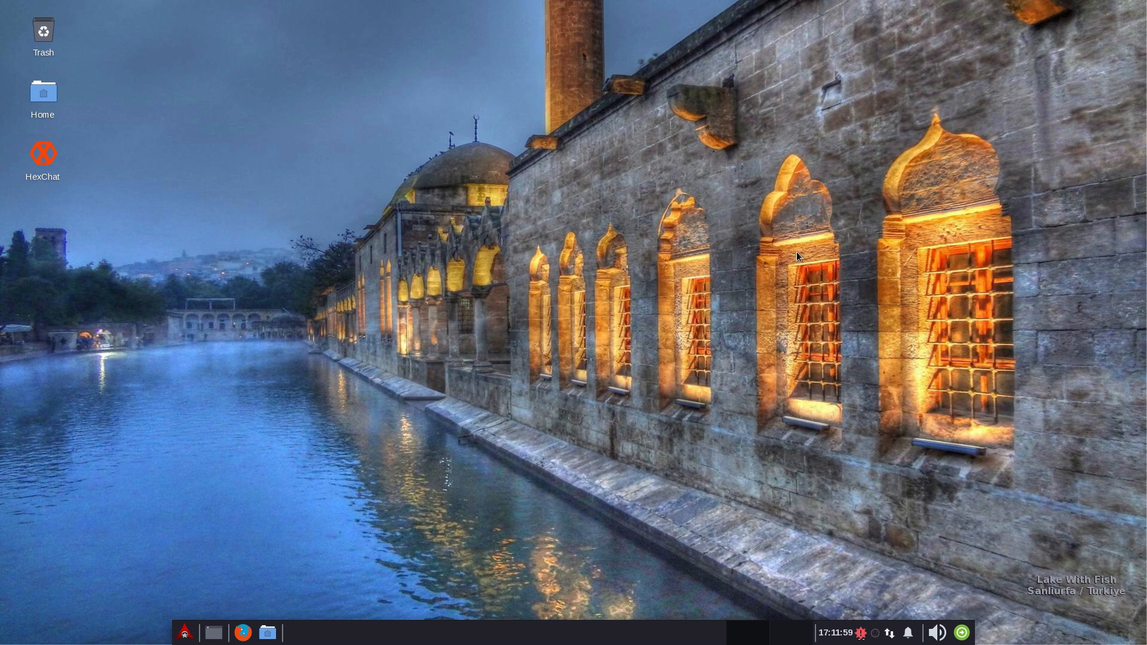
{"action": "mouse_move", "coordinate": [634, 274]}
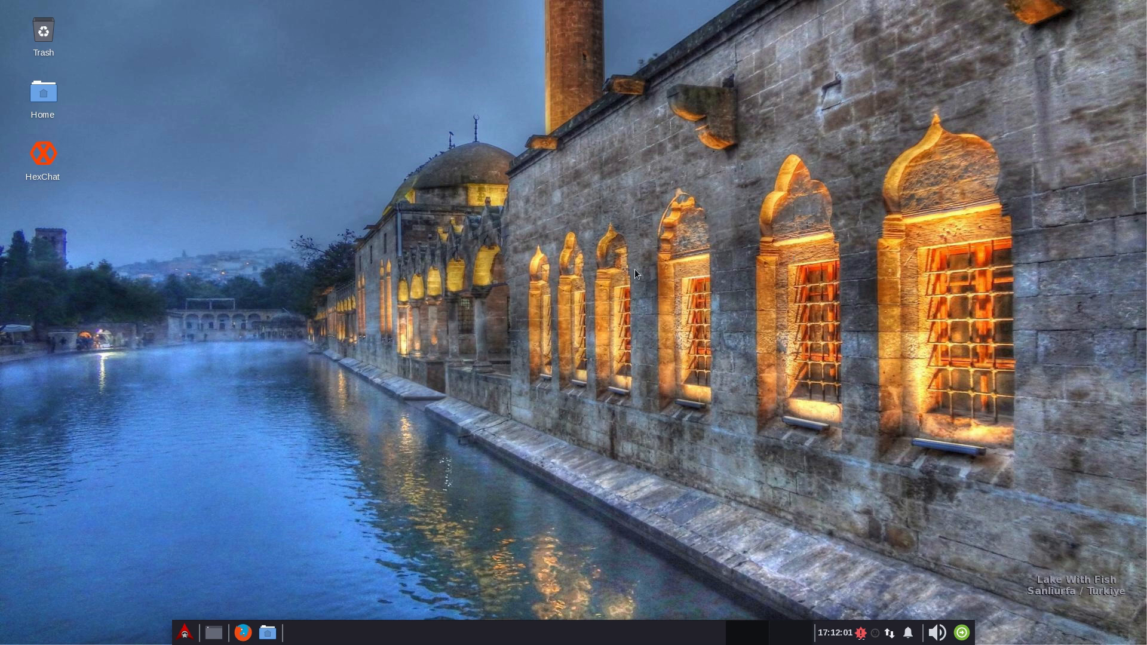
{"action": "mouse_move", "coordinate": [385, 459]}
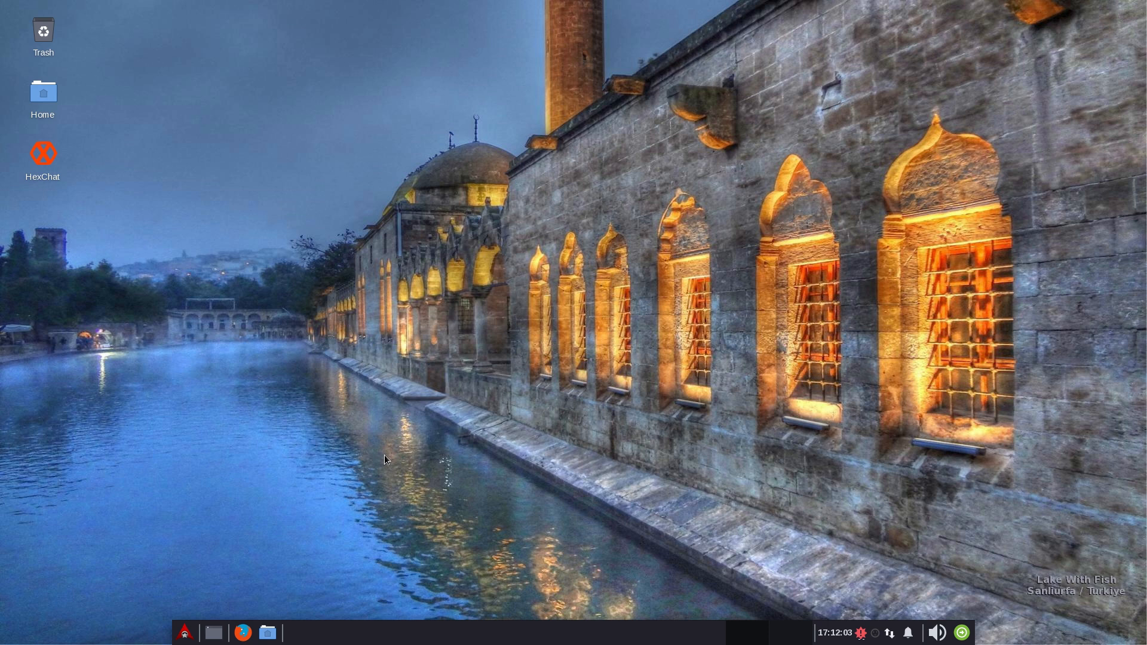
{"action": "mouse_move", "coordinate": [127, 425]}
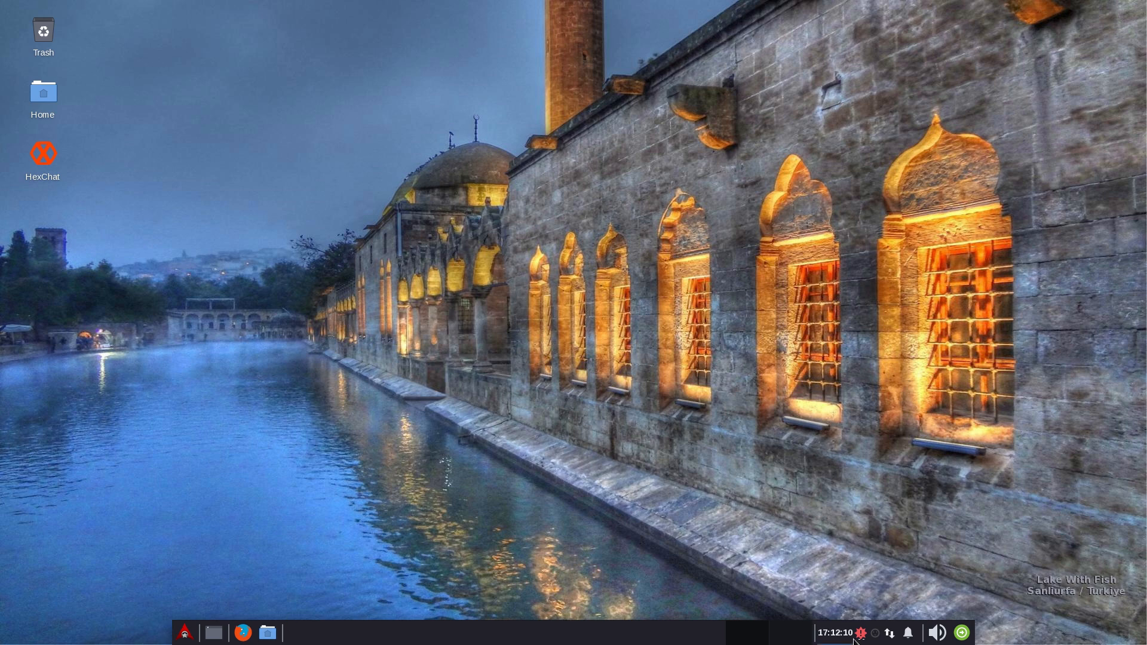
{"action": "left_click", "coordinate": [185, 632]}
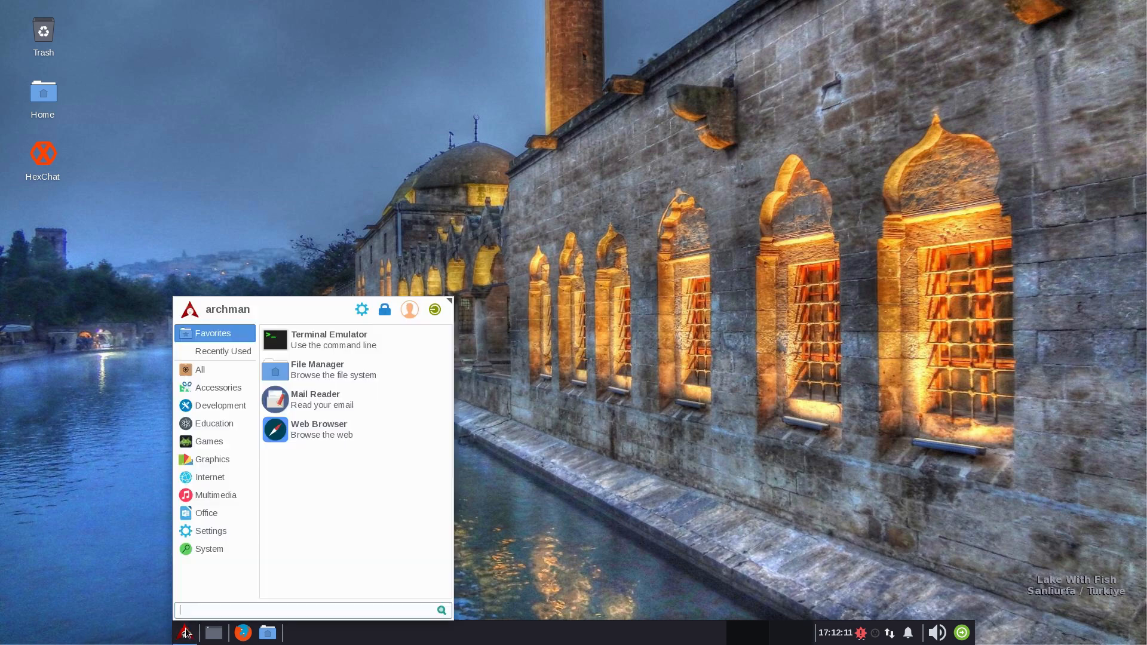
{"action": "type", "text": "pam"}
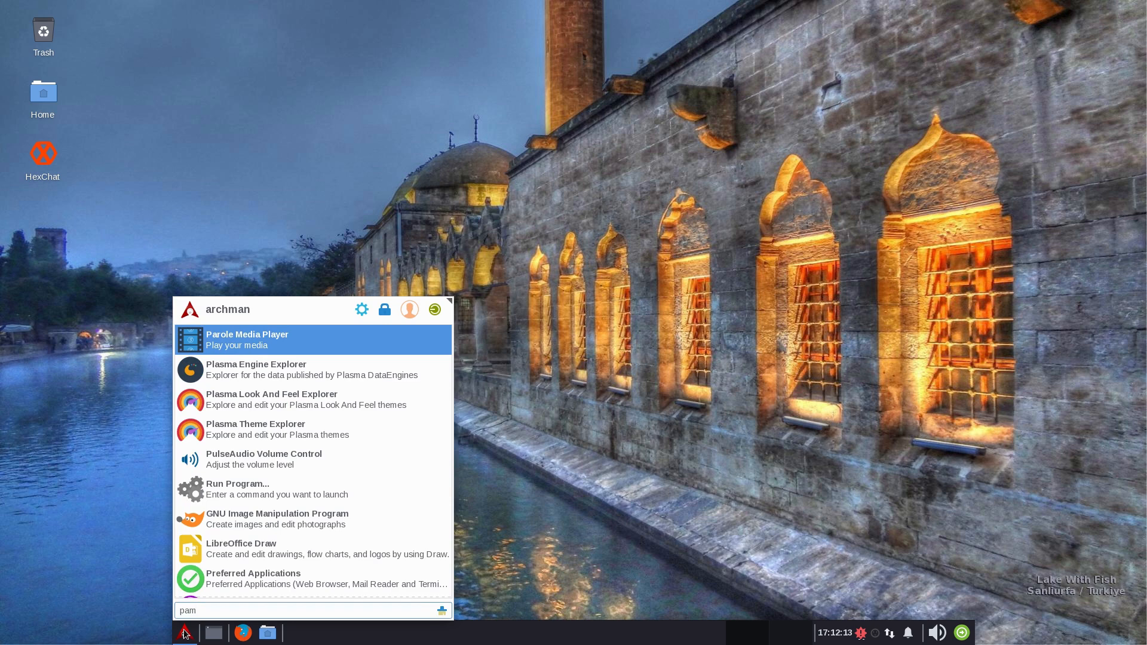
{"action": "type", "text": "ac"}
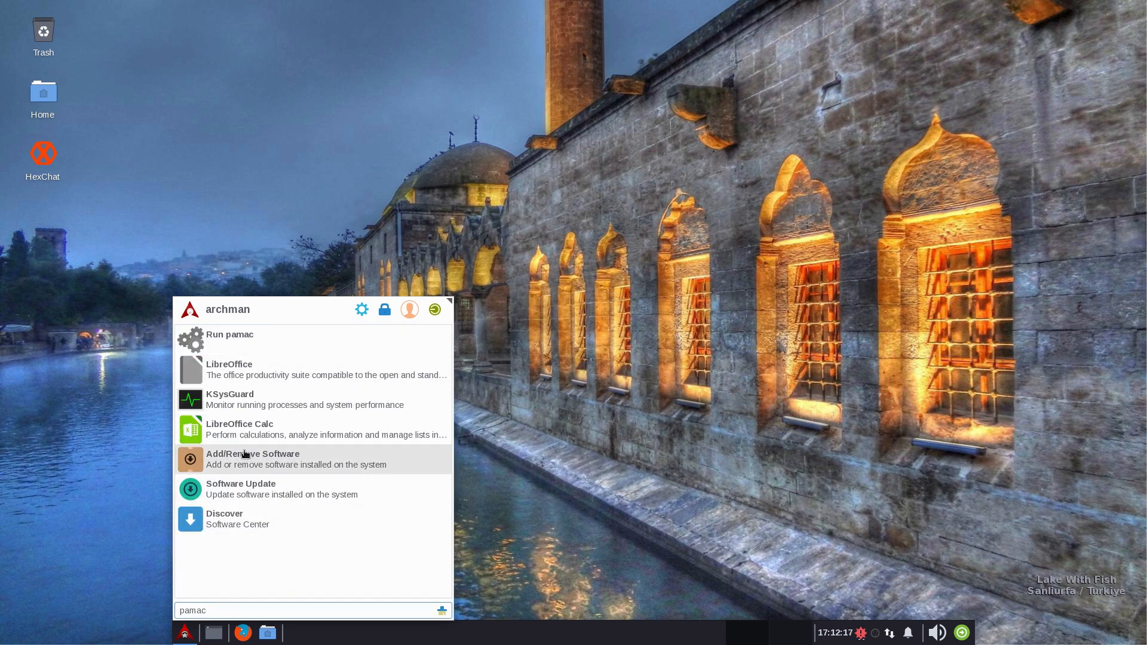
{"action": "left_click", "coordinate": [252, 459]}
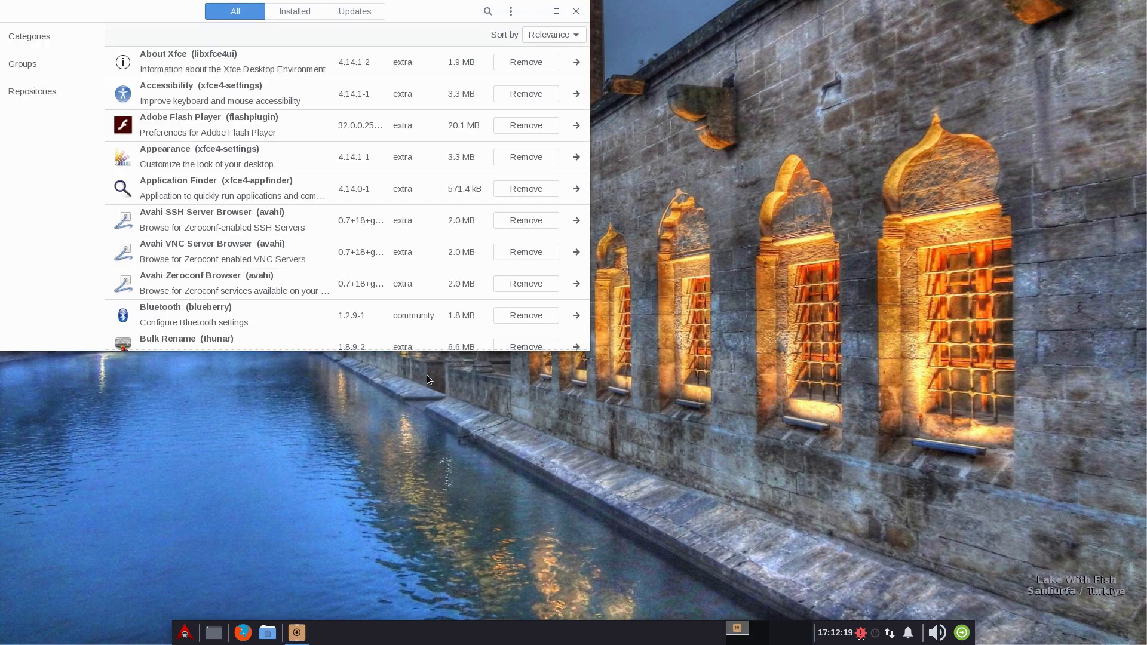
{"action": "left_click", "coordinate": [23, 64]}
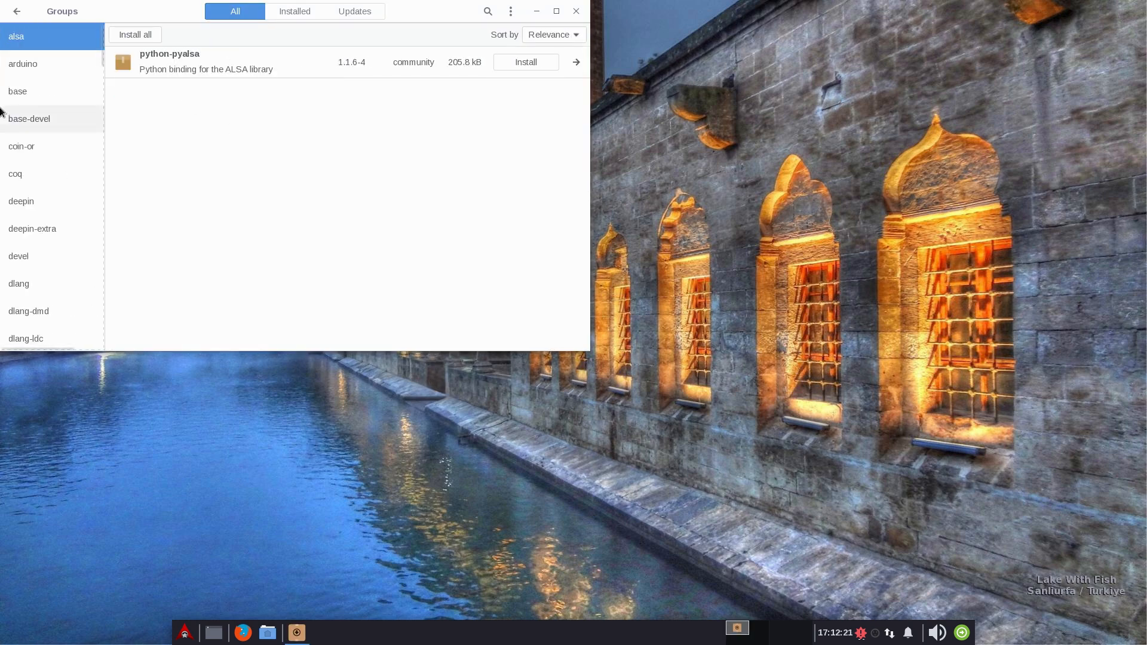
{"action": "left_click", "coordinate": [21, 202]}
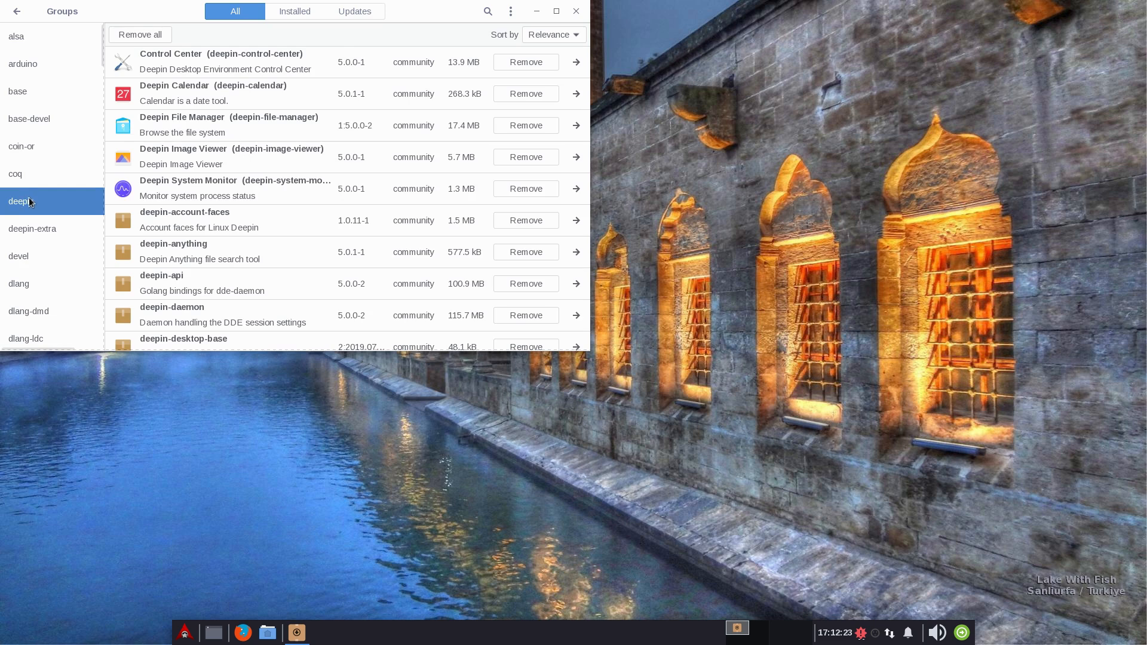
{"action": "scroll", "scroll_direction": "down", "scroll_amount": 3}
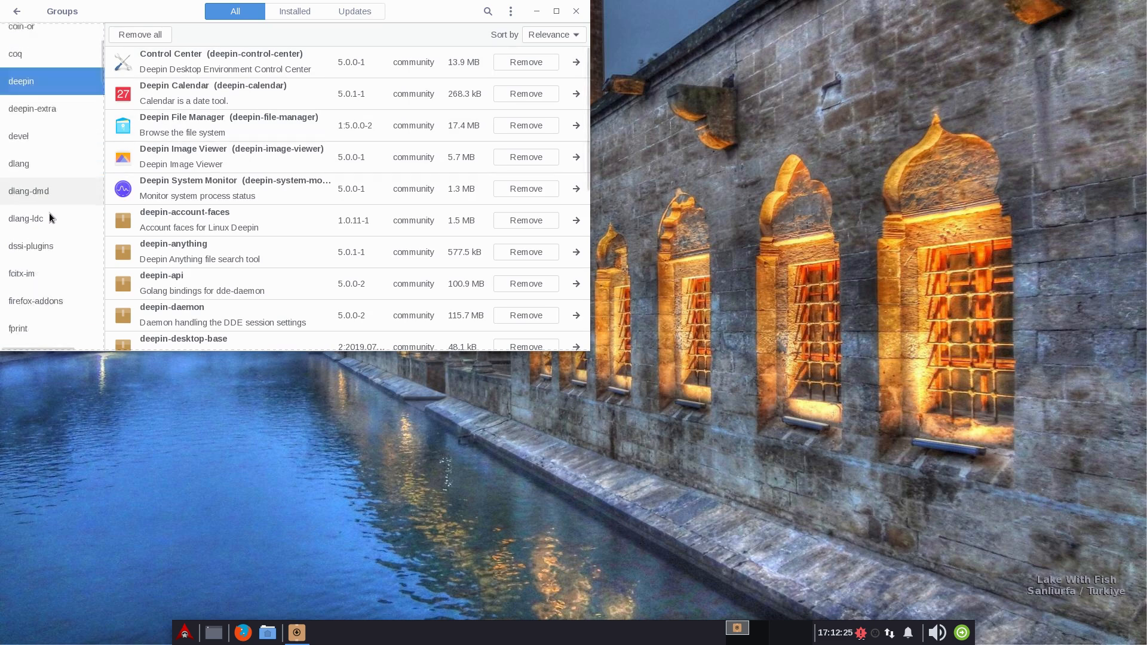
{"action": "scroll", "scroll_direction": "down", "scroll_amount": 3}
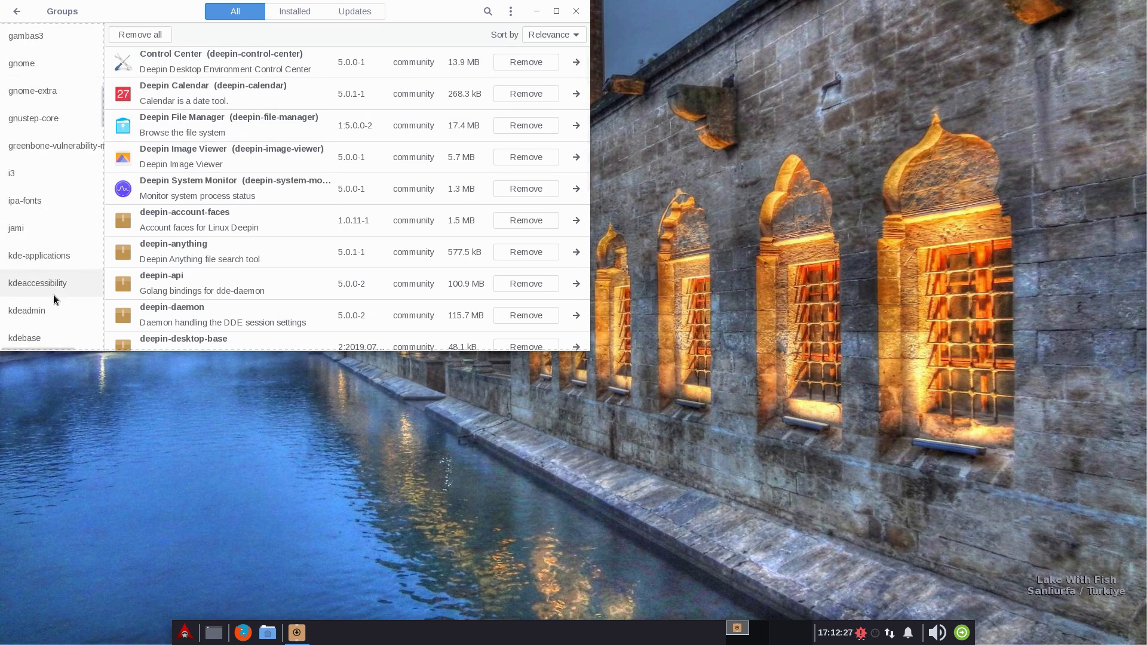
{"action": "scroll", "scroll_direction": "down", "scroll_amount": 3}
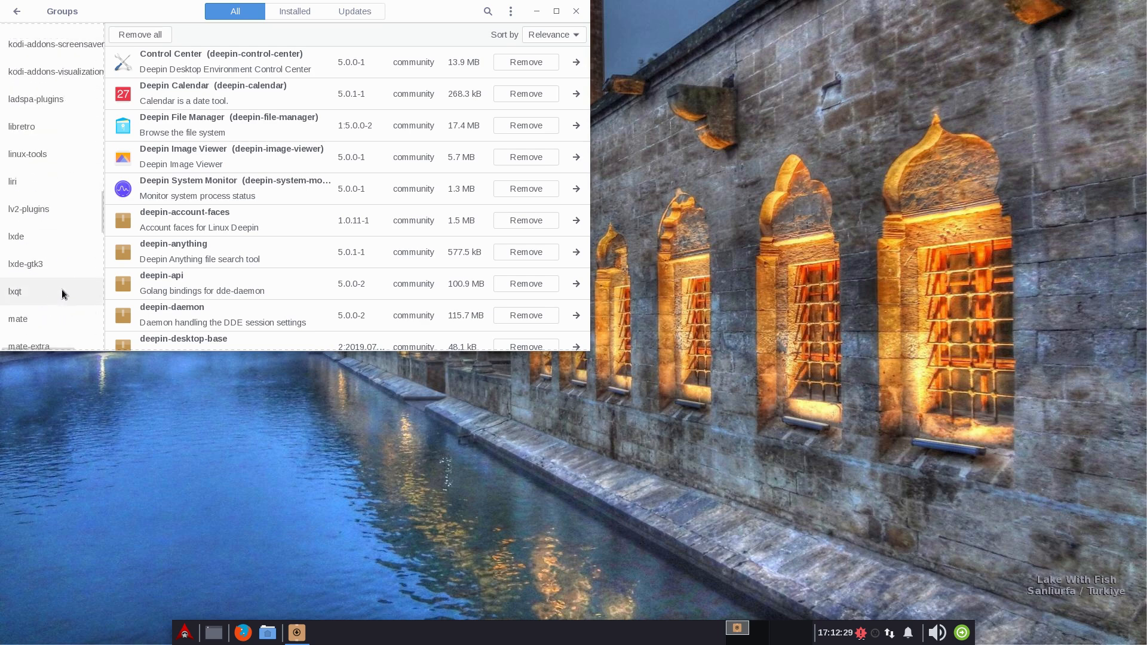
{"action": "scroll", "scroll_direction": "down", "scroll_amount": 3}
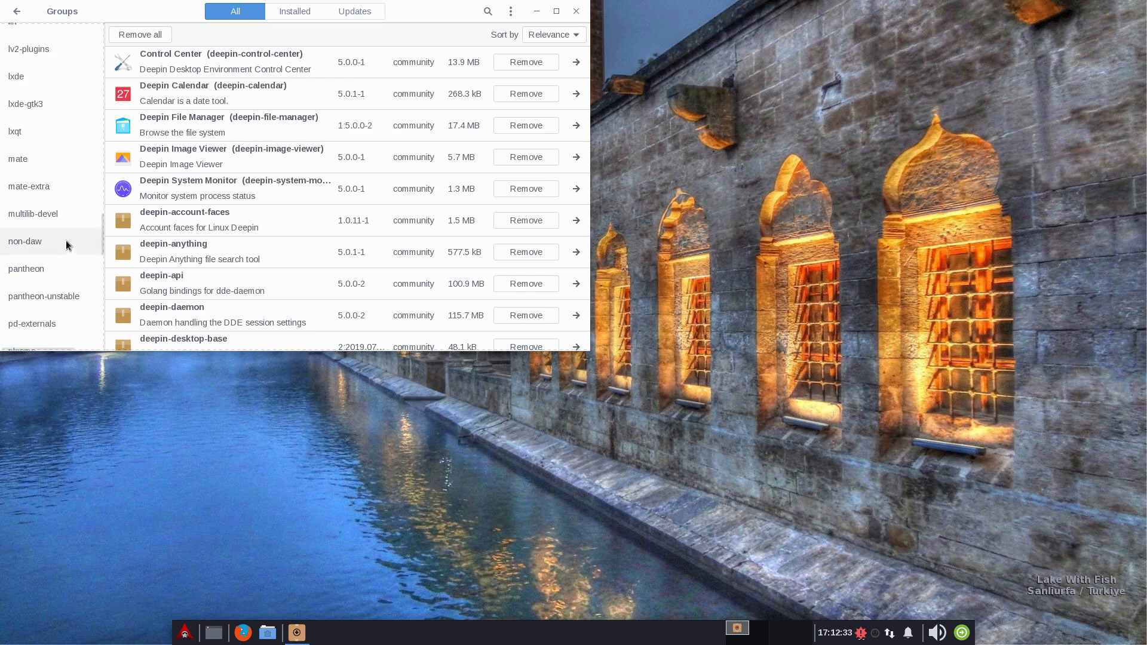
{"action": "scroll", "scroll_direction": "down", "scroll_amount": 3}
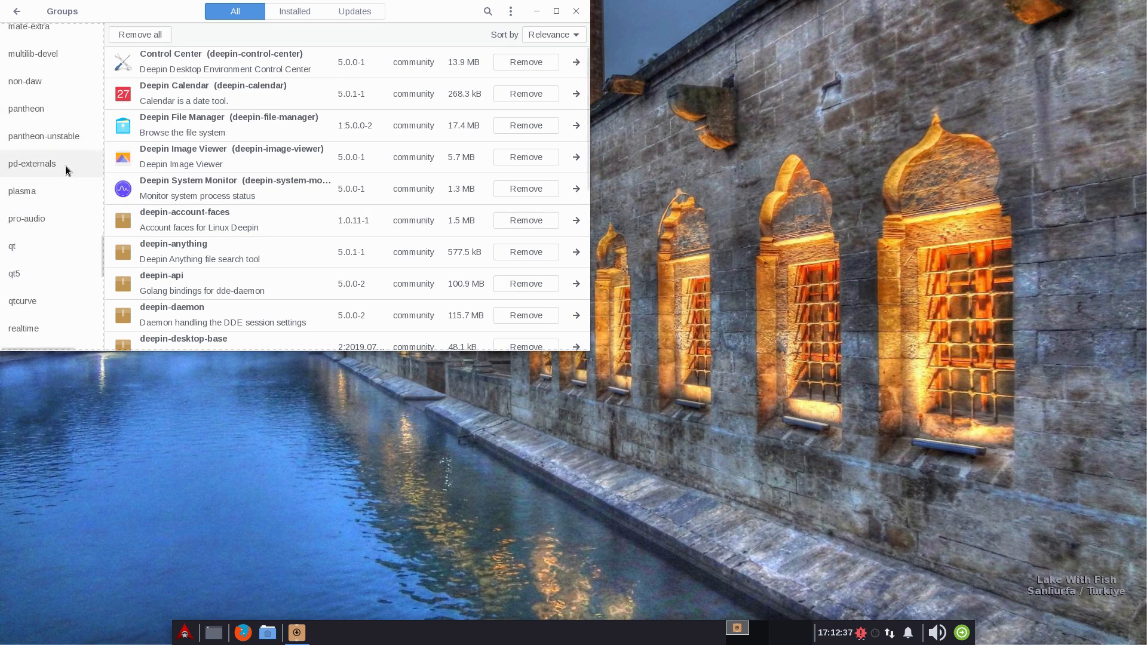
{"action": "scroll", "scroll_direction": "down", "scroll_amount": 3}
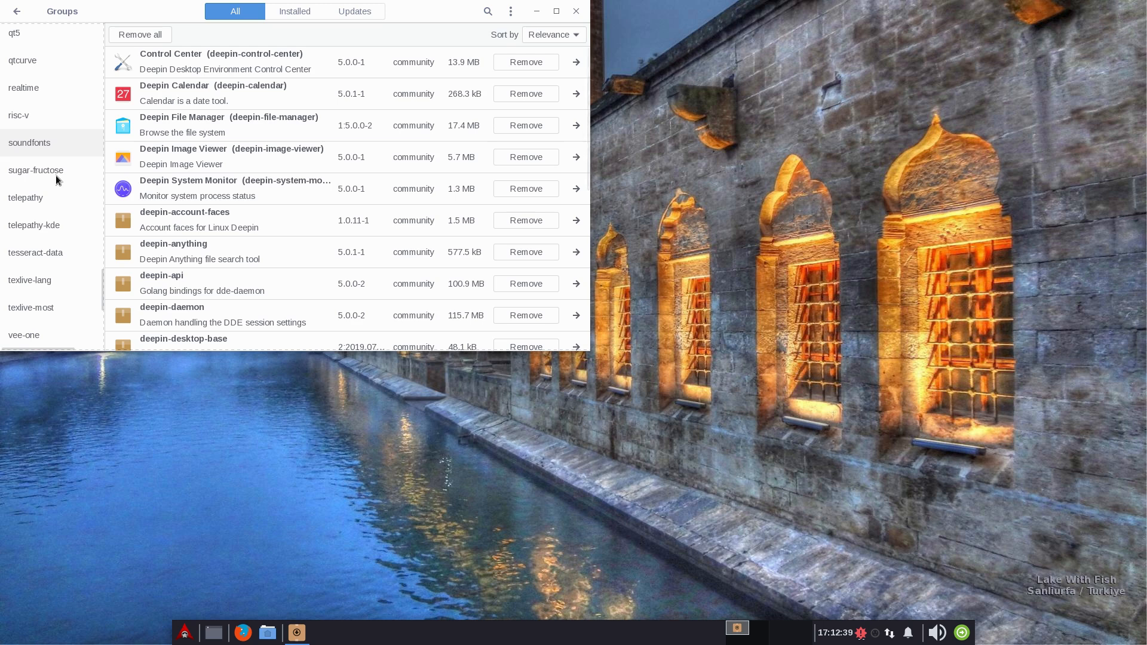
{"action": "mouse_move", "coordinate": [436, 20]}
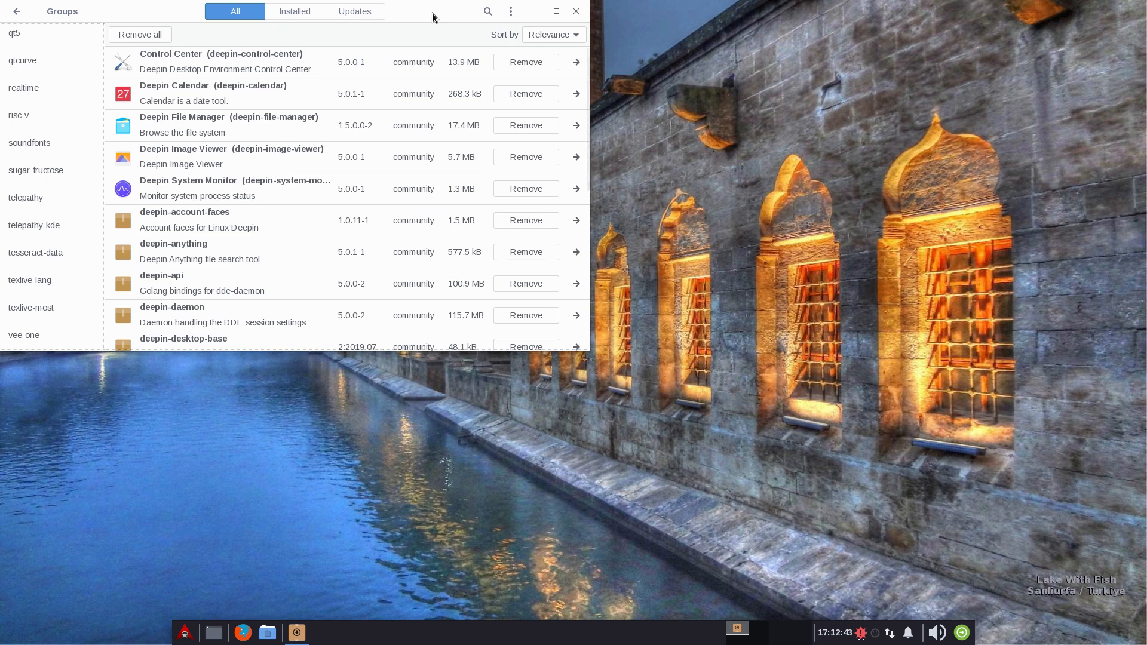
{"action": "mouse_move", "coordinate": [528, 45]}
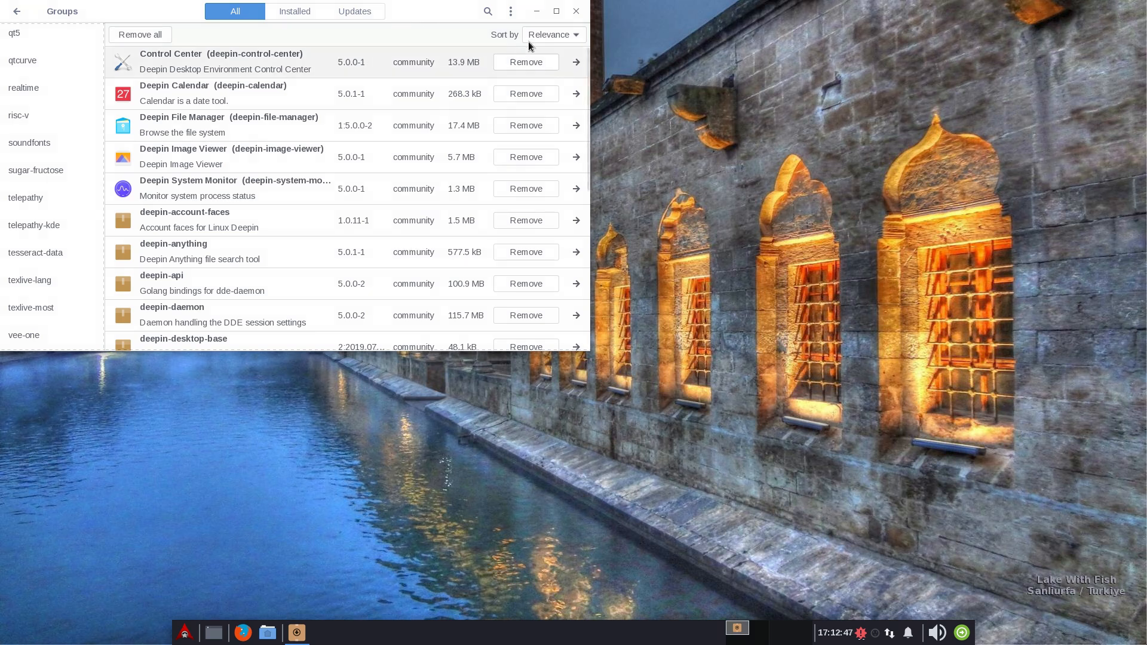
{"action": "left_click", "coordinate": [575, 10]}
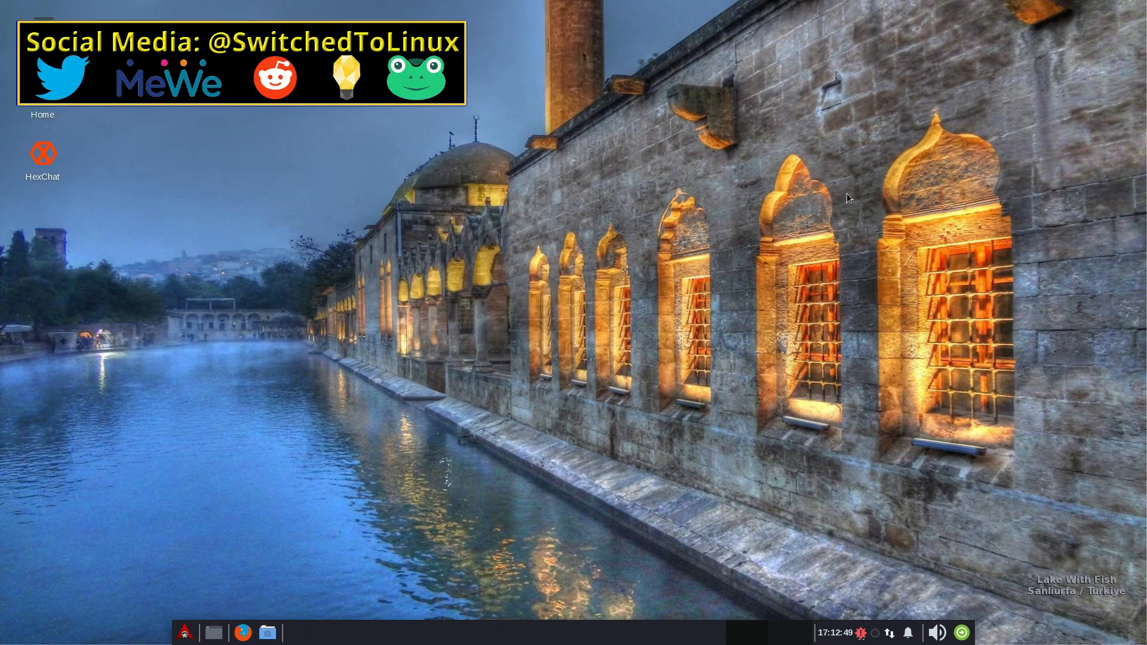
{"action": "mouse_move", "coordinate": [864, 150]}
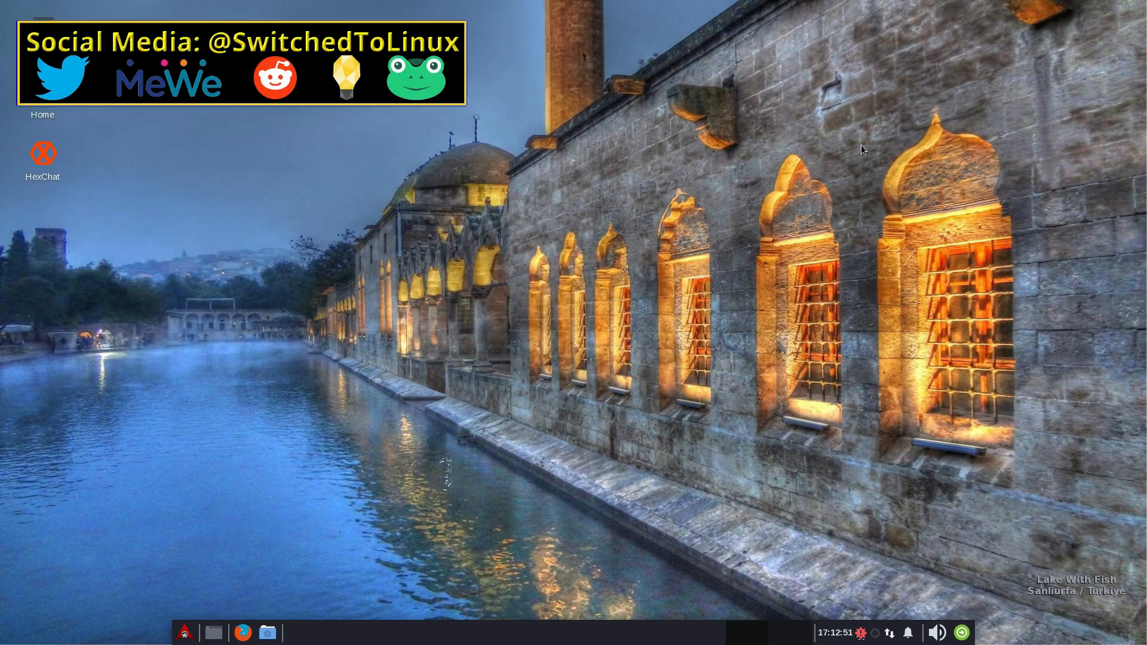
{"action": "mouse_move", "coordinate": [768, 185]}
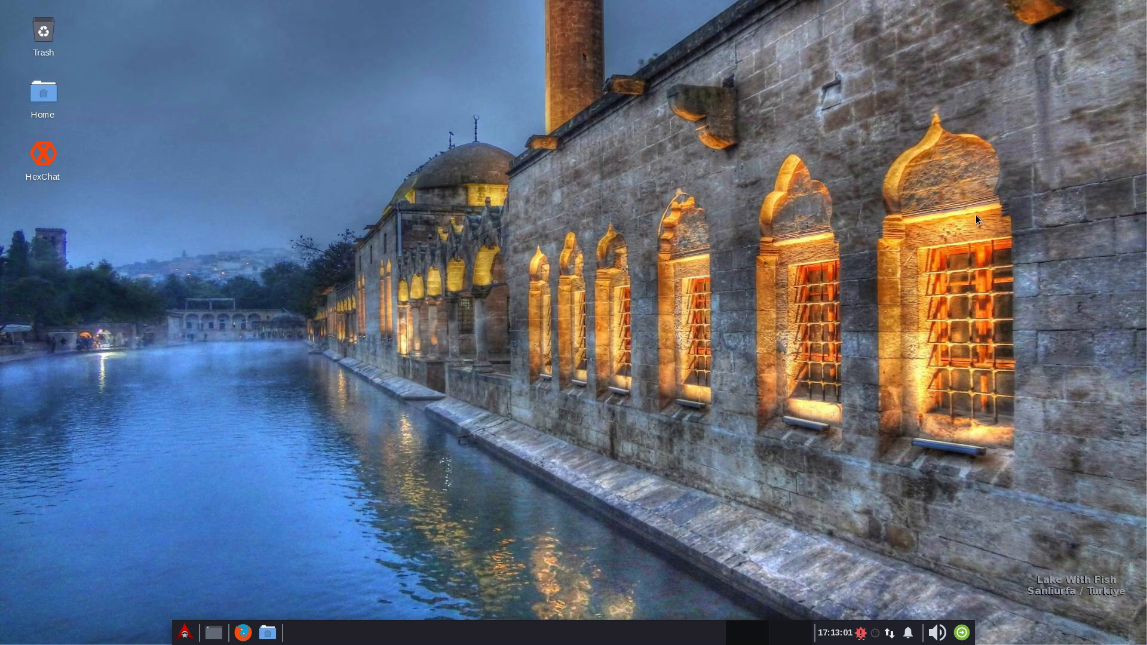
{"action": "mouse_move", "coordinate": [739, 6]}
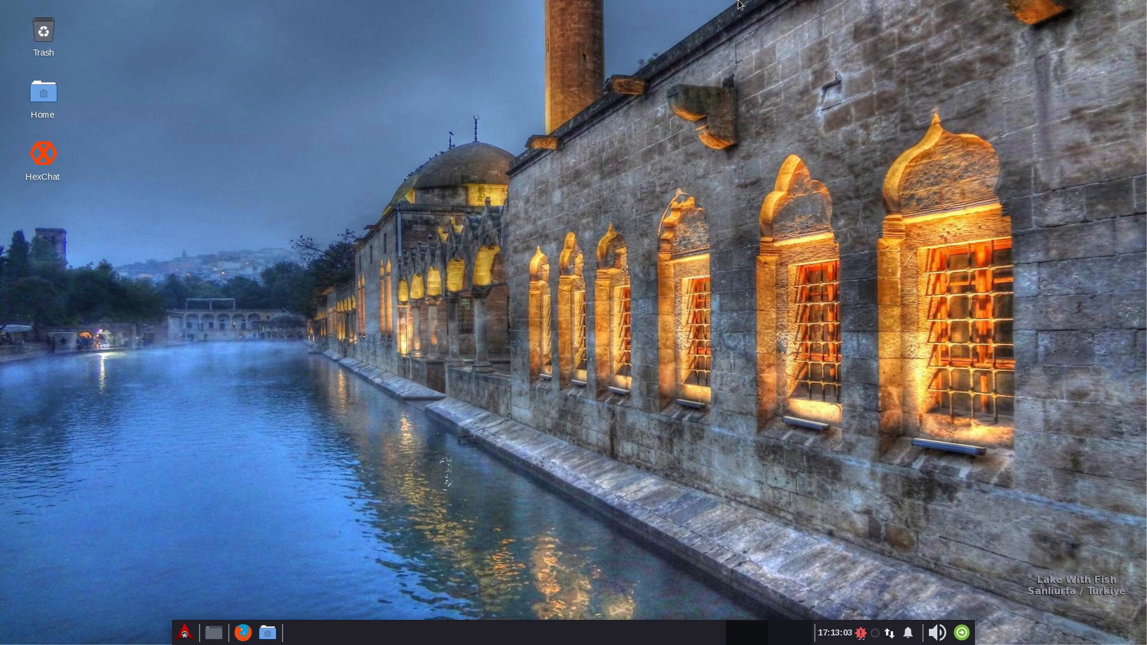
{"action": "mouse_move", "coordinate": [286, 31]}
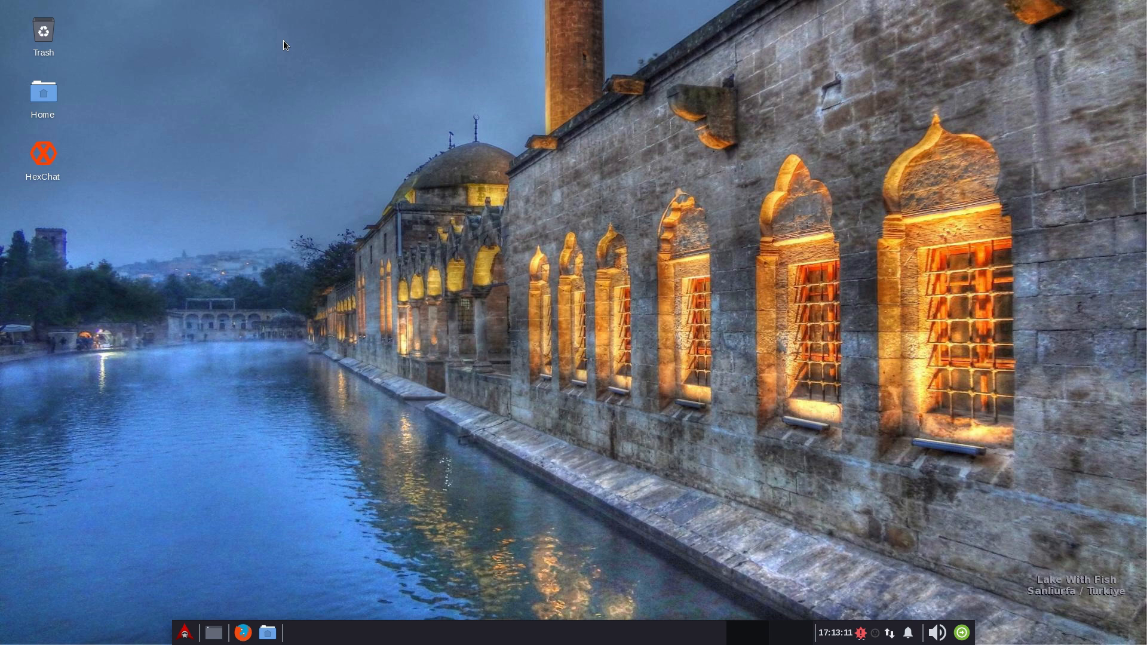
{"action": "mouse_move", "coordinate": [298, 26]}
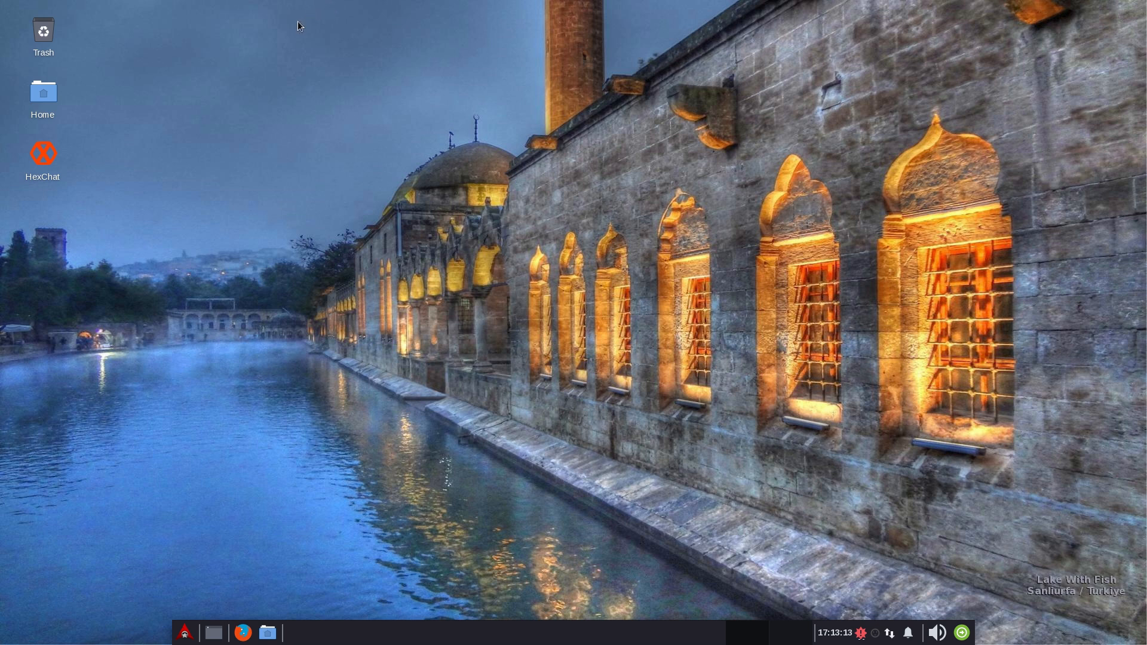
{"action": "mouse_move", "coordinate": [3, 567]}
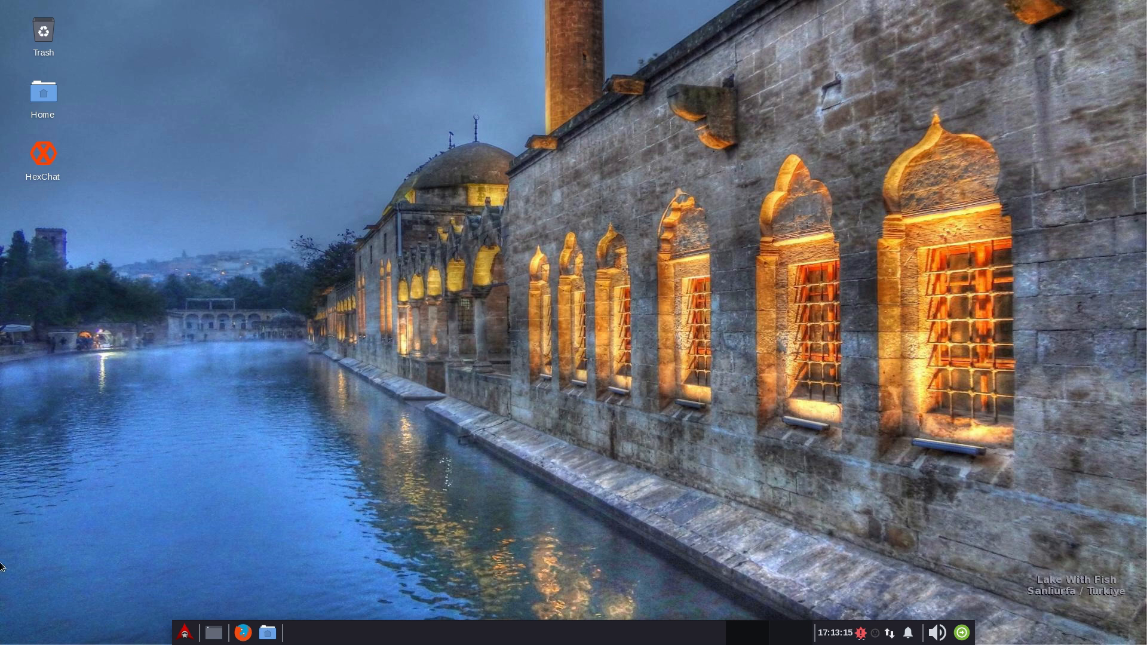
Step: Briefly launch and close Firefox, then bring up the Log out archman dialog
{"action": "left_click", "coordinate": [184, 632]}
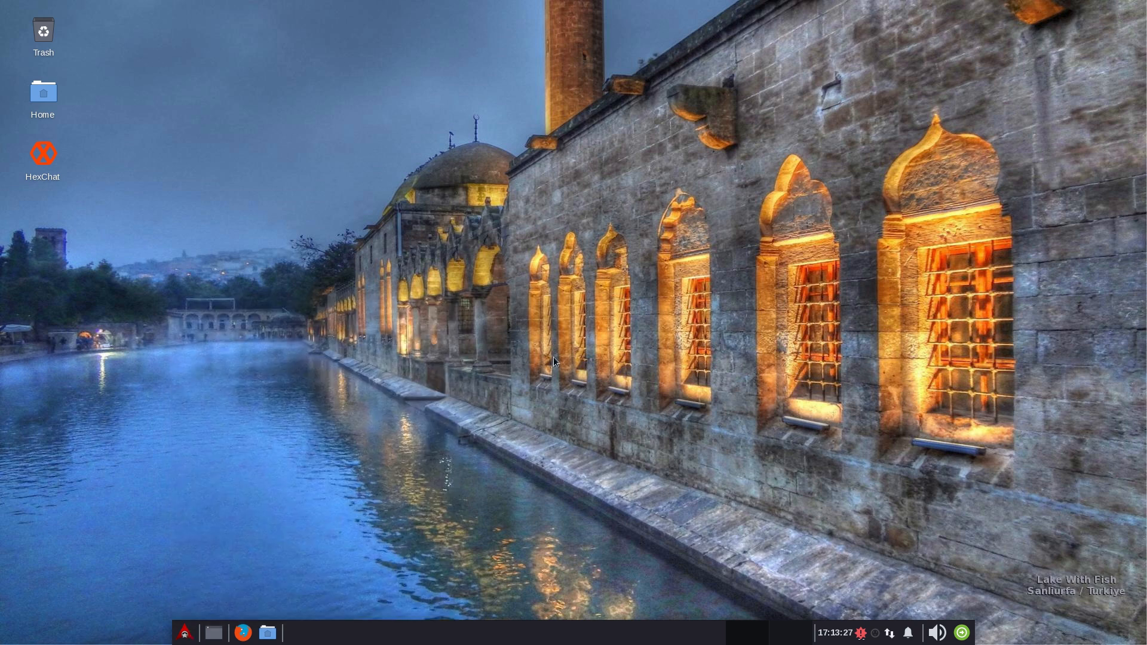
{"action": "mouse_move", "coordinate": [326, 423]}
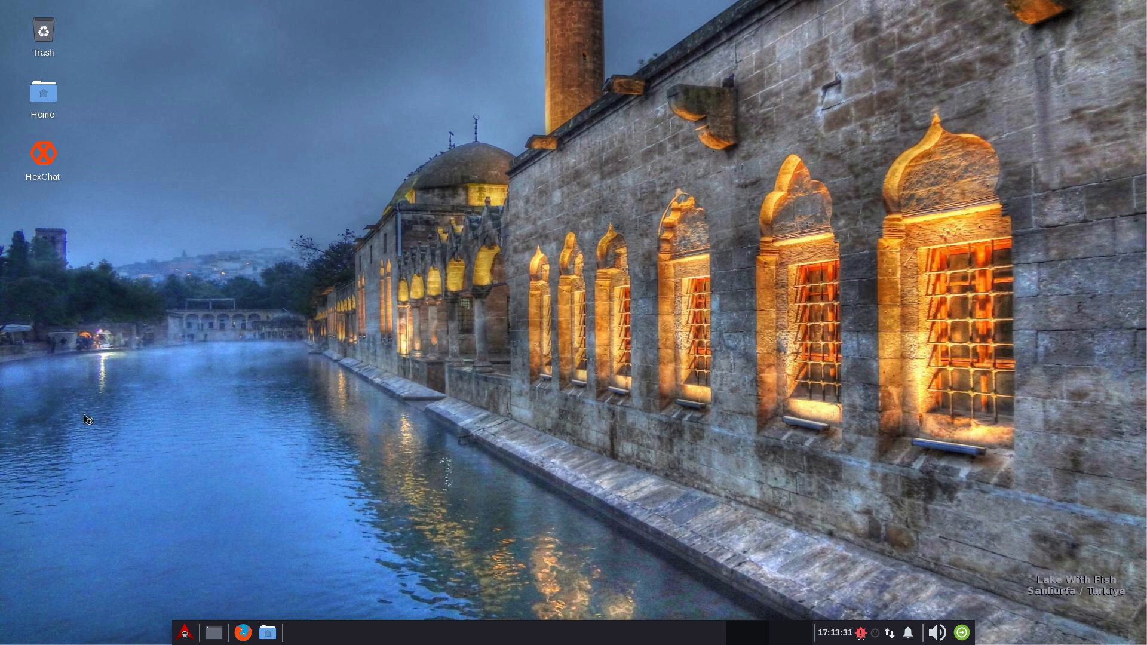
{"action": "left_click", "coordinate": [242, 632]}
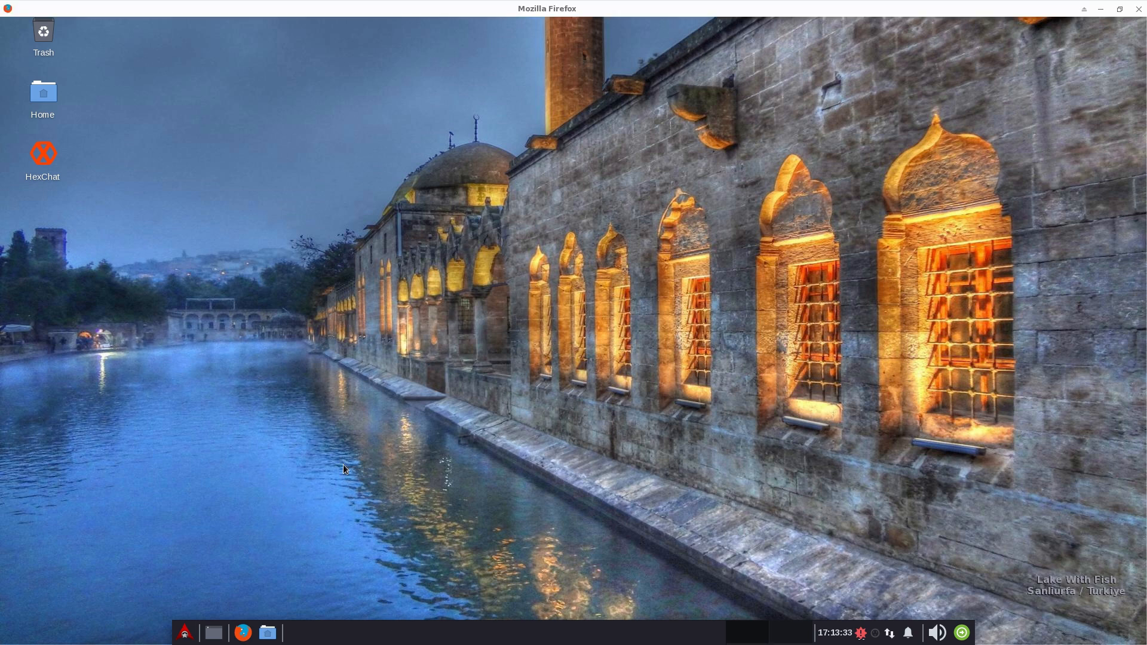
{"action": "left_click", "coordinate": [242, 632]}
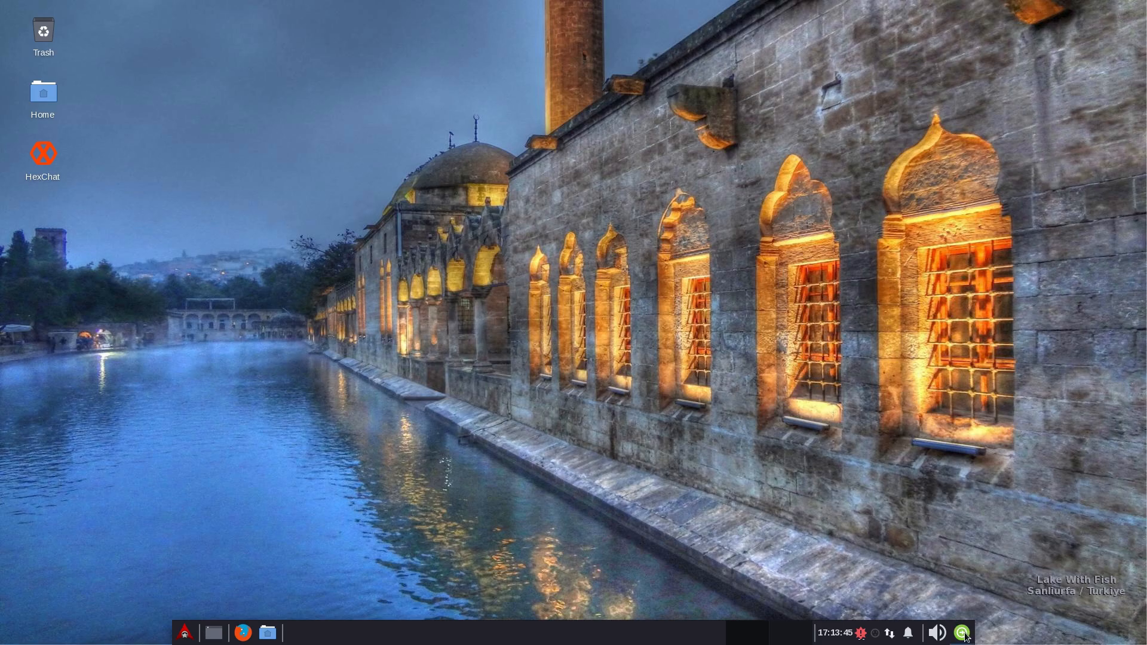
{"action": "left_click", "coordinate": [962, 633]}
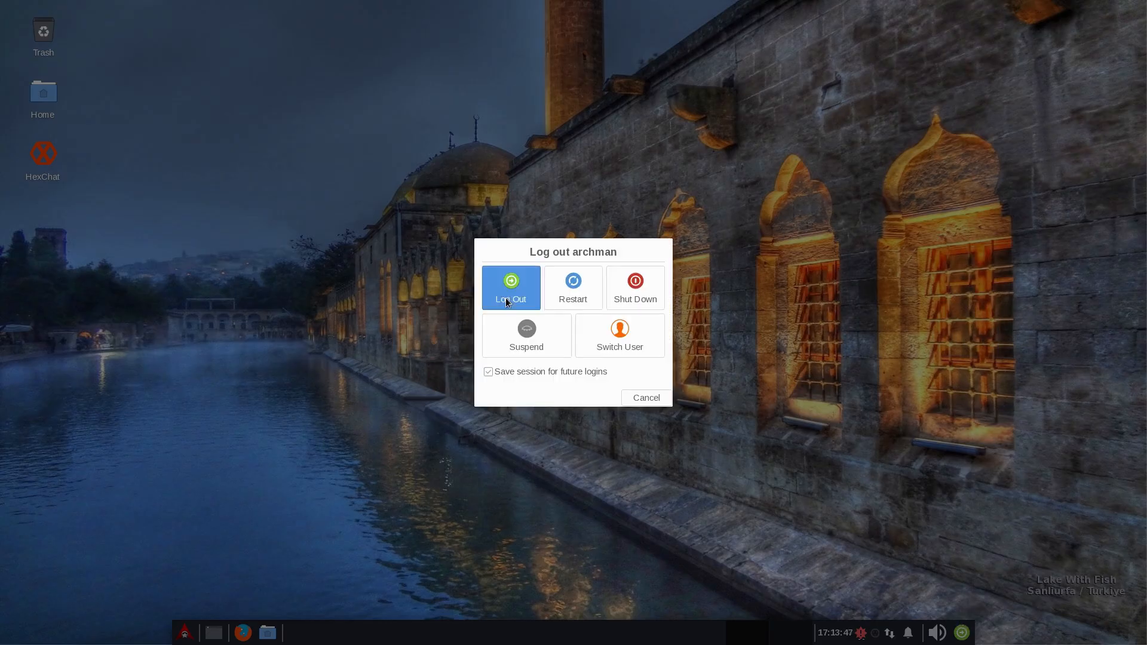
Step: Choose Log Out in the Log out archman dialog
{"action": "left_click", "coordinate": [511, 288]}
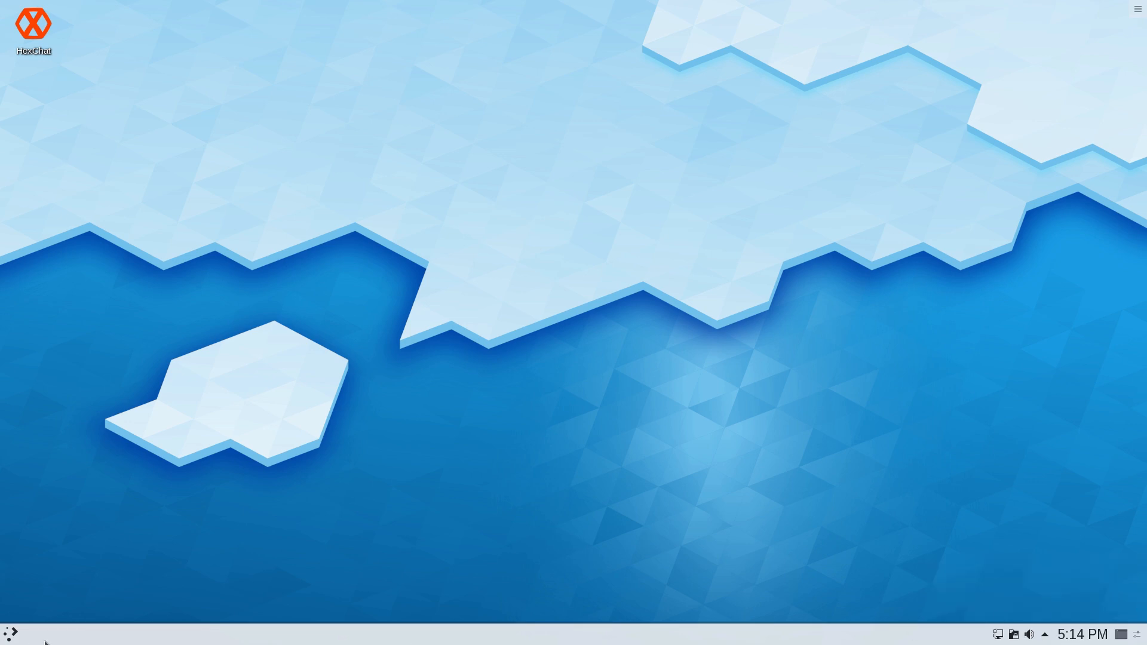
Step: Launch System Settings, view Workspace Theme's Plasma Theme page, then show Look and Feel
{"action": "left_click", "coordinate": [9, 633]}
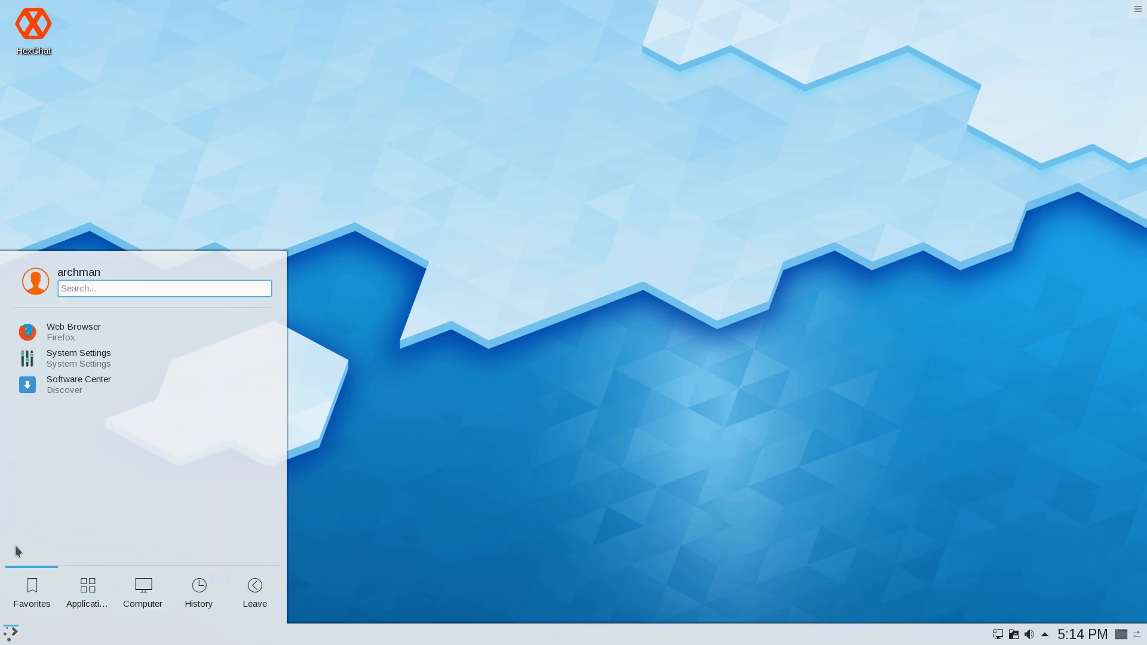
{"action": "left_click", "coordinate": [79, 358]}
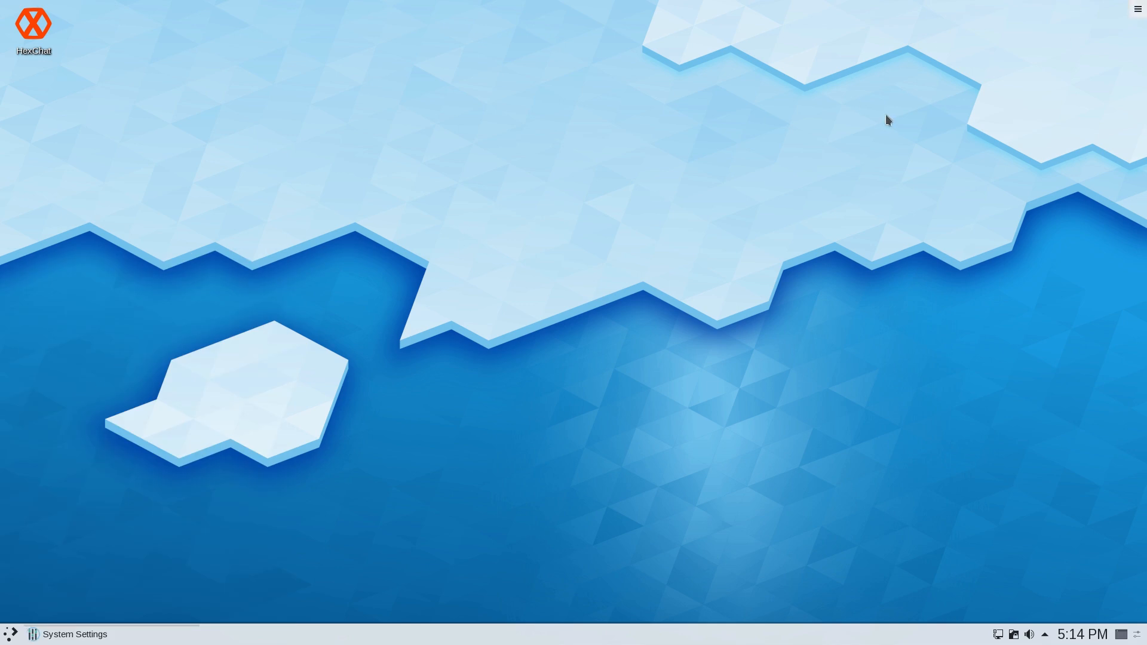
{"action": "left_click", "coordinate": [74, 633]}
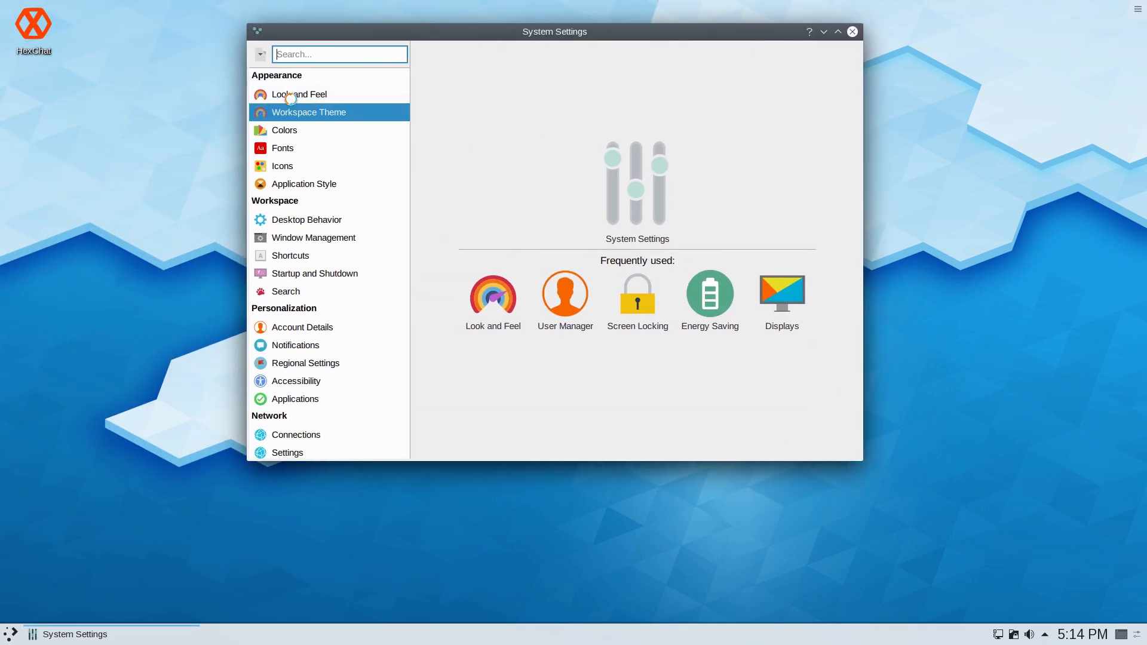
{"action": "left_click", "coordinate": [309, 112]}
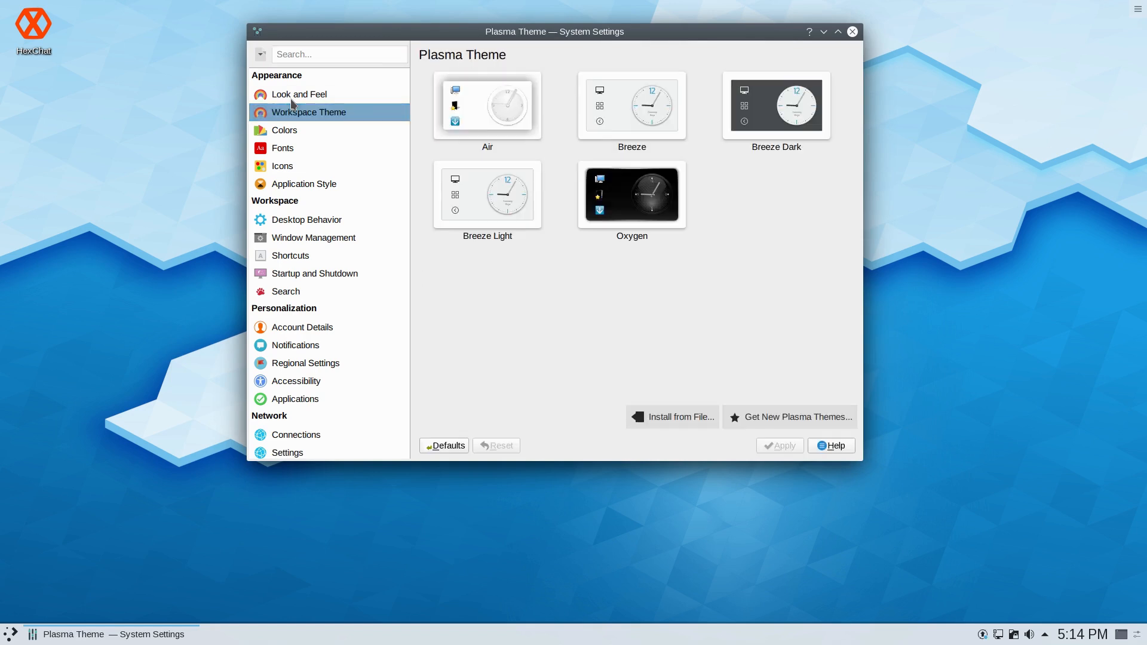
{"action": "left_click", "coordinate": [308, 112]}
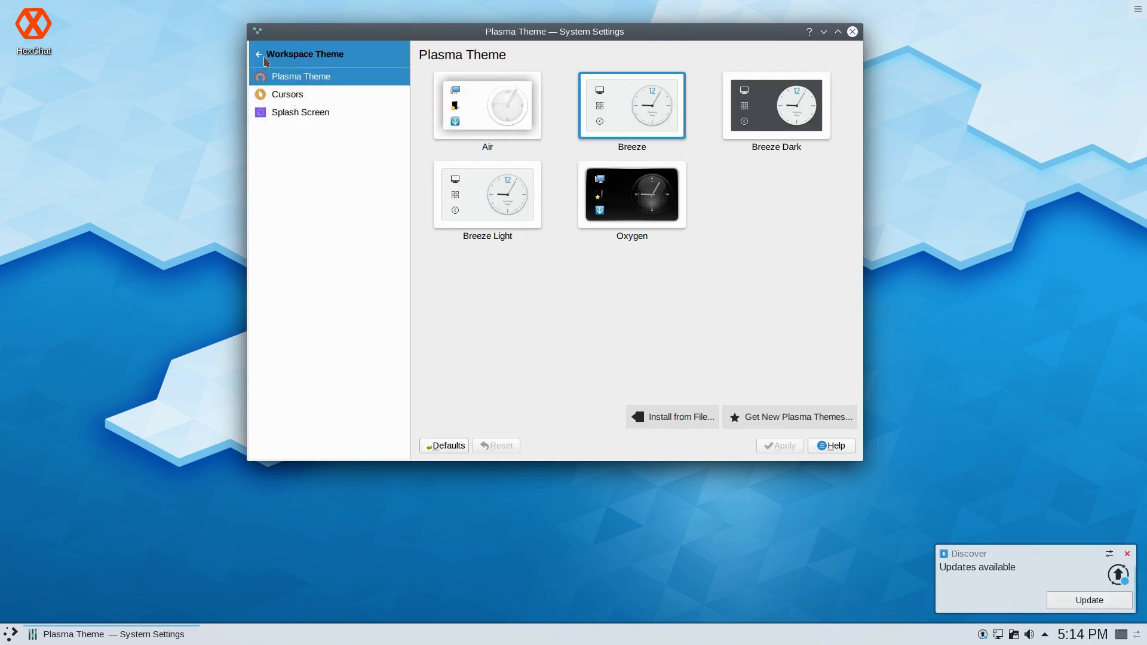
{"action": "left_click", "coordinate": [260, 54]}
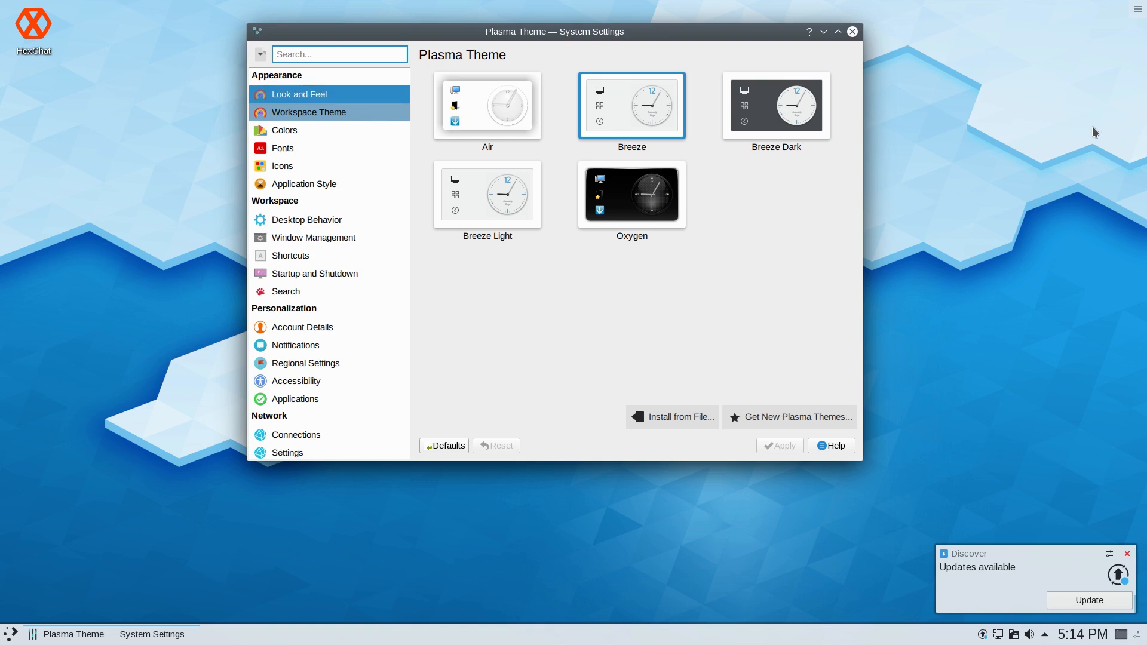
{"action": "left_click", "coordinate": [299, 93]}
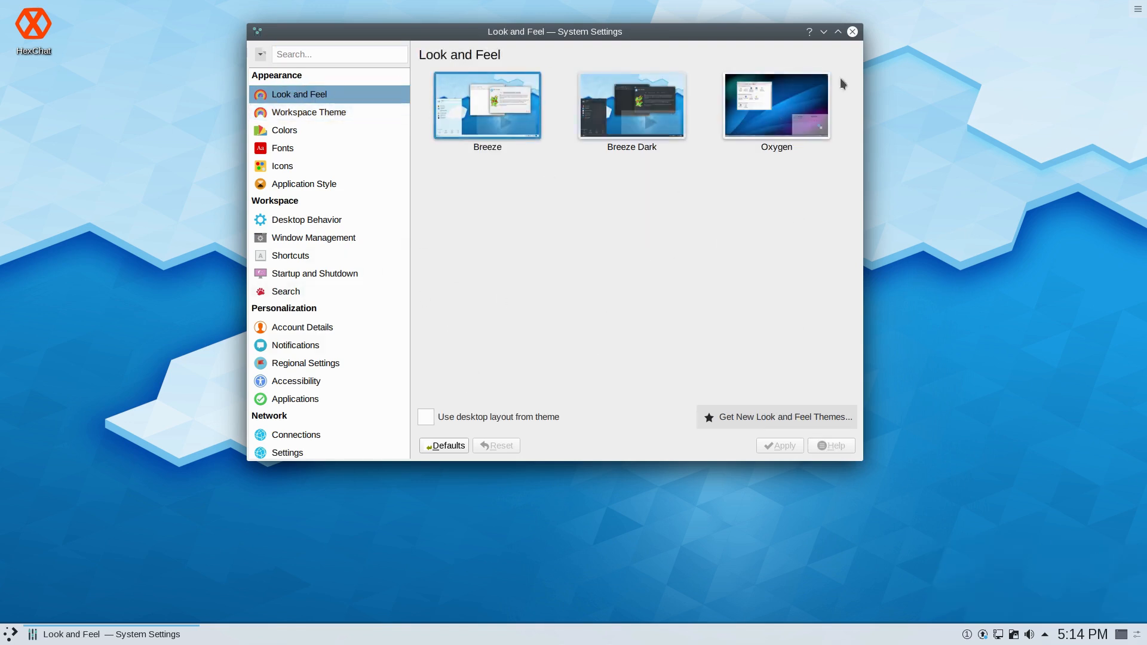
Step: Apply Oxygen look and feel and Oxygen Plasma theme, close Settings, launch HexChat
{"action": "left_click", "coordinate": [776, 105]}
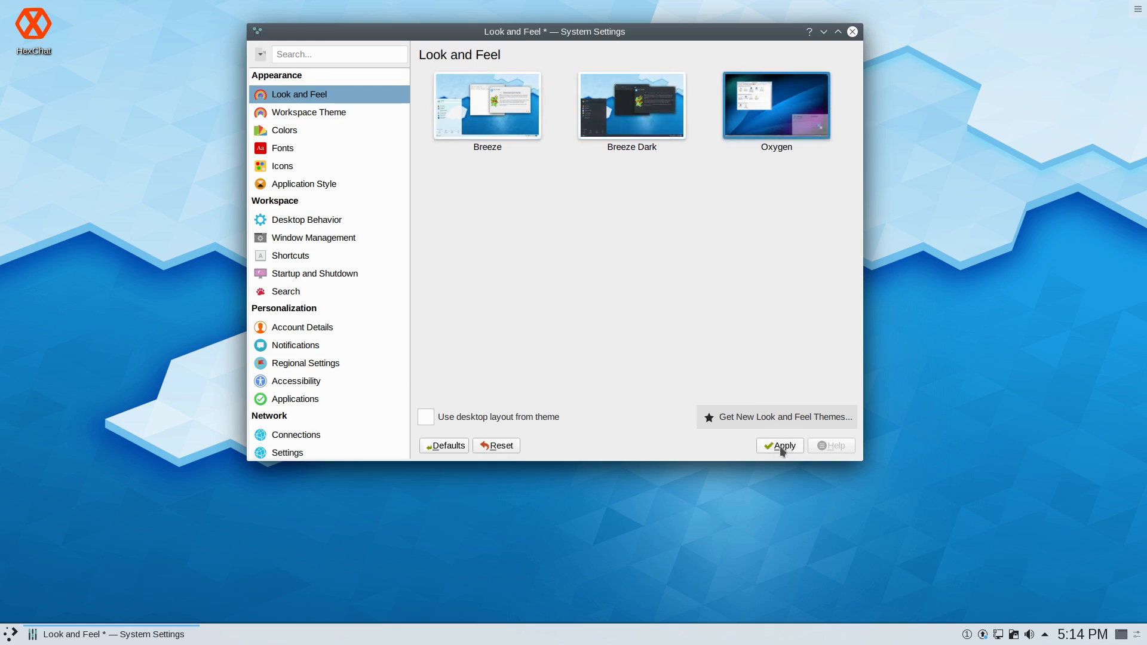
{"action": "left_click", "coordinate": [780, 446]}
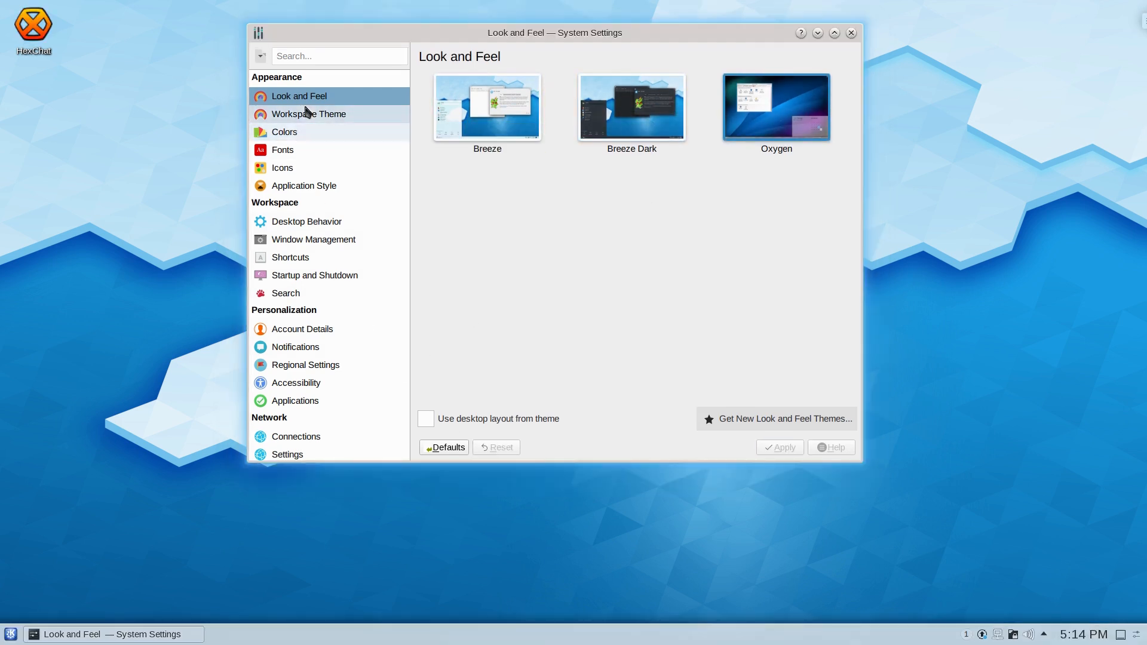
{"action": "left_click", "coordinate": [308, 113]}
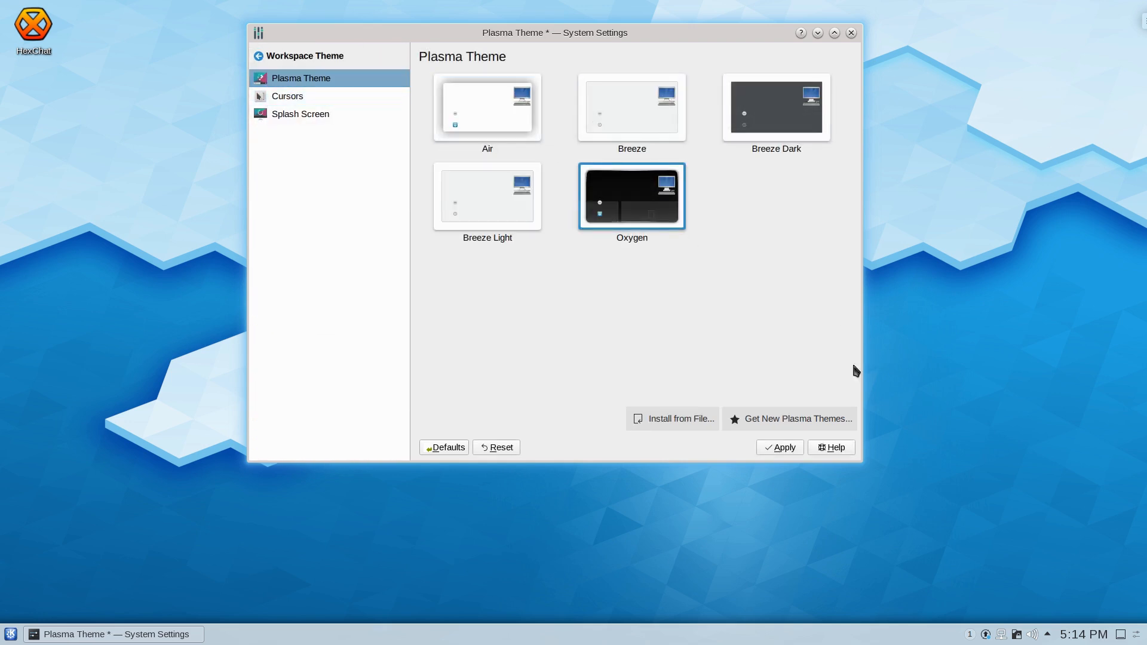
{"action": "left_click", "coordinate": [779, 447]}
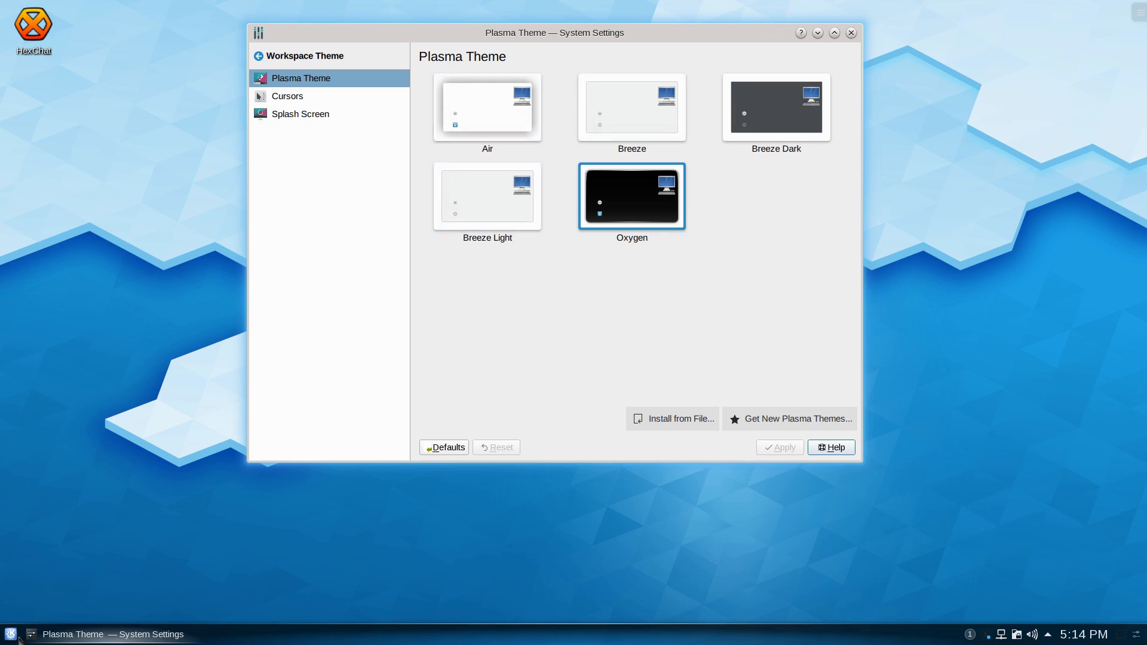
{"action": "left_click", "coordinate": [9, 633]}
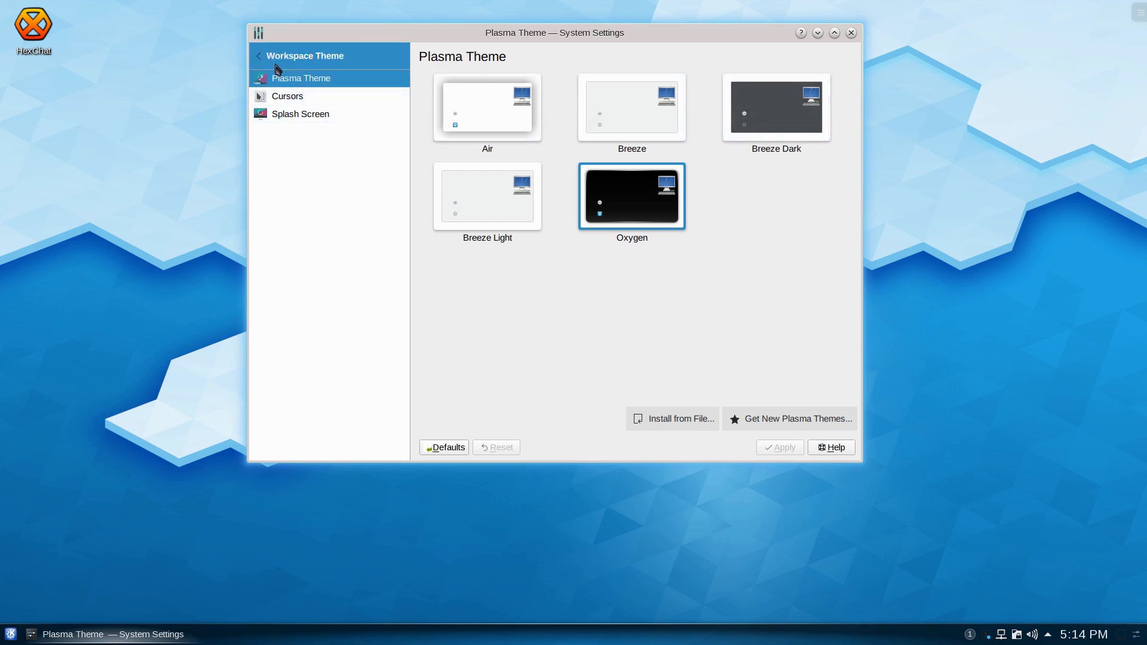
{"action": "left_click", "coordinate": [850, 33]}
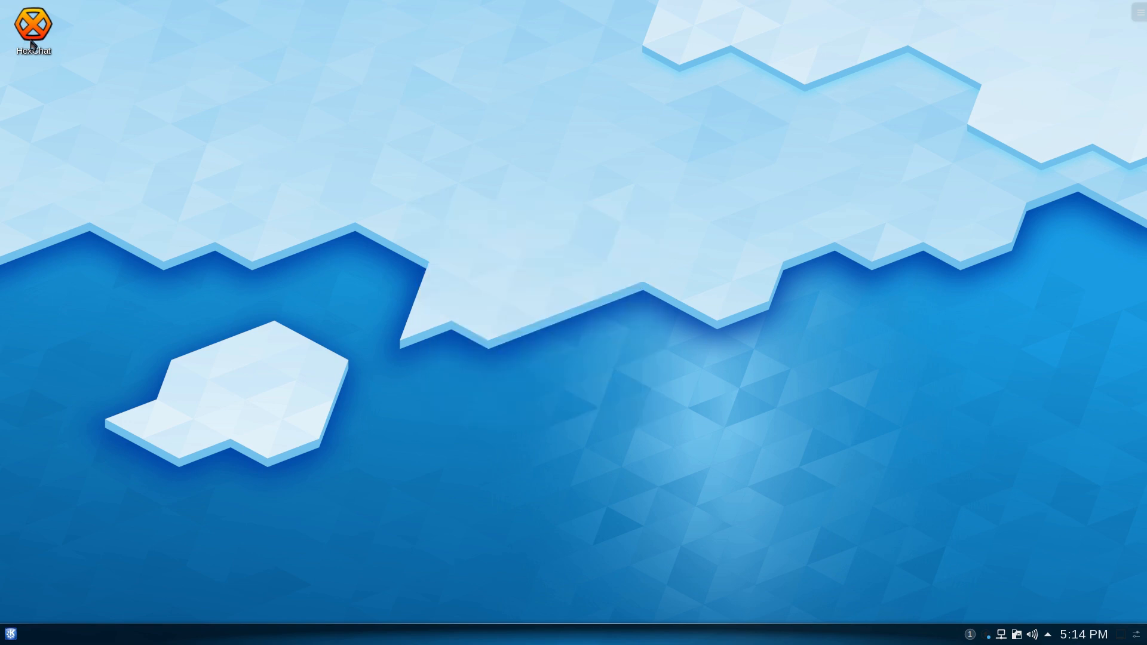
{"action": "double_click", "coordinate": [33, 27]}
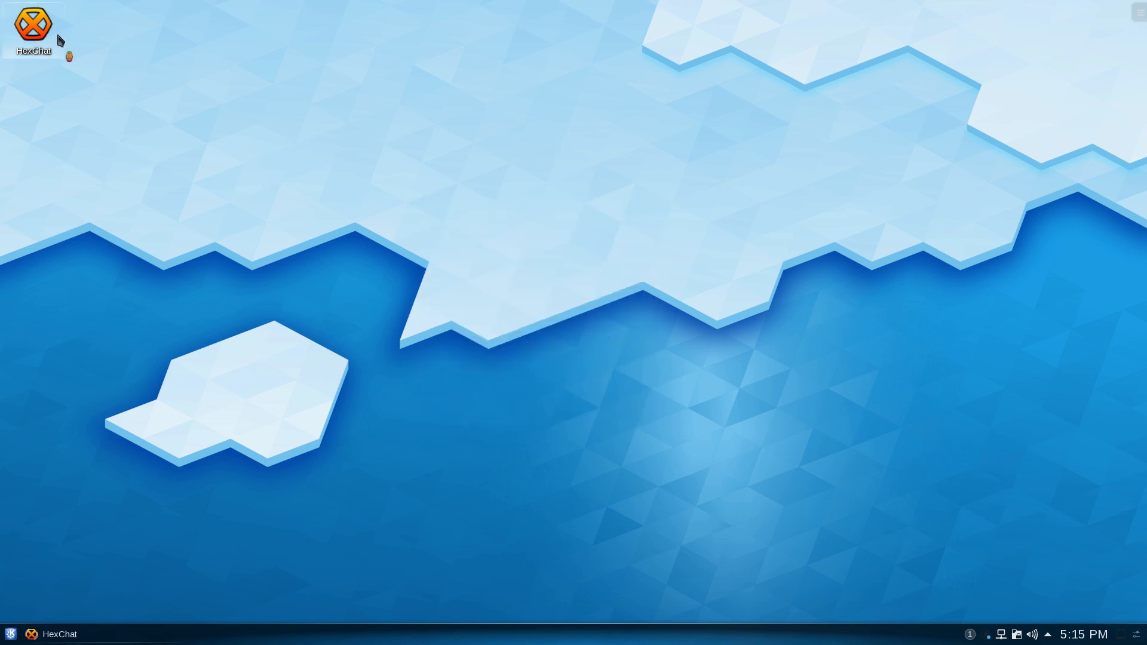
Step: Close HexChat's Network List, then log out of Plasma from the launcher's Leave tab
{"action": "double_click", "coordinate": [33, 26]}
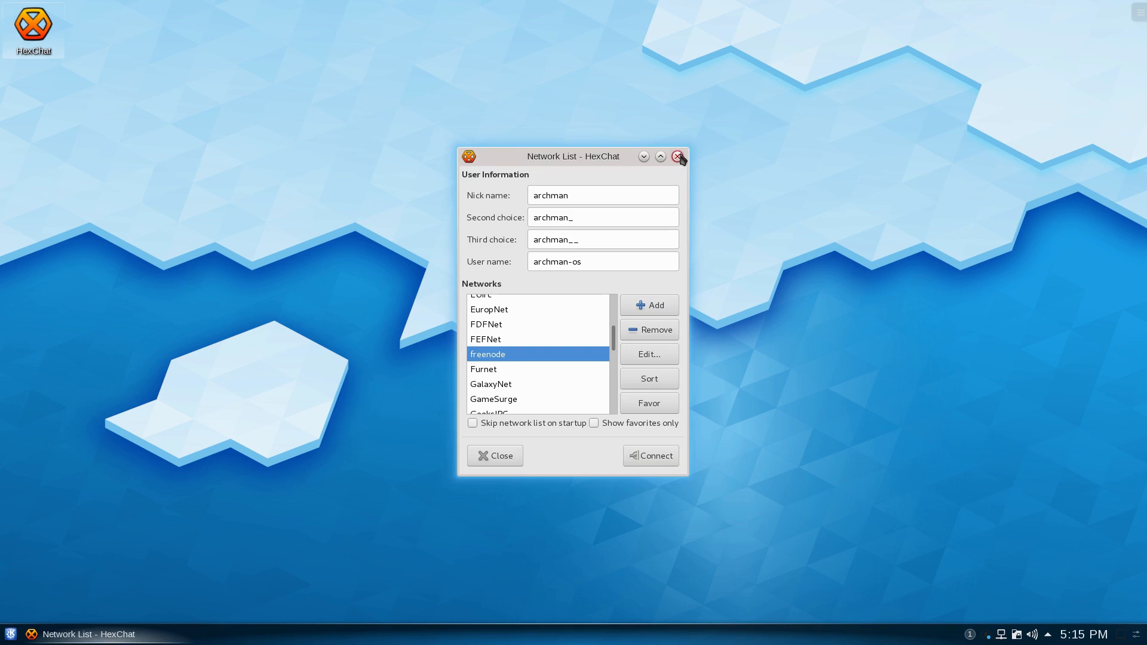
{"action": "left_click", "coordinate": [10, 633]}
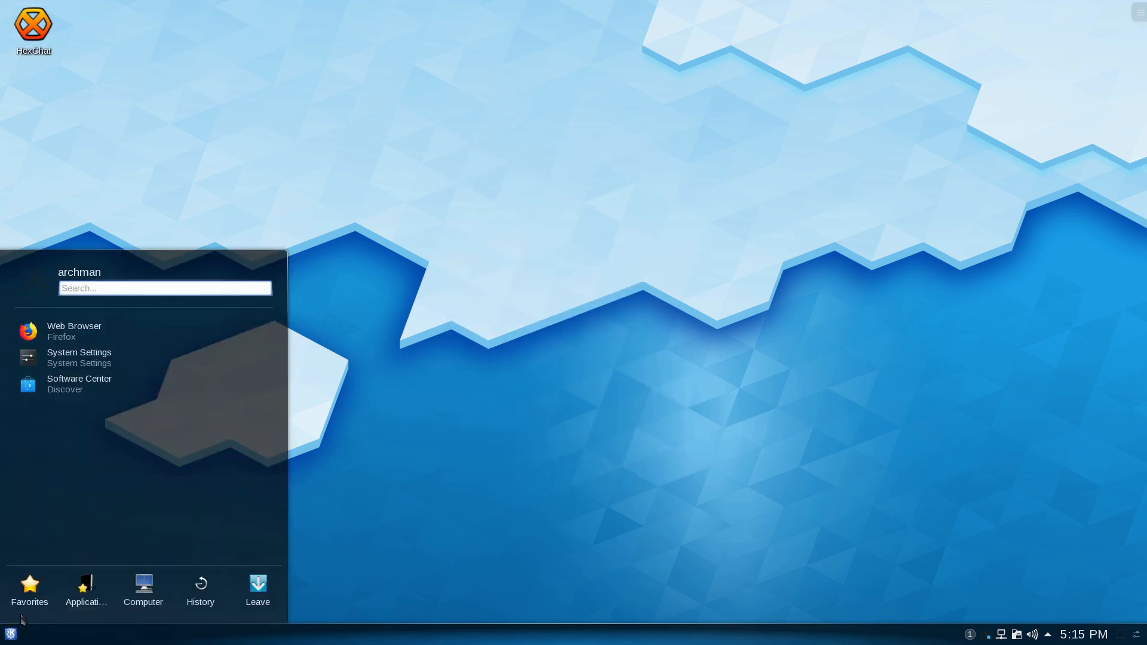
{"action": "left_click", "coordinate": [258, 591]}
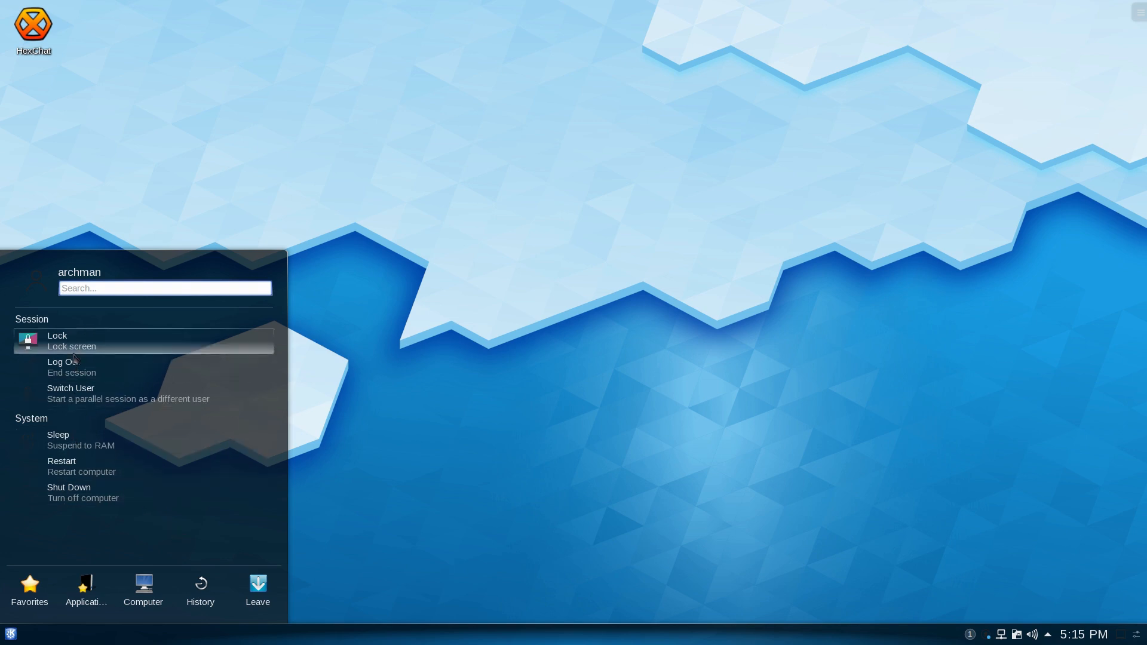
{"action": "left_click", "coordinate": [62, 362]}
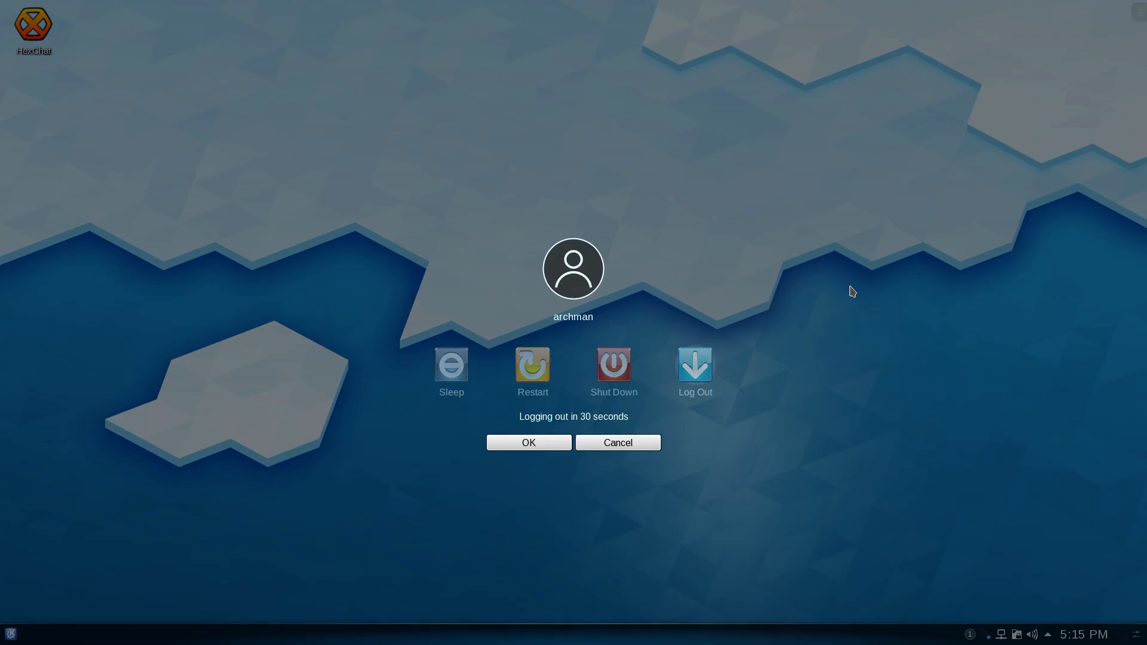
{"action": "left_click", "coordinate": [616, 442]}
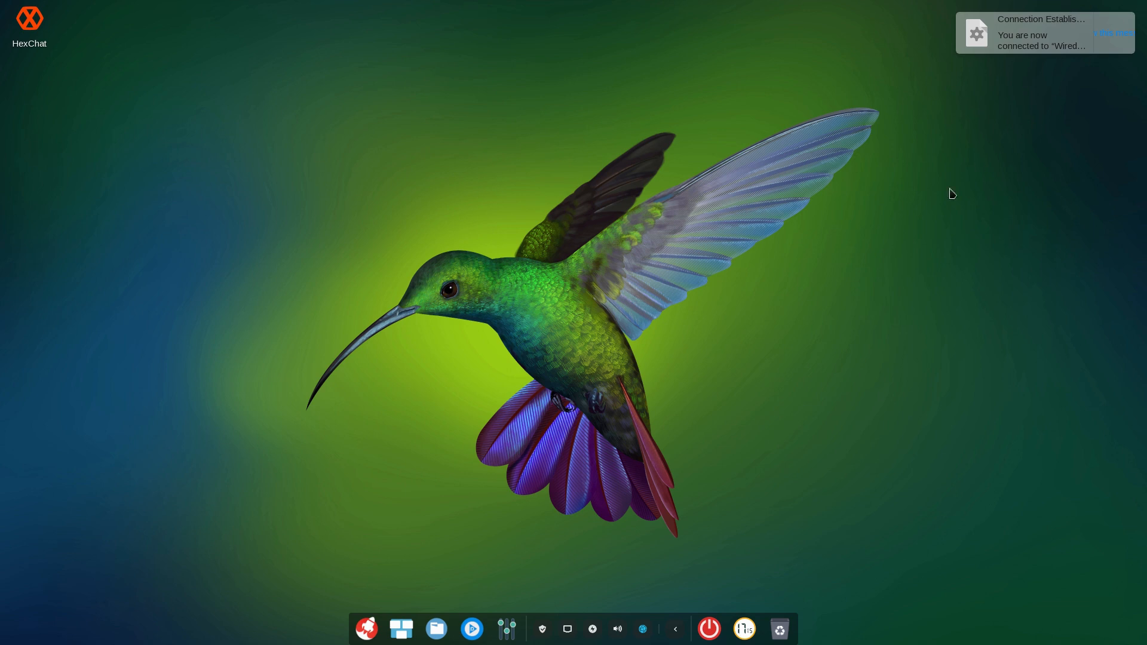
{"action": "mouse_move", "coordinate": [63, 552]}
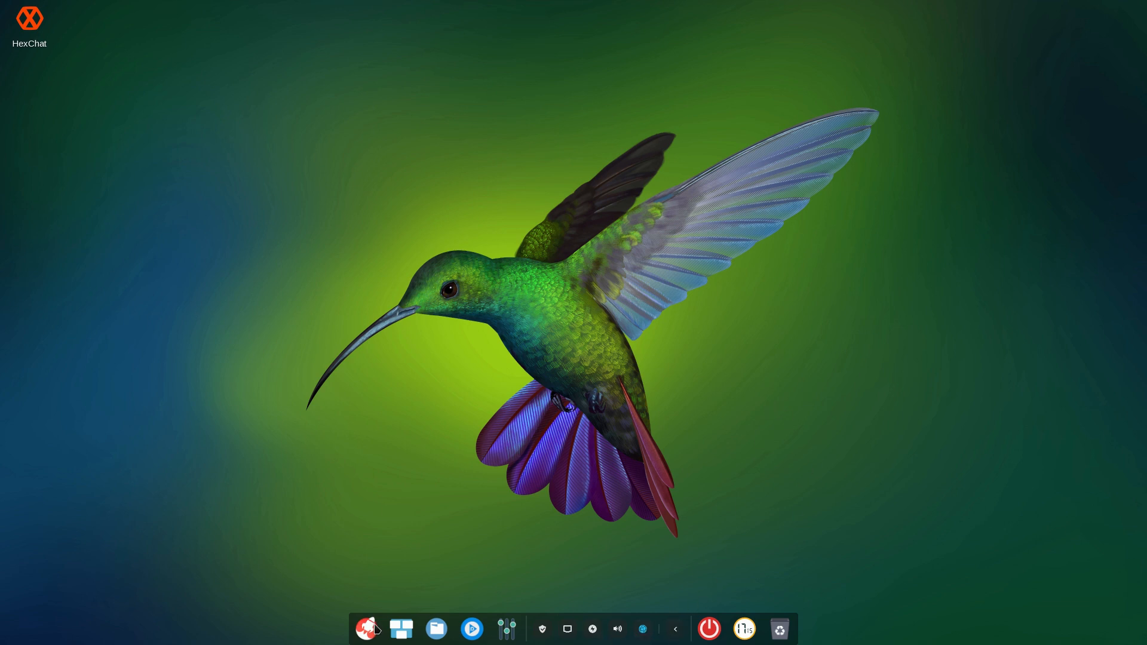
Step: Browse the Deepin launcher, then set the dock to Mode > Efficient Mode
{"action": "left_click", "coordinate": [368, 630]}
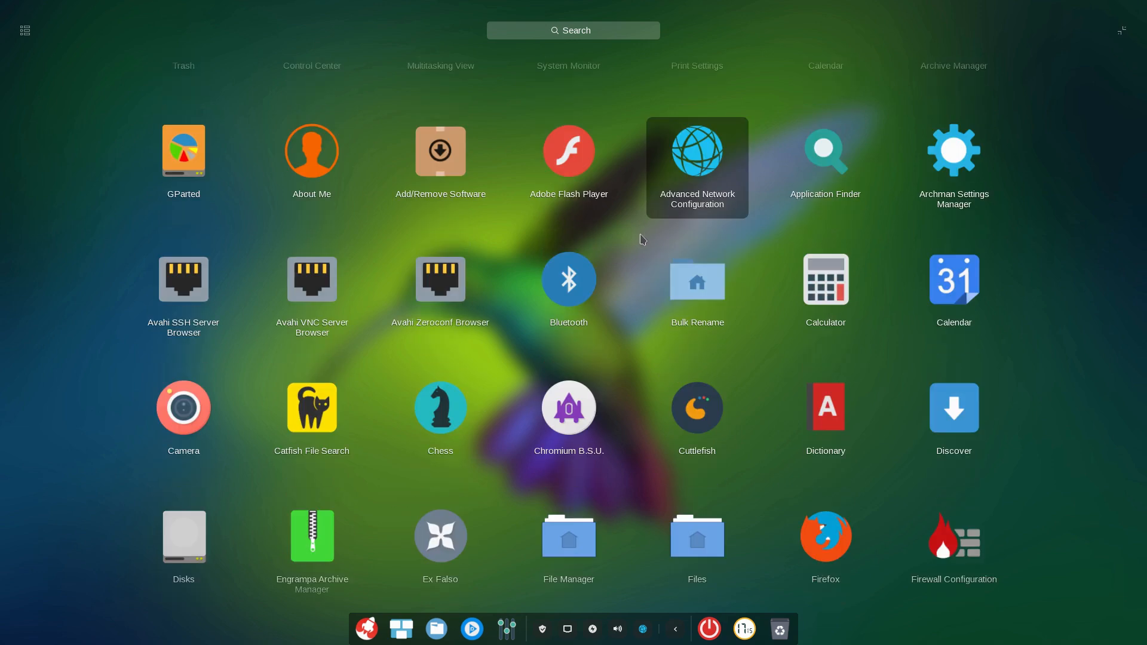
{"action": "scroll", "scroll_direction": "up", "scroll_amount": 3}
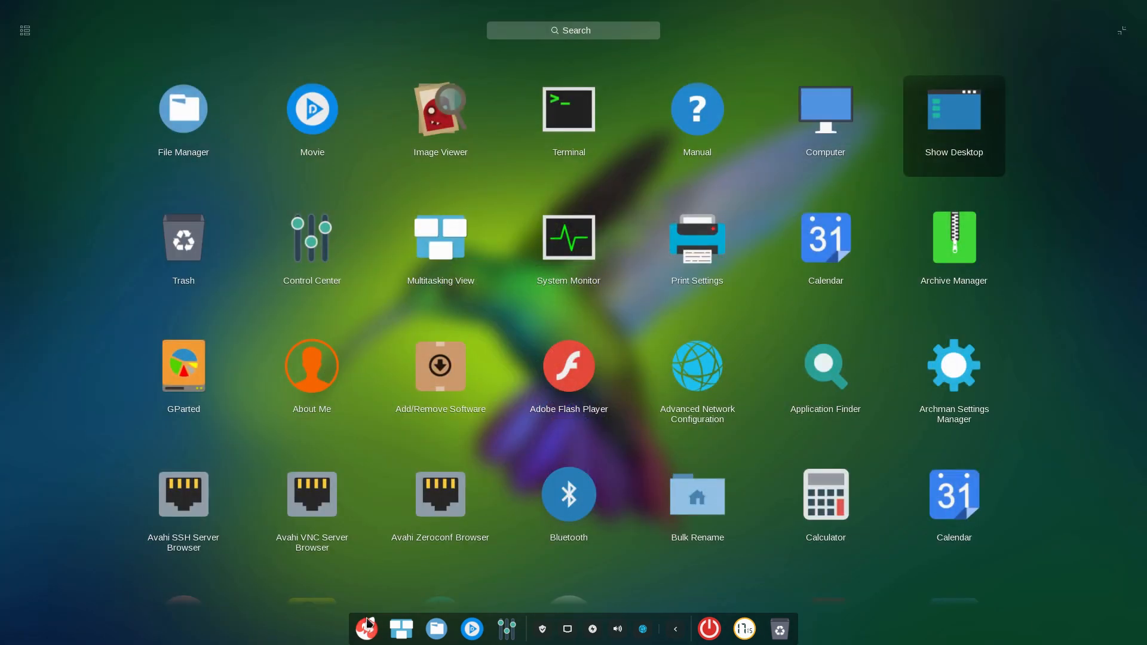
{"action": "mouse_move", "coordinate": [223, 527]}
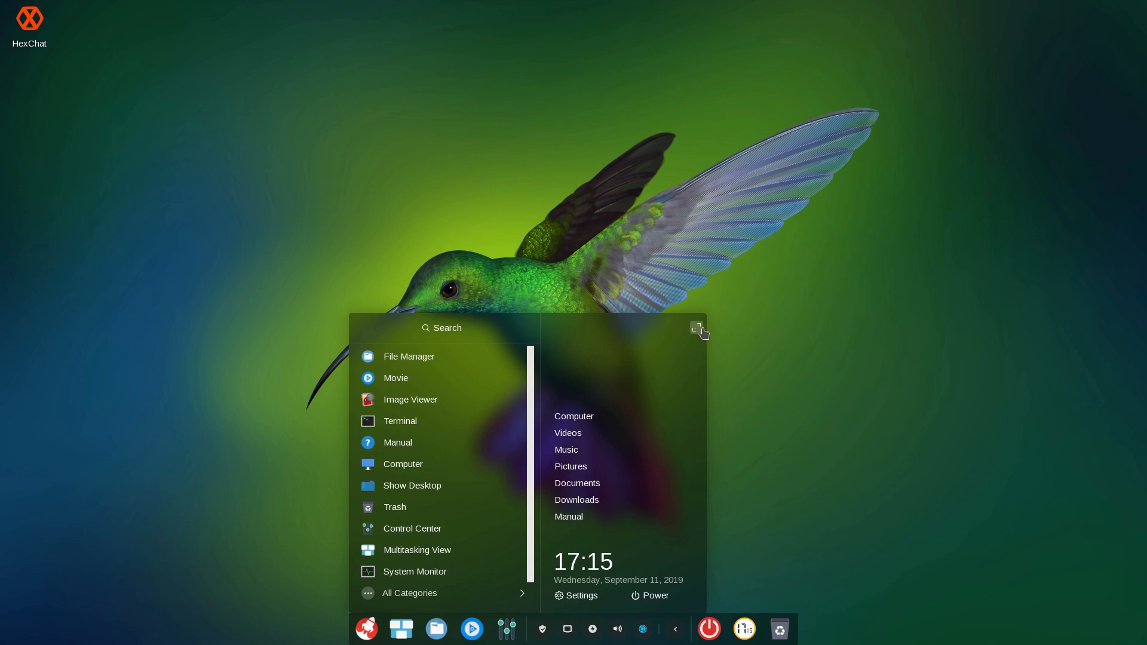
{"action": "mouse_move", "coordinate": [772, 642]}
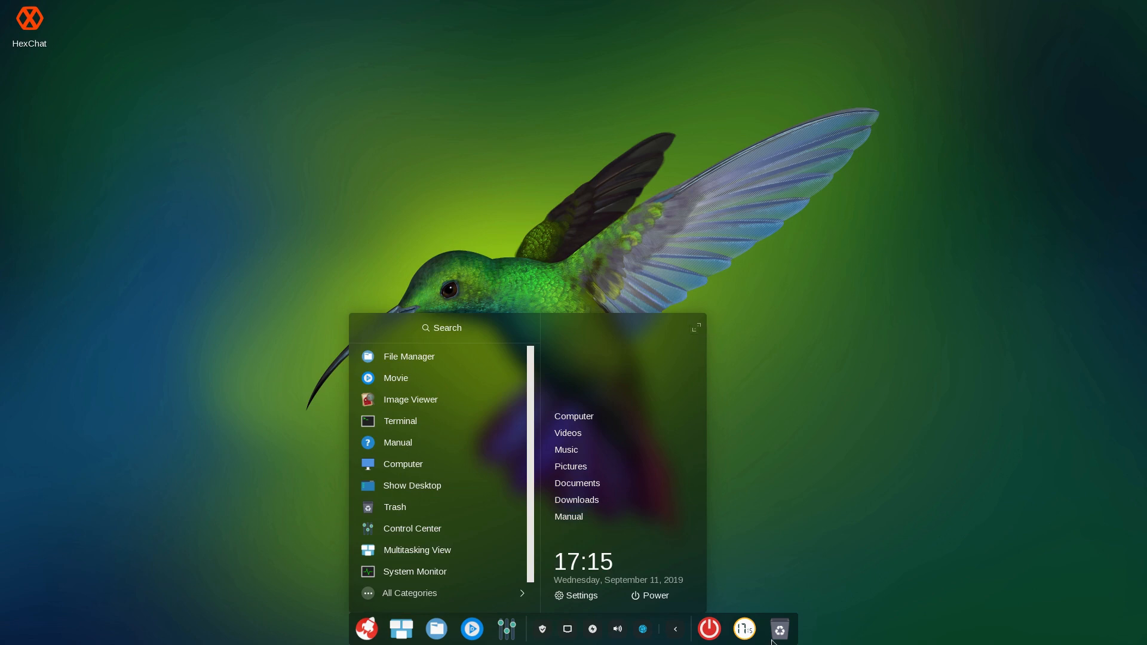
{"action": "right_click", "coordinate": [778, 629]}
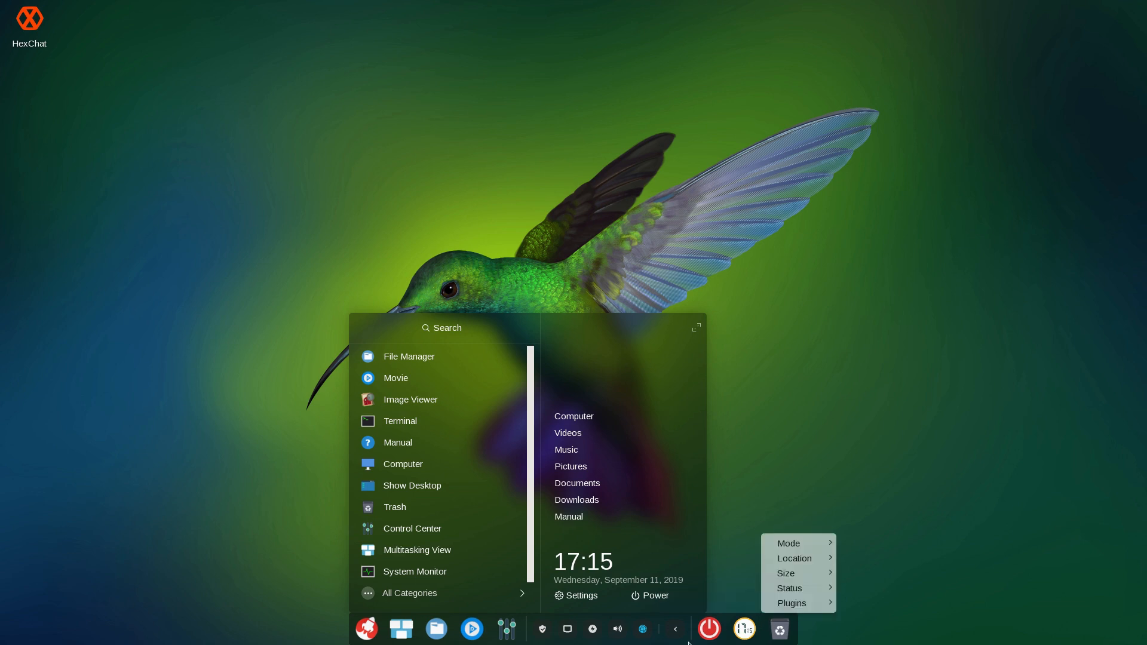
{"action": "left_click", "coordinate": [789, 543]}
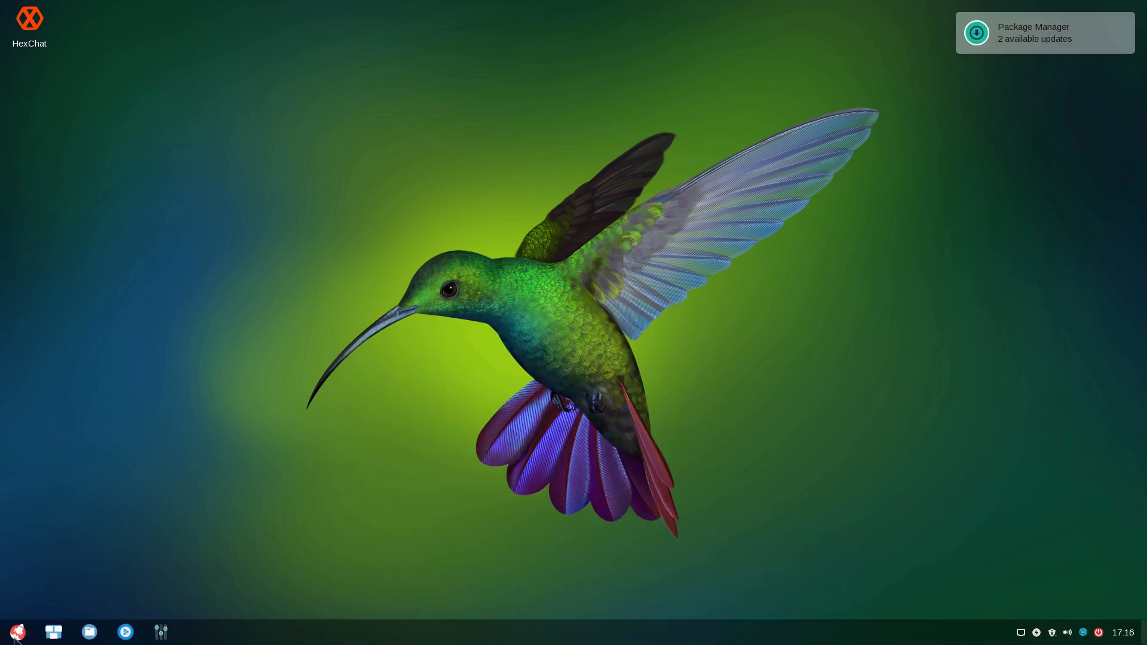
Step: Open Deepin's application launcher from the left end of the dock
{"action": "left_click", "coordinate": [17, 632]}
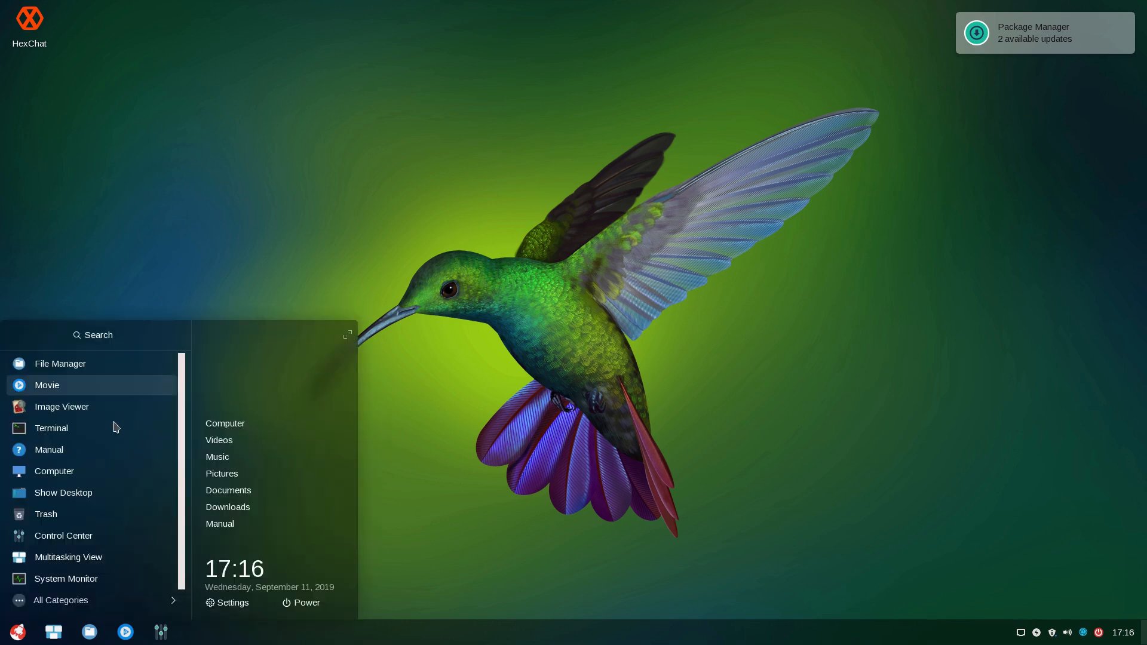
{"action": "mouse_move", "coordinate": [166, 398]}
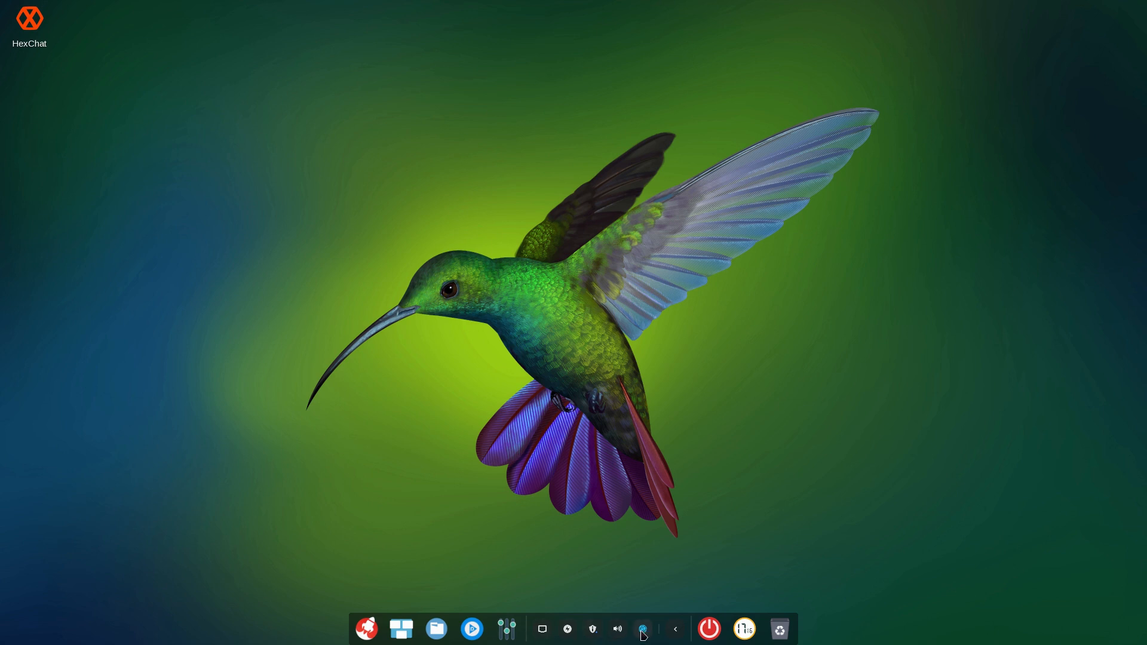
{"action": "right_click", "coordinate": [643, 629]}
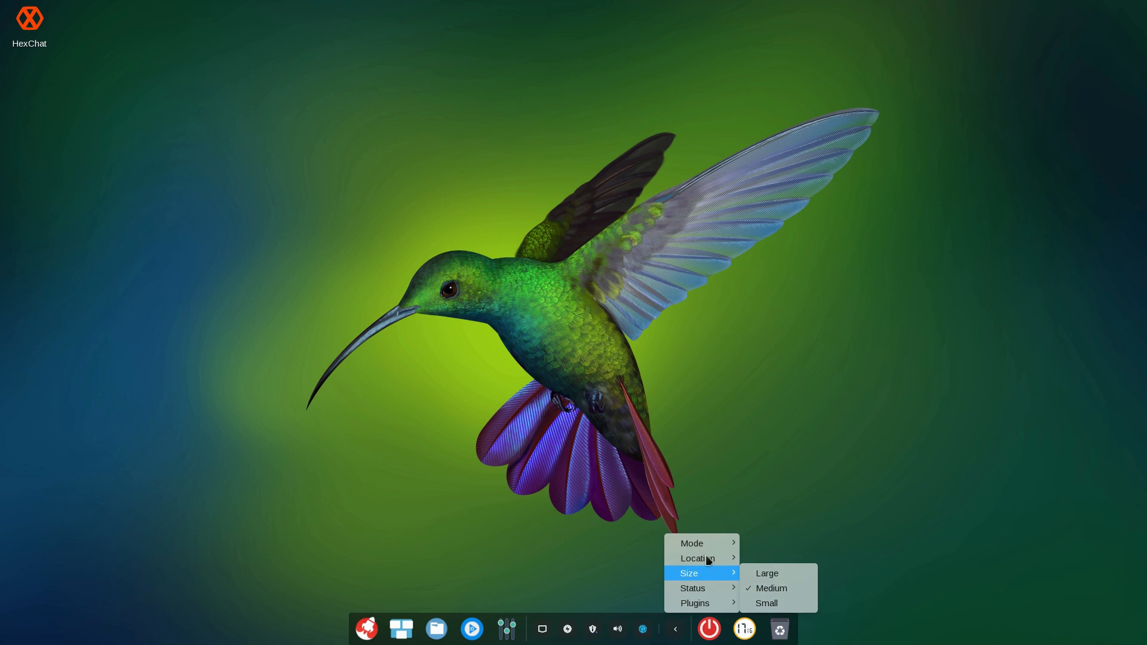
{"action": "mouse_move", "coordinate": [697, 558]}
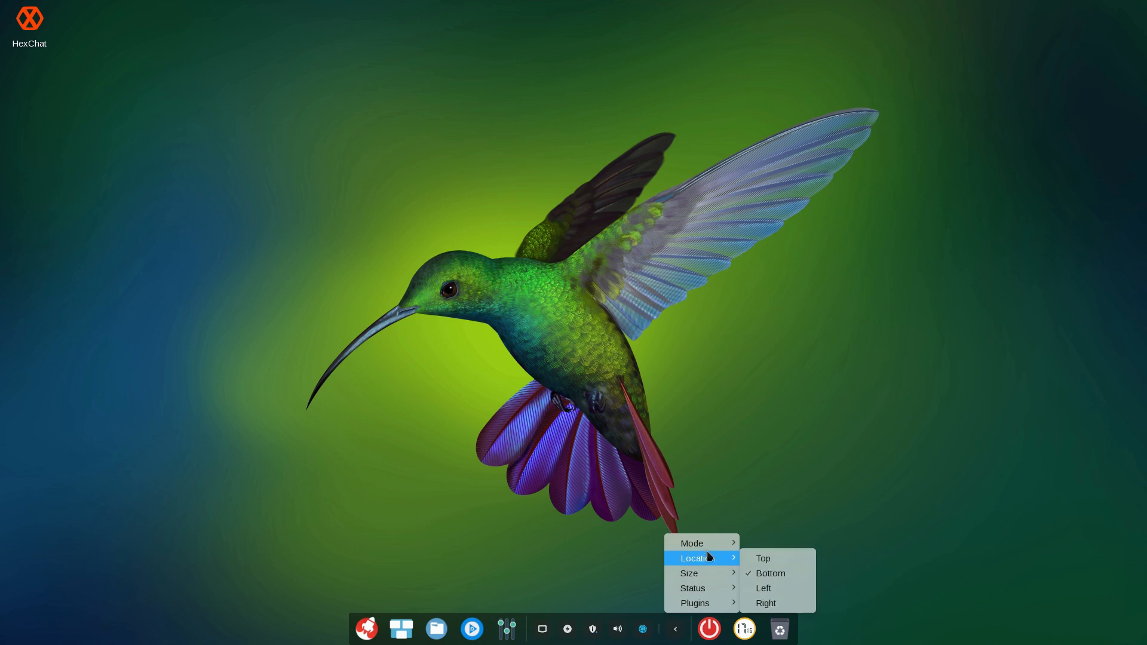
{"action": "mouse_move", "coordinate": [706, 563]}
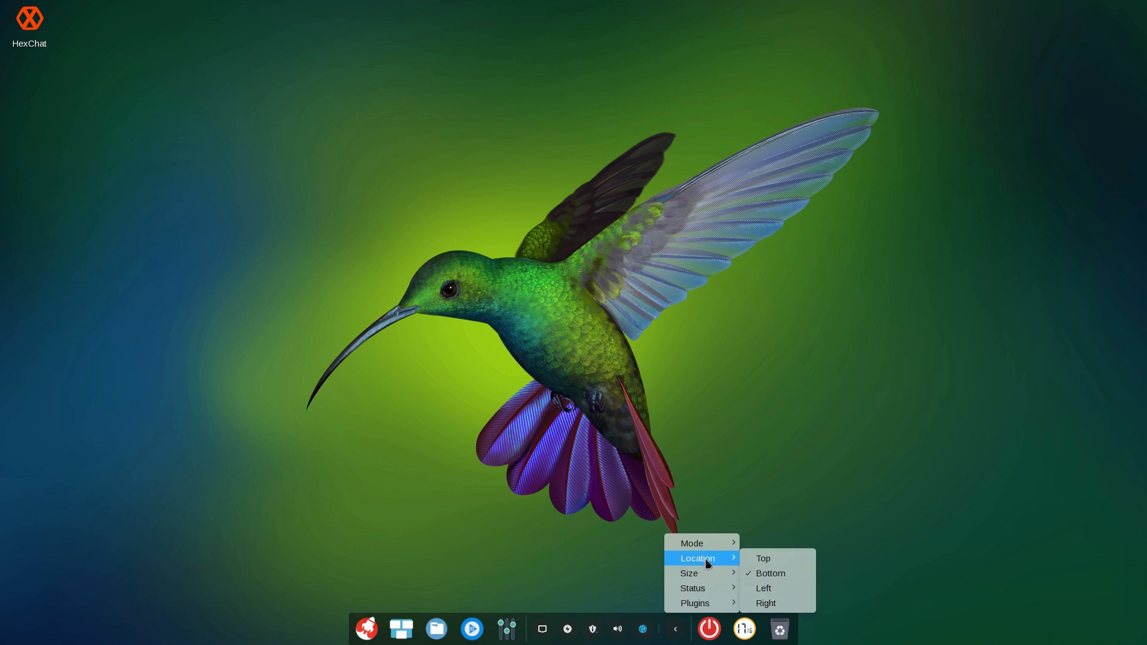
{"action": "mouse_move", "coordinate": [688, 573]}
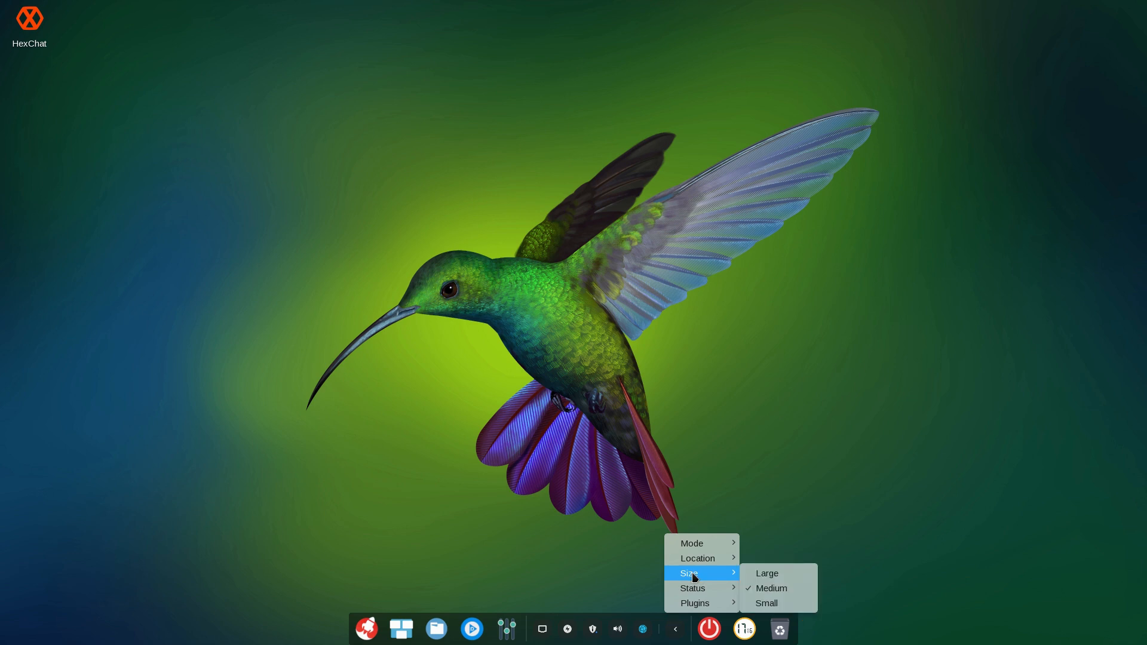
{"action": "mouse_move", "coordinate": [694, 602]}
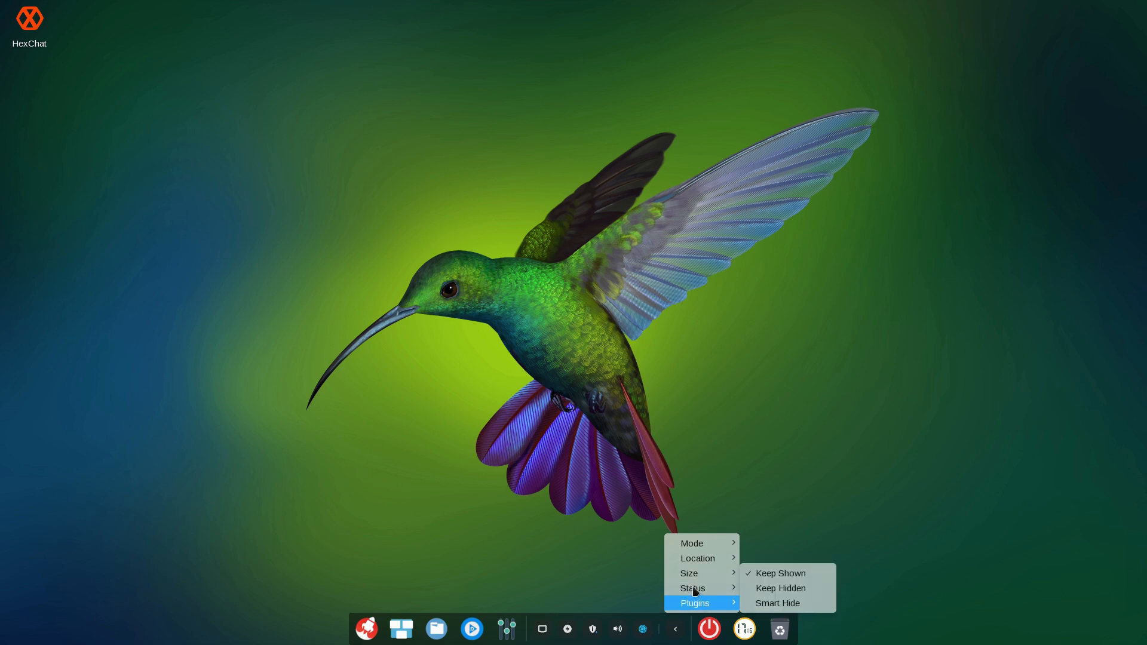
{"action": "mouse_move", "coordinate": [692, 588]}
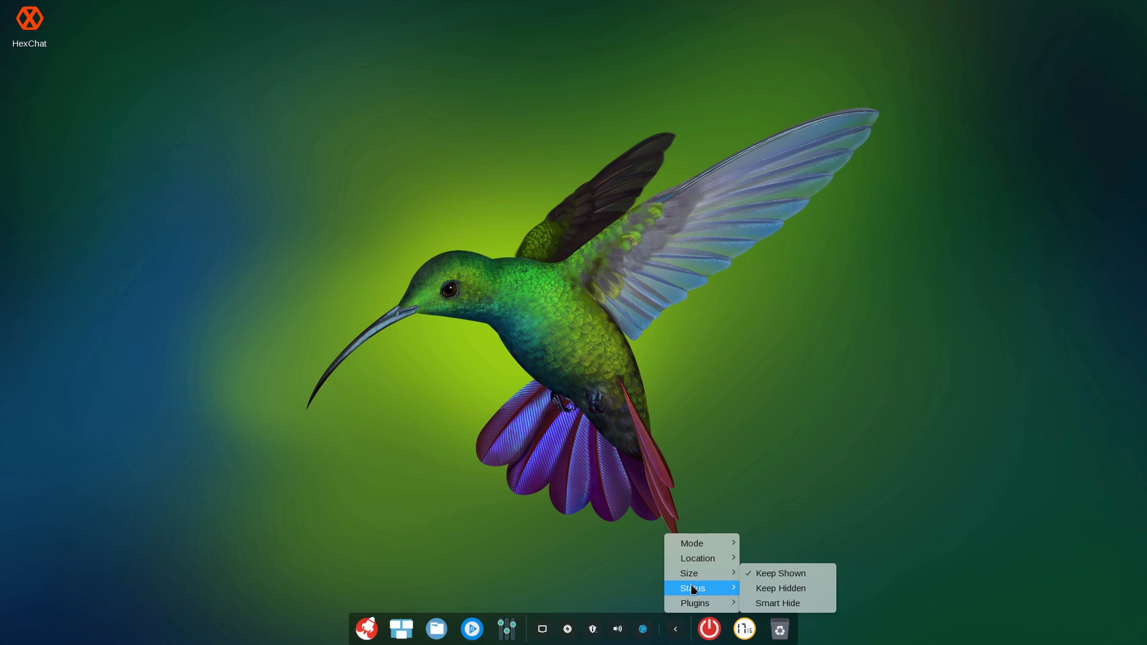
{"action": "mouse_move", "coordinate": [694, 603]}
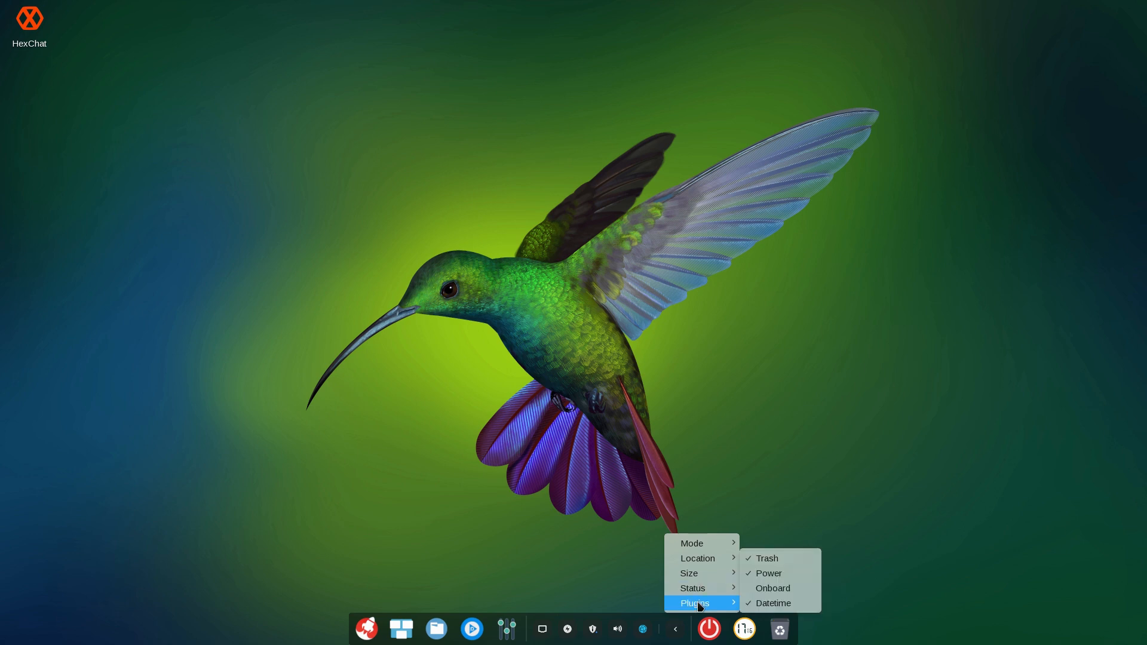
{"action": "mouse_move", "coordinate": [768, 574]}
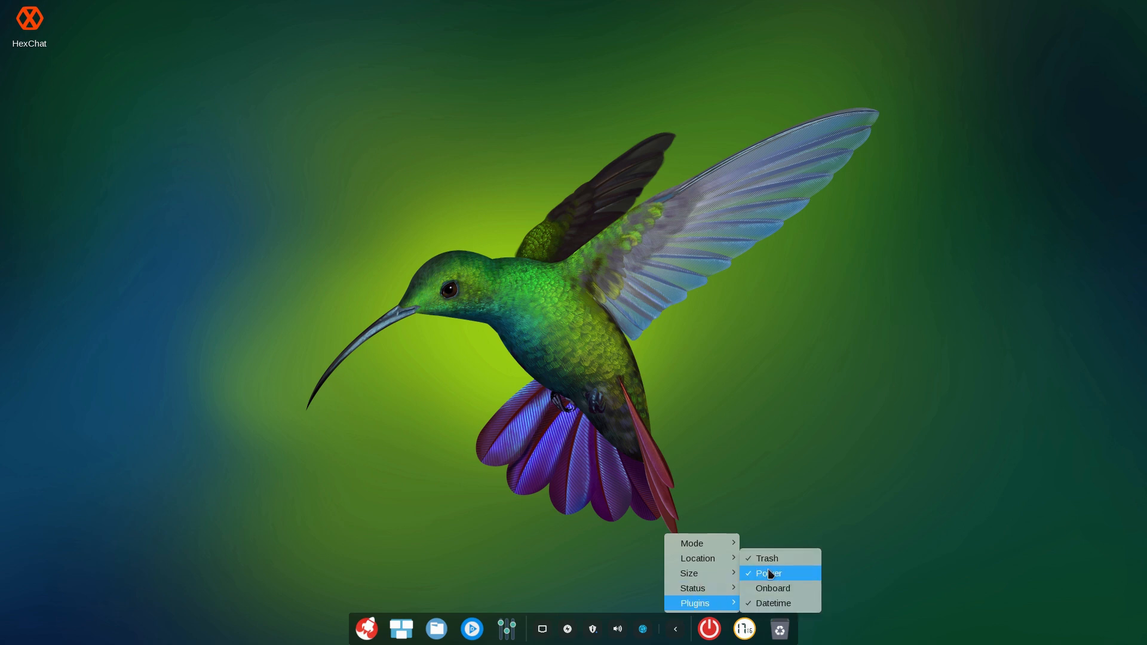
{"action": "mouse_move", "coordinate": [774, 603]}
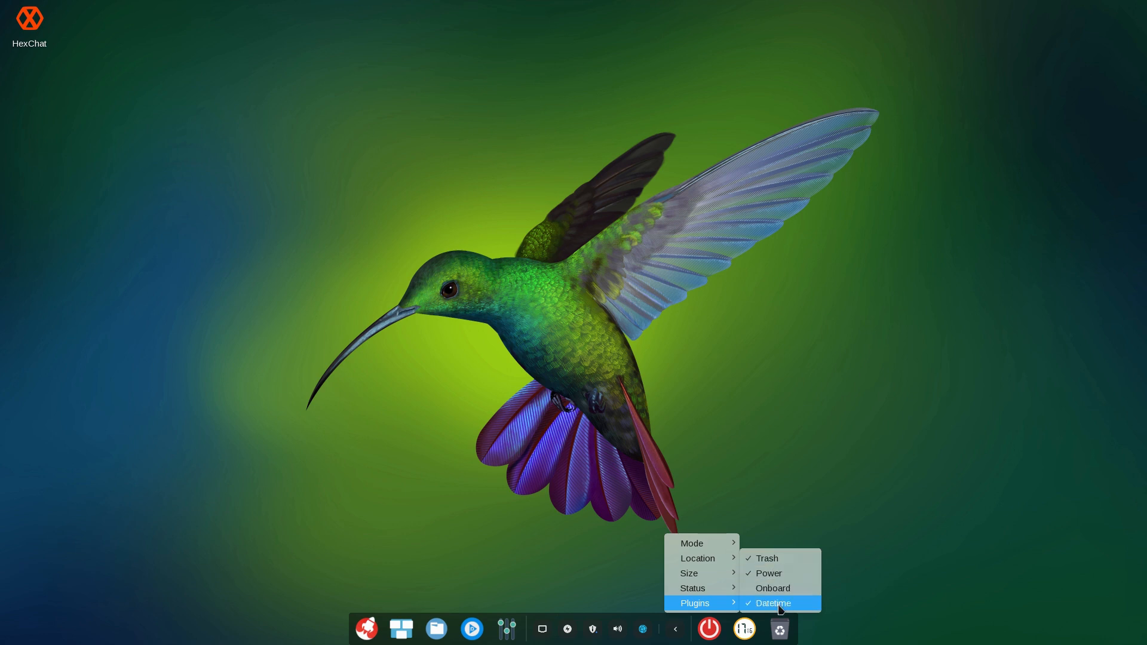
{"action": "mouse_move", "coordinate": [828, 637]}
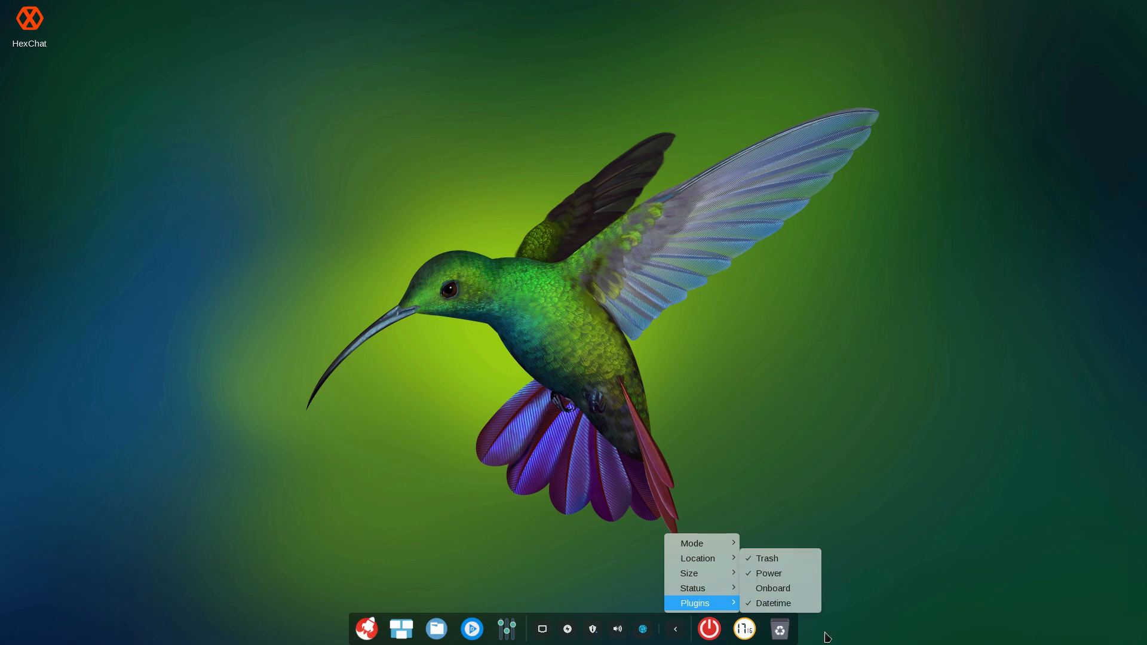
{"action": "left_click", "coordinate": [790, 140]}
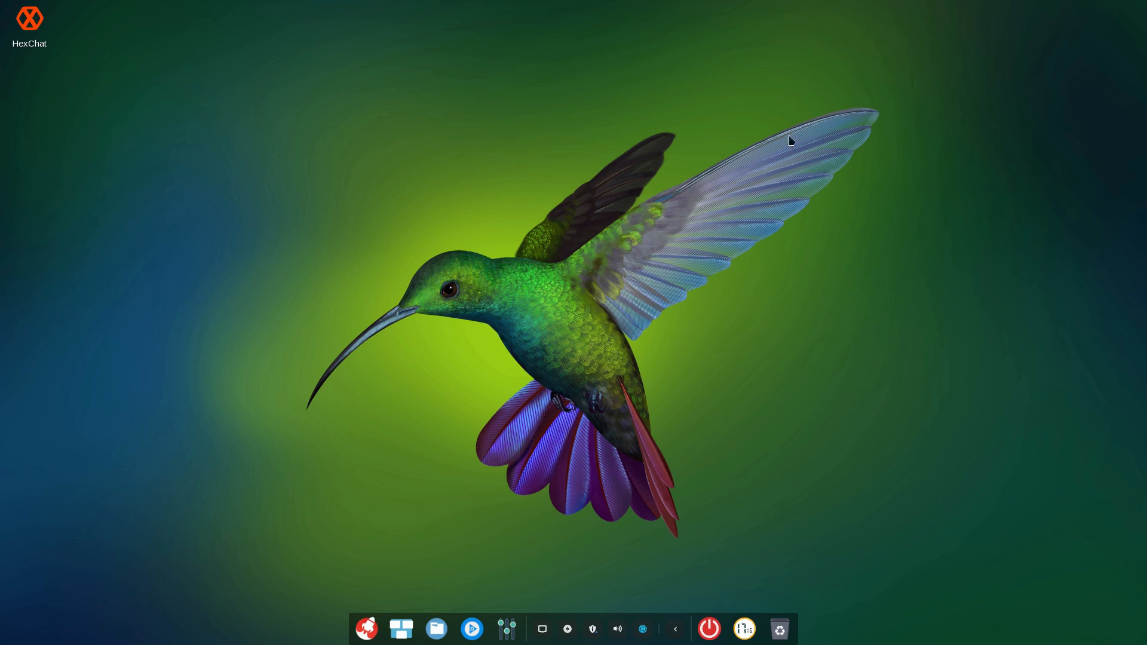
Step: Toggle the full-screen launcher open and closed, then bring up the power options screen
{"action": "left_click", "coordinate": [366, 629]}
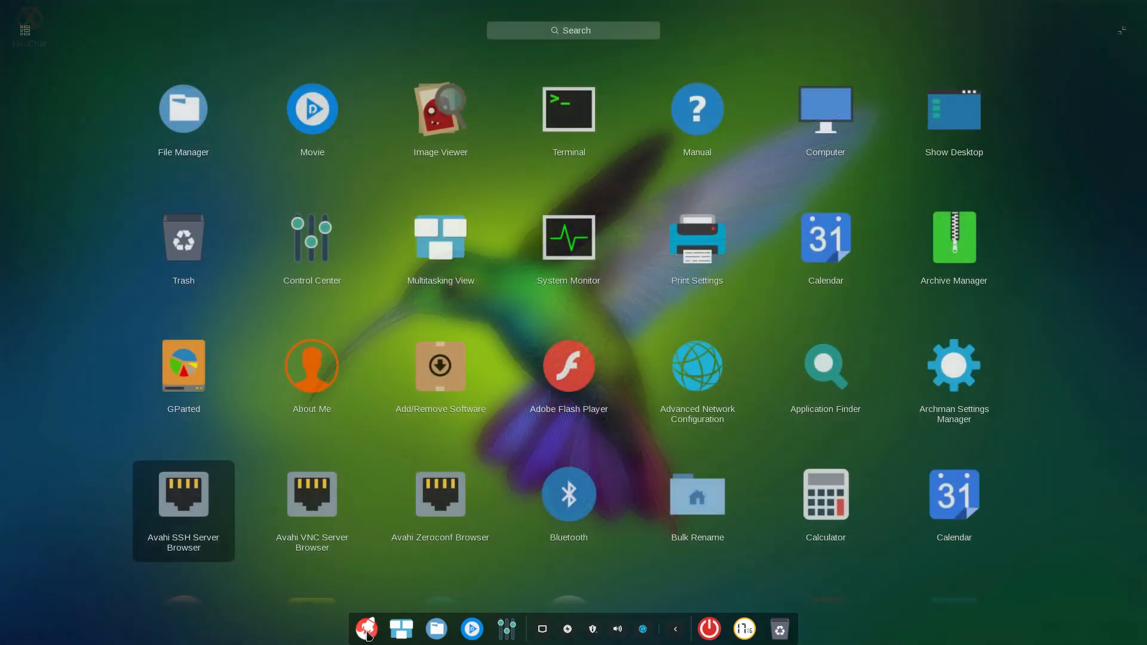
{"action": "left_click", "coordinate": [366, 628]}
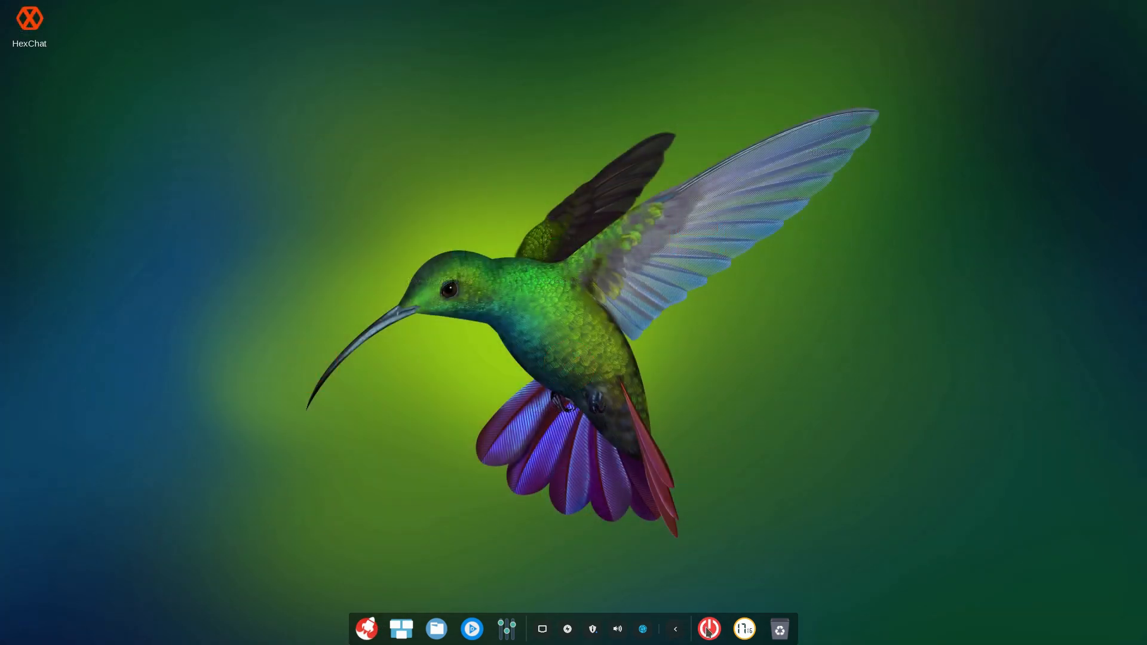
{"action": "left_click", "coordinate": [708, 629]}
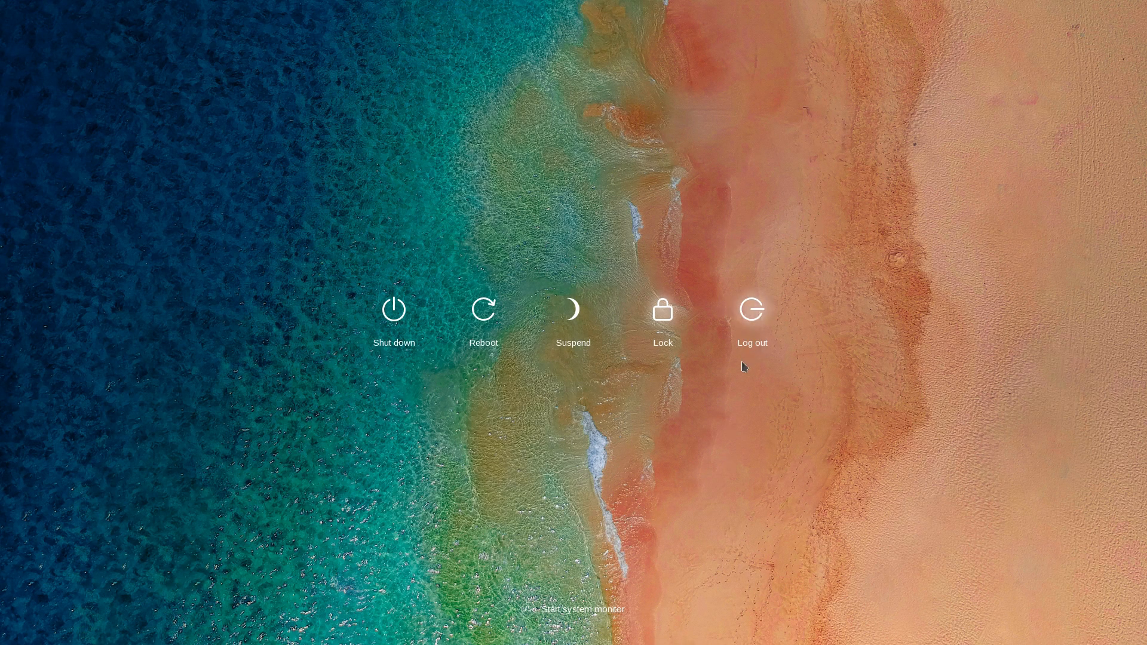